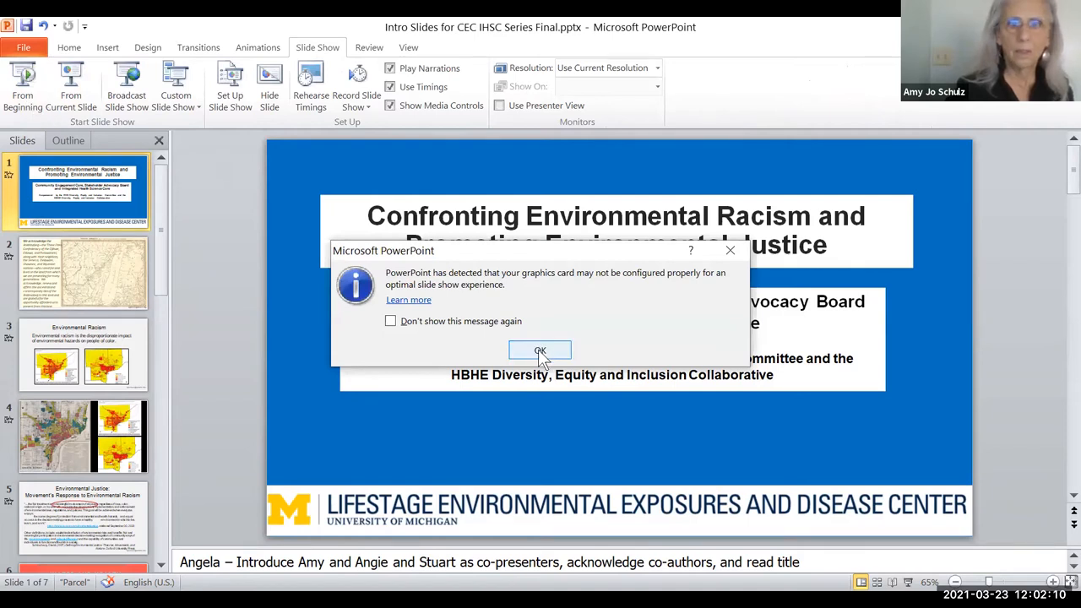
# - Dismiss PowerPoint's graphics card warning about slide show performance
pyautogui.click(540, 350)
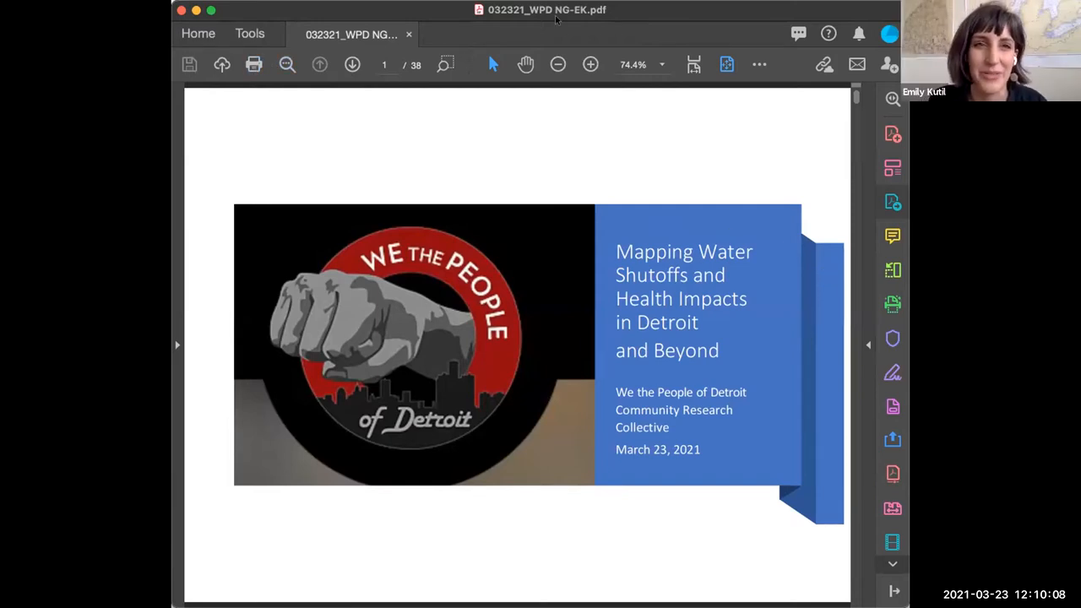
pyautogui.moveTo(867, 209)
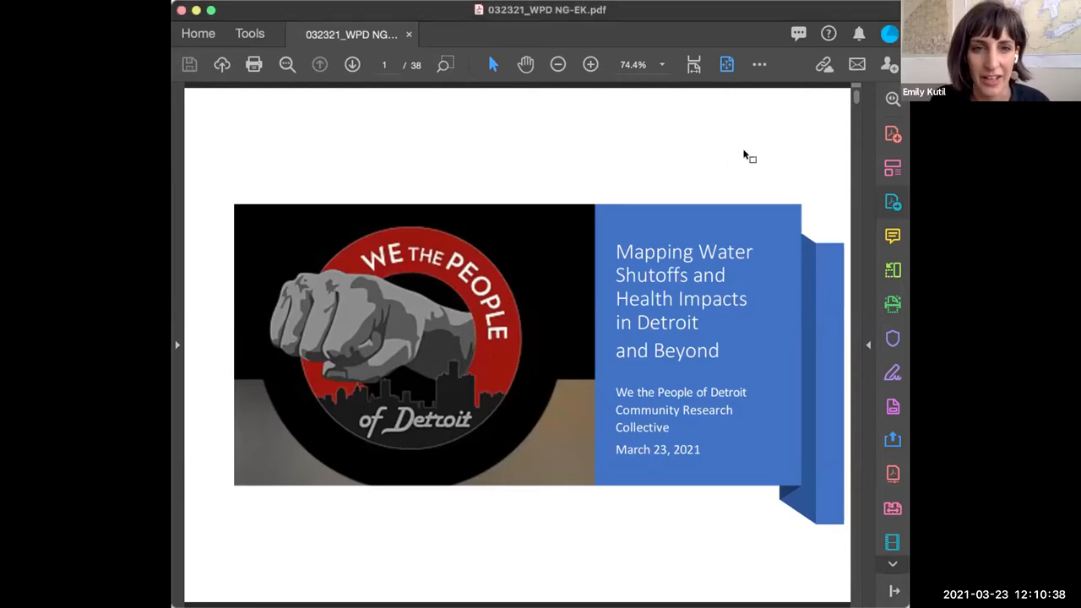
# - Advance from the agenda through the Community Research Collective page to page 4
pyautogui.press('Right')
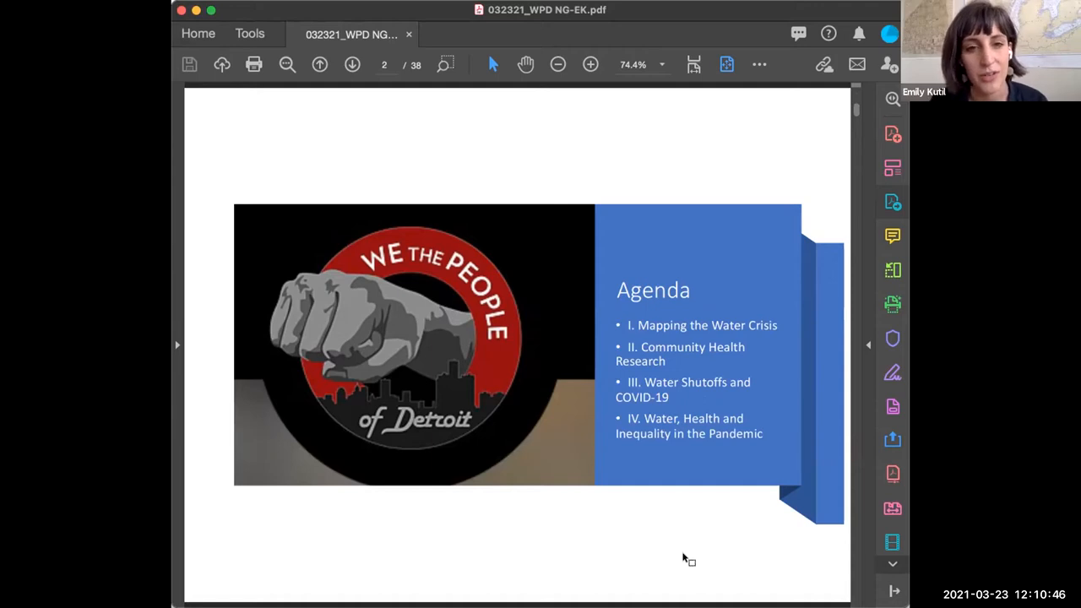
pyautogui.moveTo(718, 514)
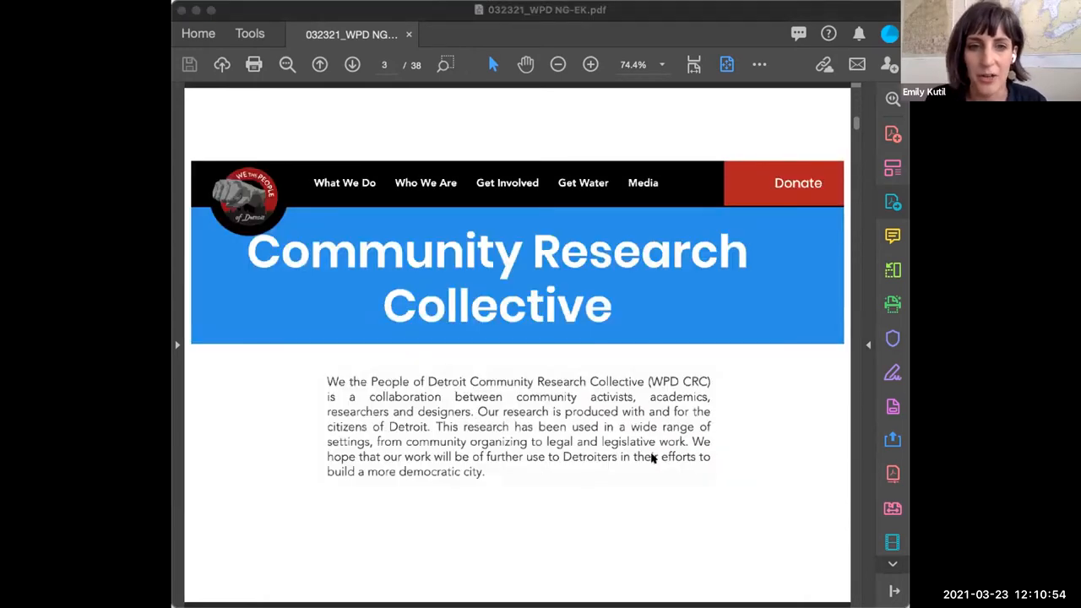
pyautogui.click(350, 64)
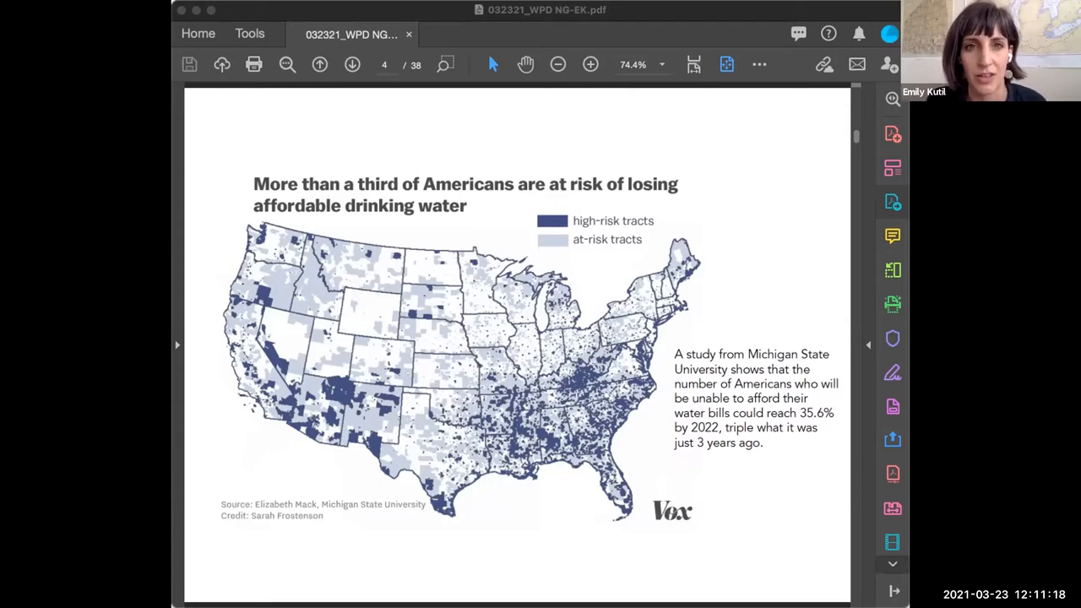
pyautogui.moveTo(757, 296)
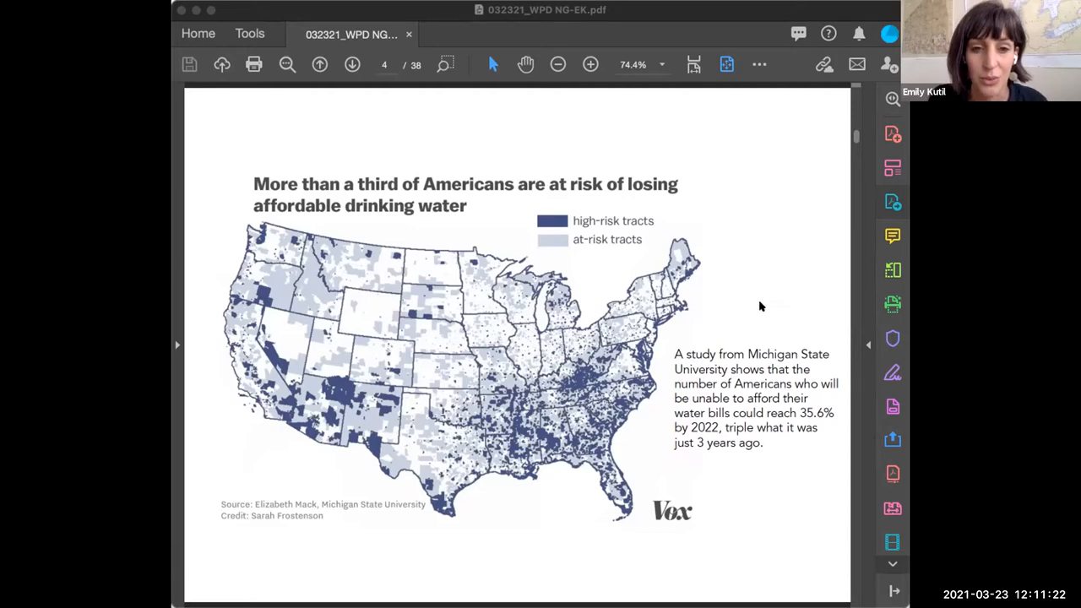
pyautogui.moveTo(702, 408)
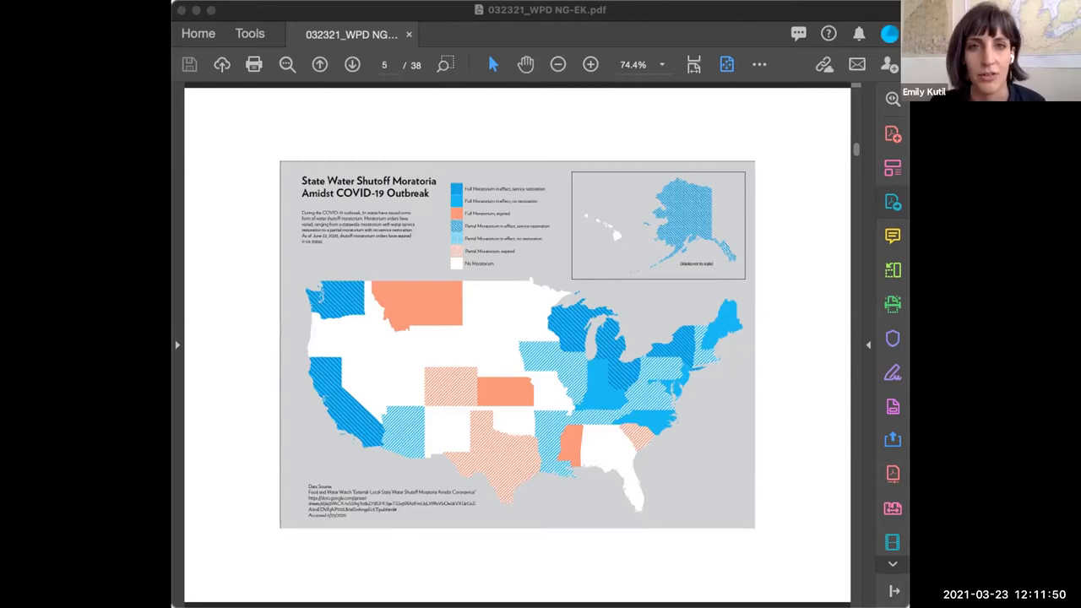
pyautogui.moveTo(765, 401)
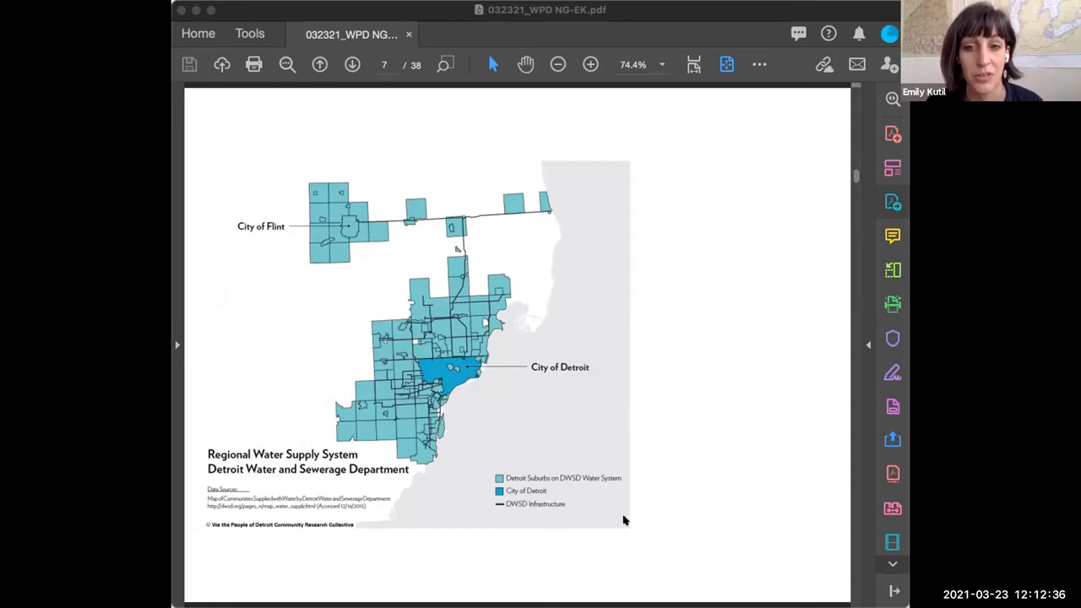
pyautogui.moveTo(435, 515)
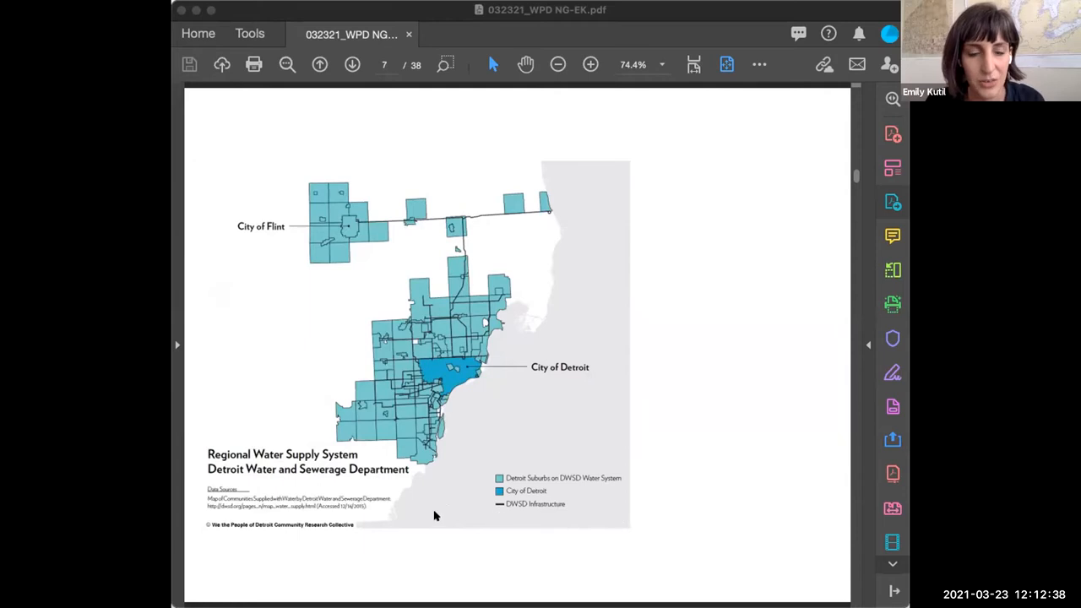
pyautogui.moveTo(593, 486)
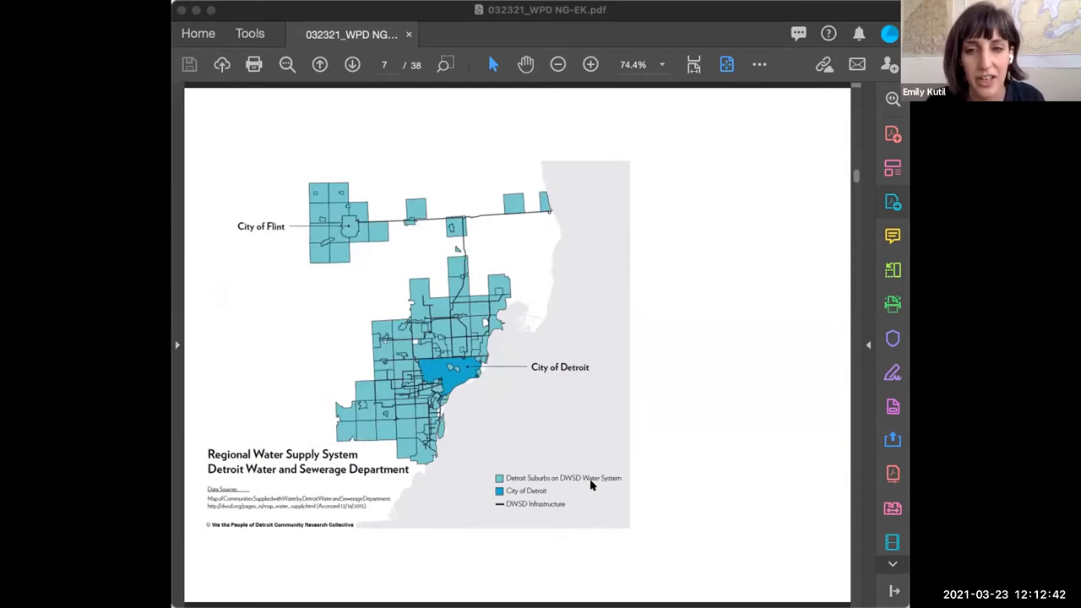
pyautogui.moveTo(749, 518)
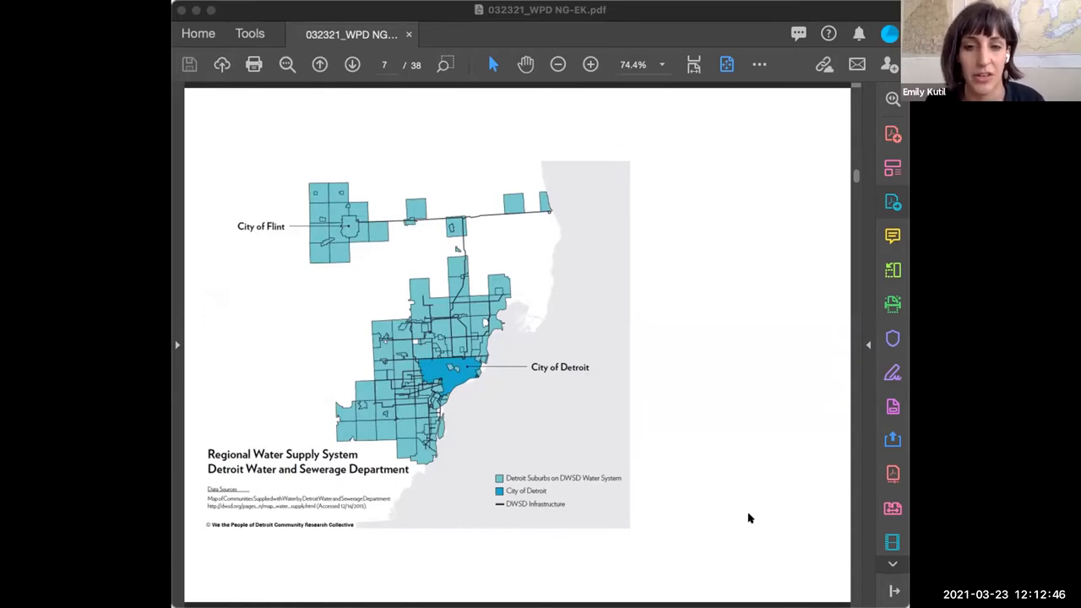
# - Go to page 8, the 1900–2016 maps of communities added to DWSD
pyautogui.click(351, 65)
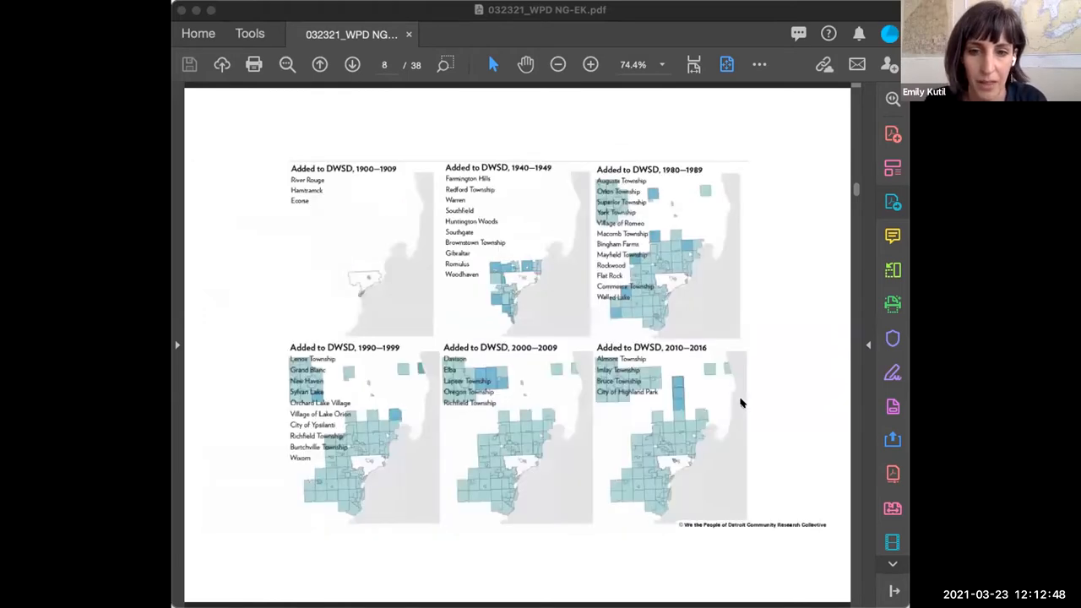
pyautogui.moveTo(712, 396)
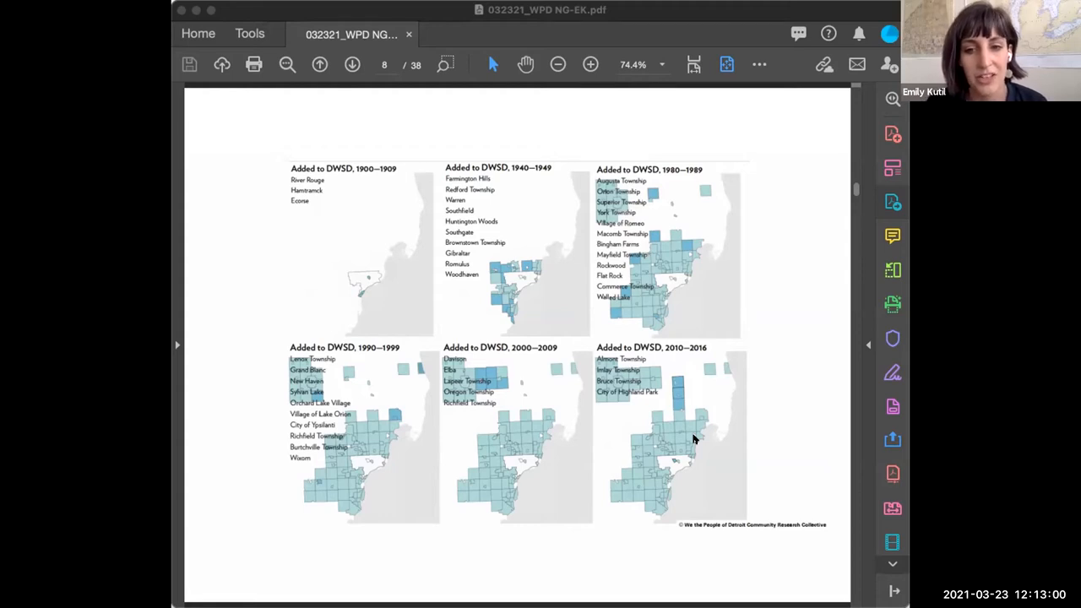
pyautogui.moveTo(691, 434)
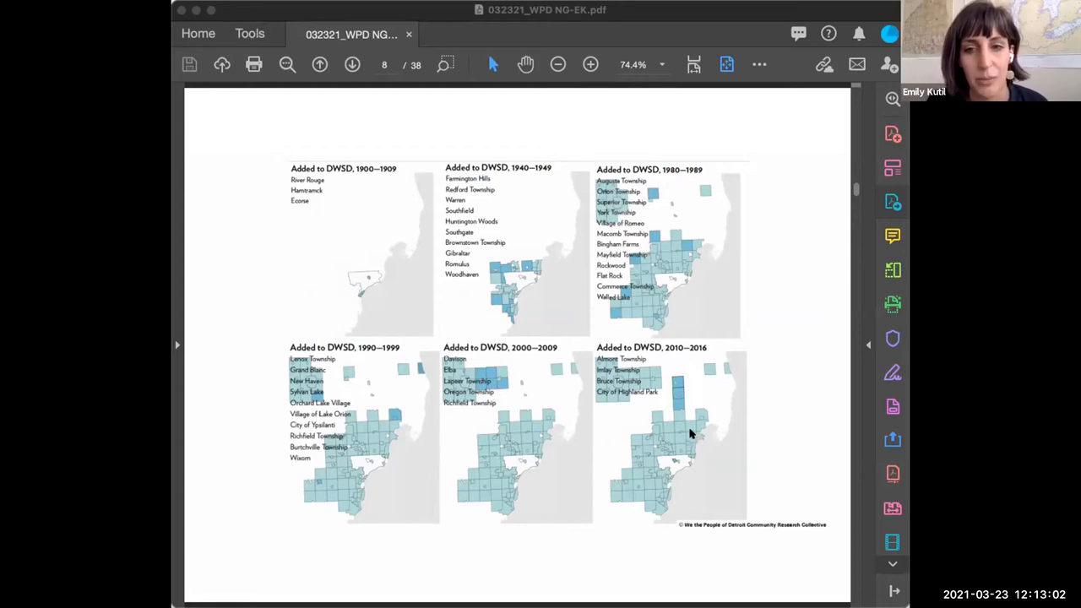
pyautogui.moveTo(661, 457)
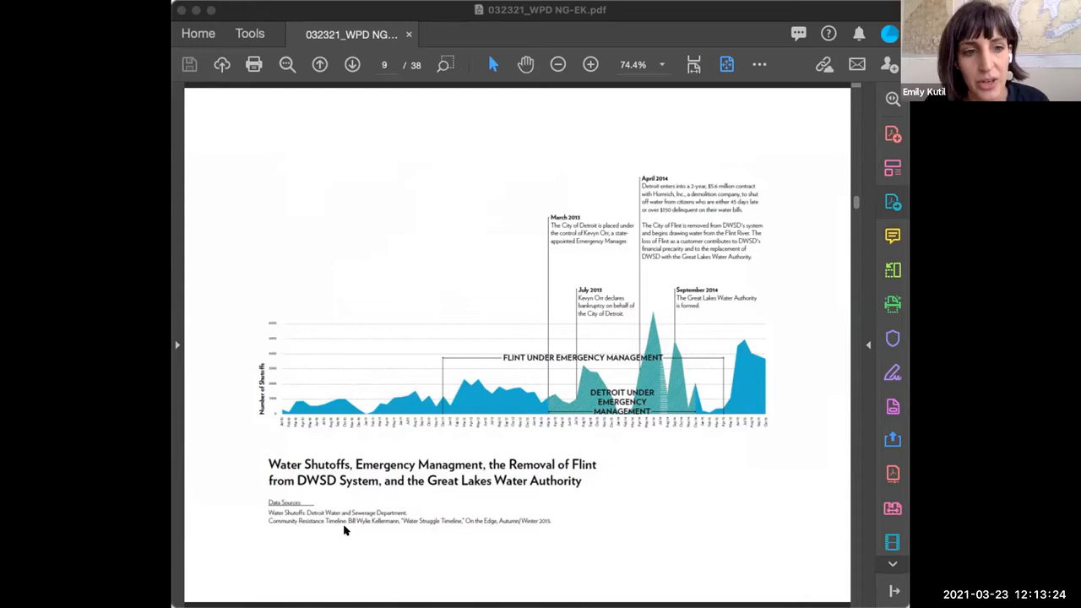
pyautogui.moveTo(815, 486)
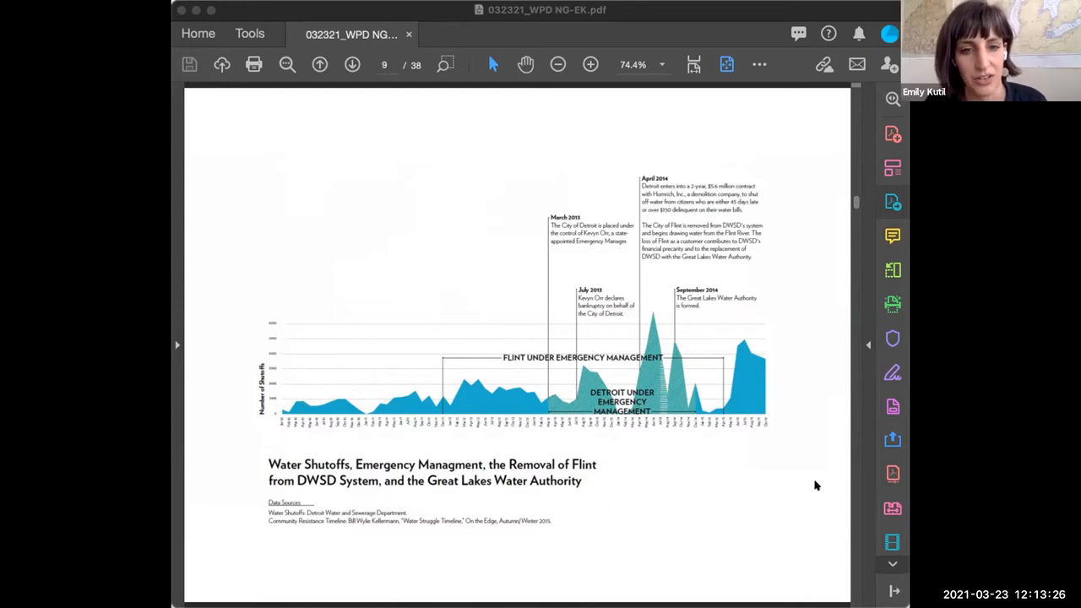
pyautogui.moveTo(755, 386)
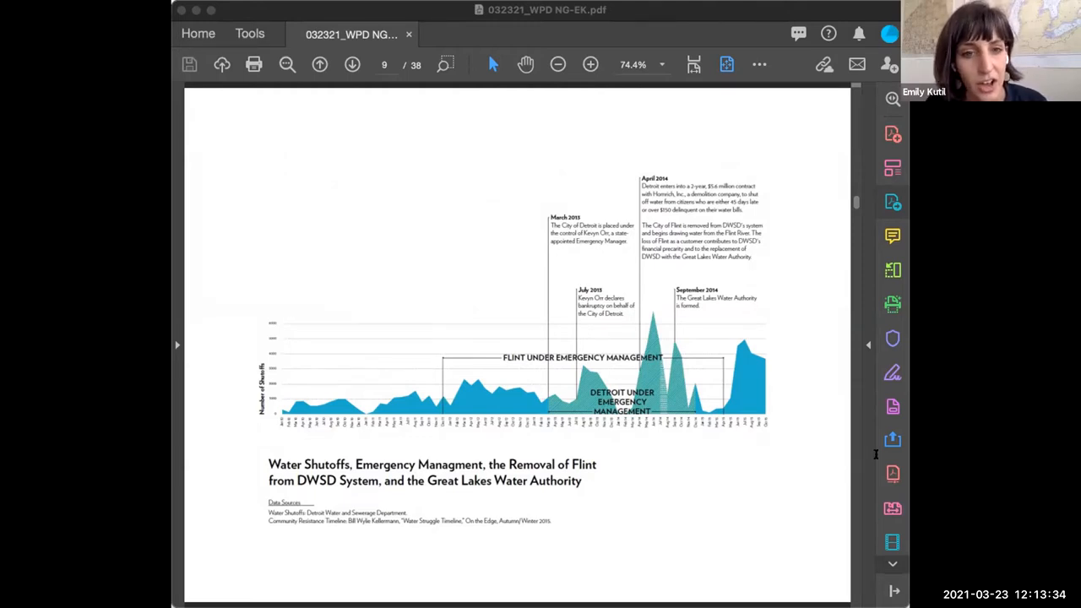
pyautogui.moveTo(641, 375)
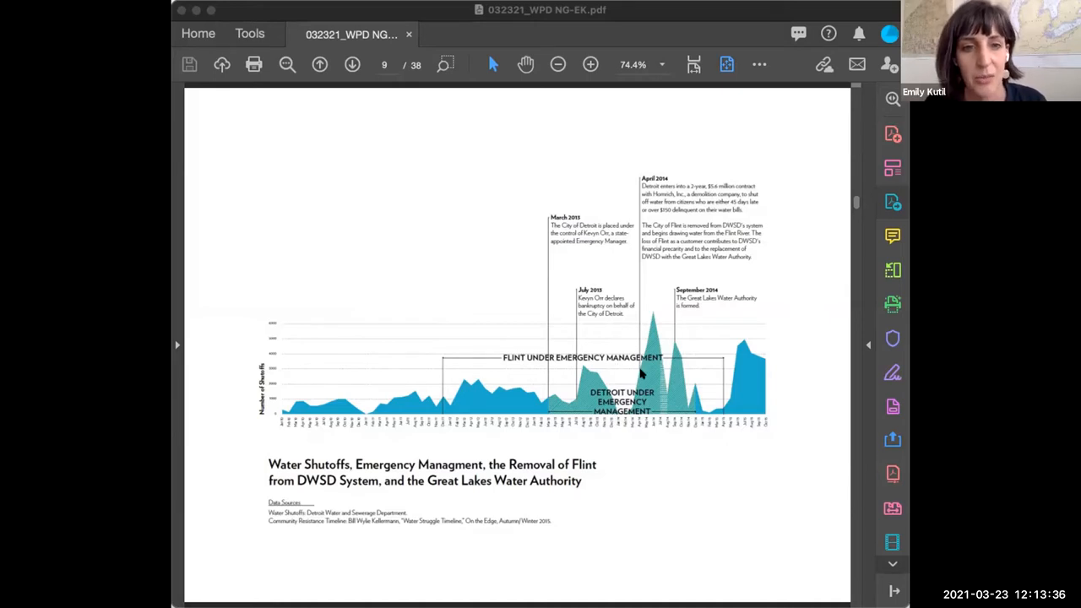
pyautogui.moveTo(609, 401)
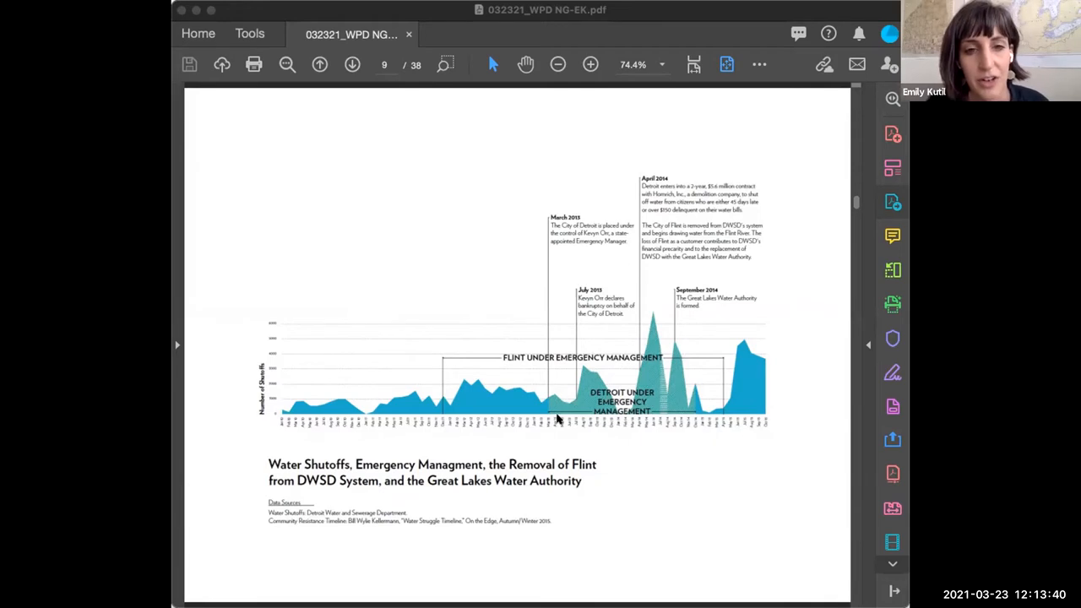
pyautogui.moveTo(588, 305)
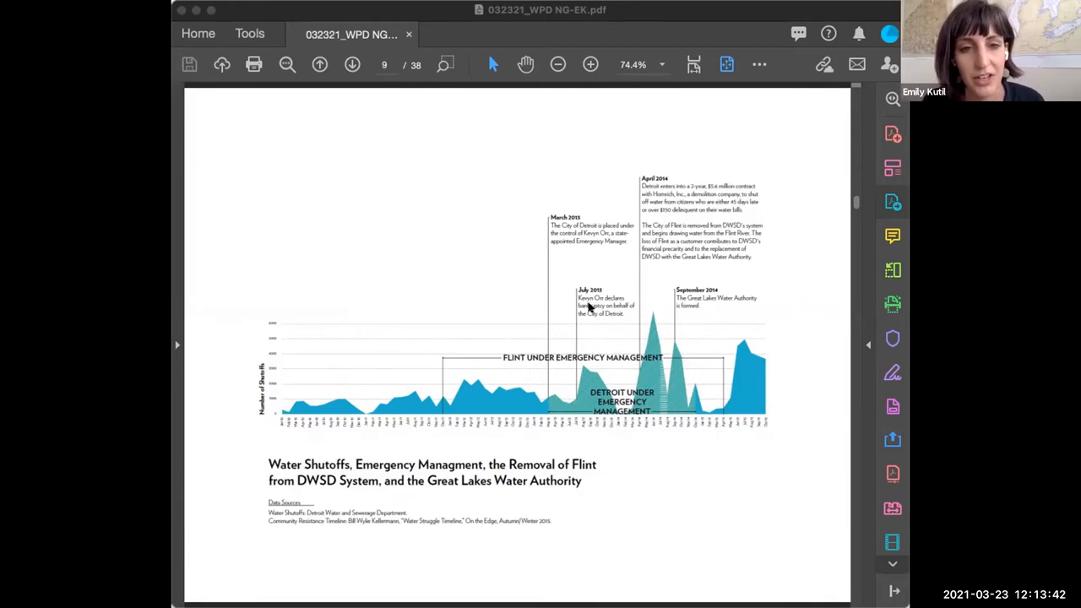
pyautogui.moveTo(630, 327)
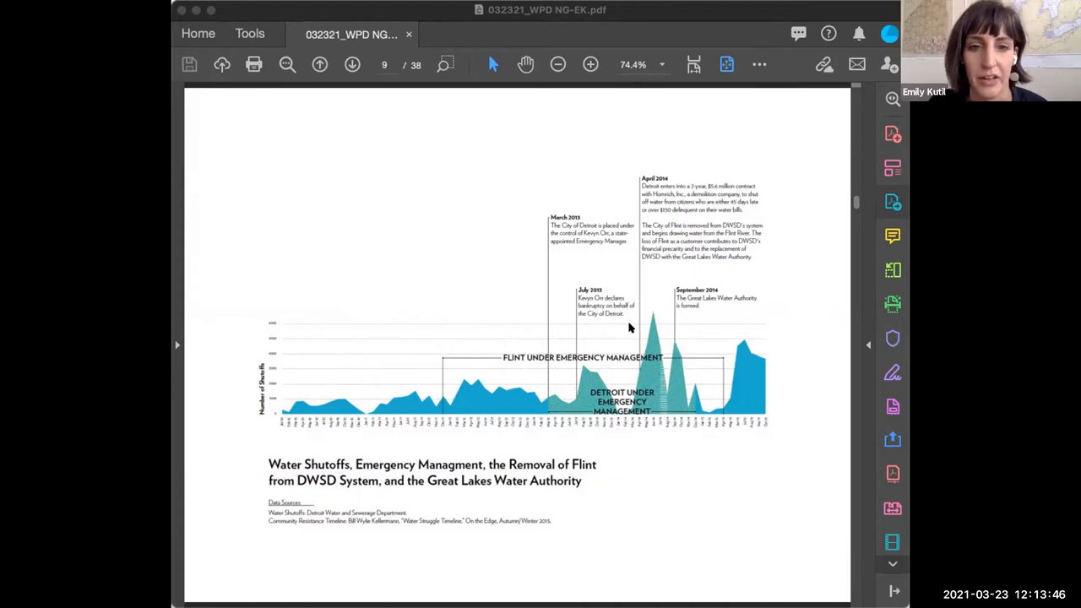
pyautogui.moveTo(573, 359)
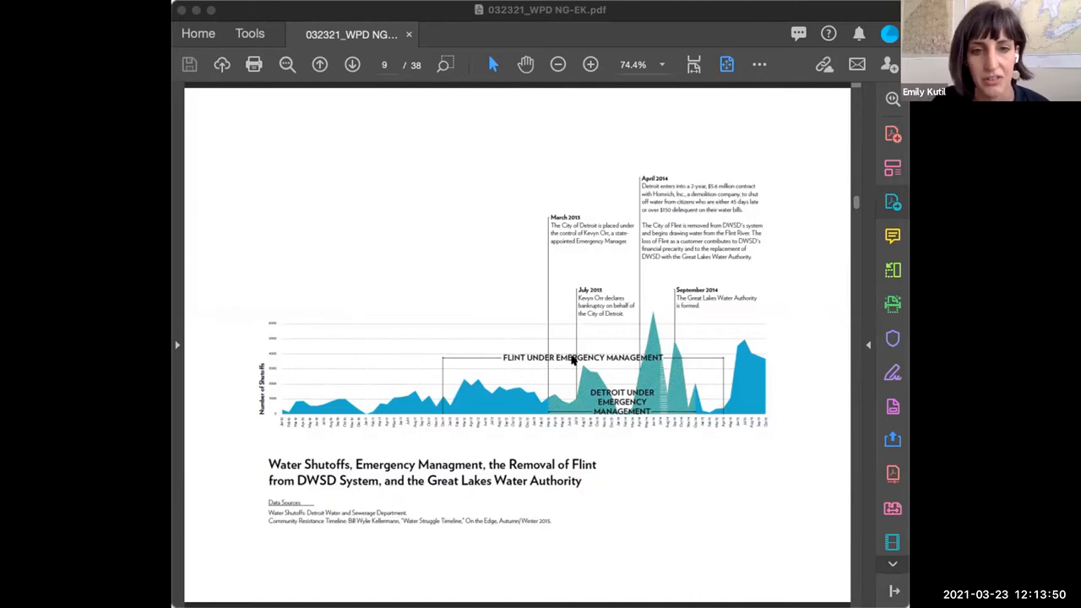
pyautogui.moveTo(619, 340)
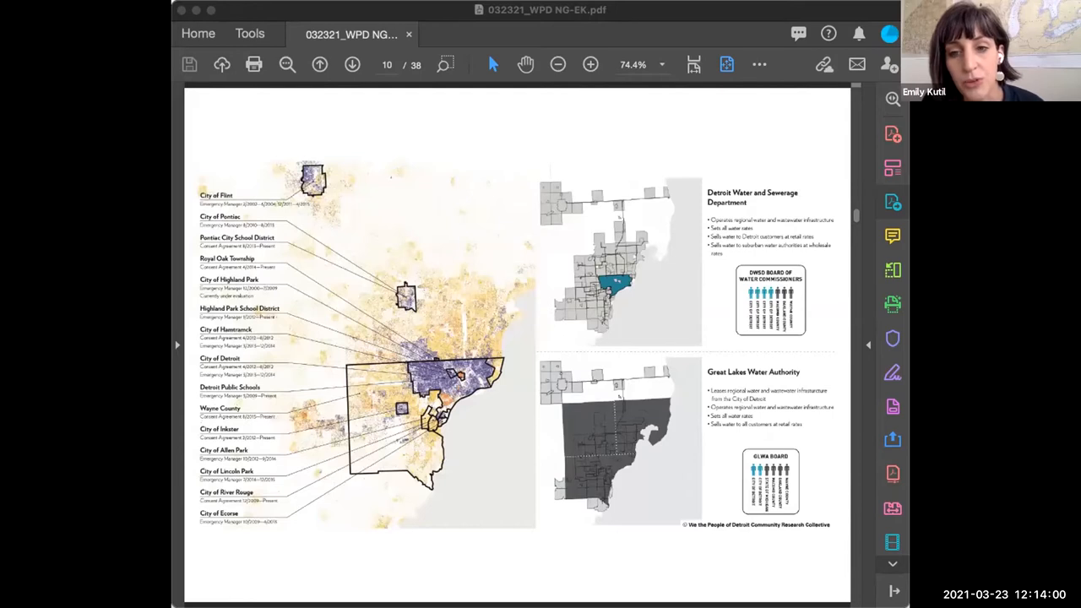
# - Go back to page 9, the water shutoffs and emergency management timeline
pyautogui.click(318, 64)
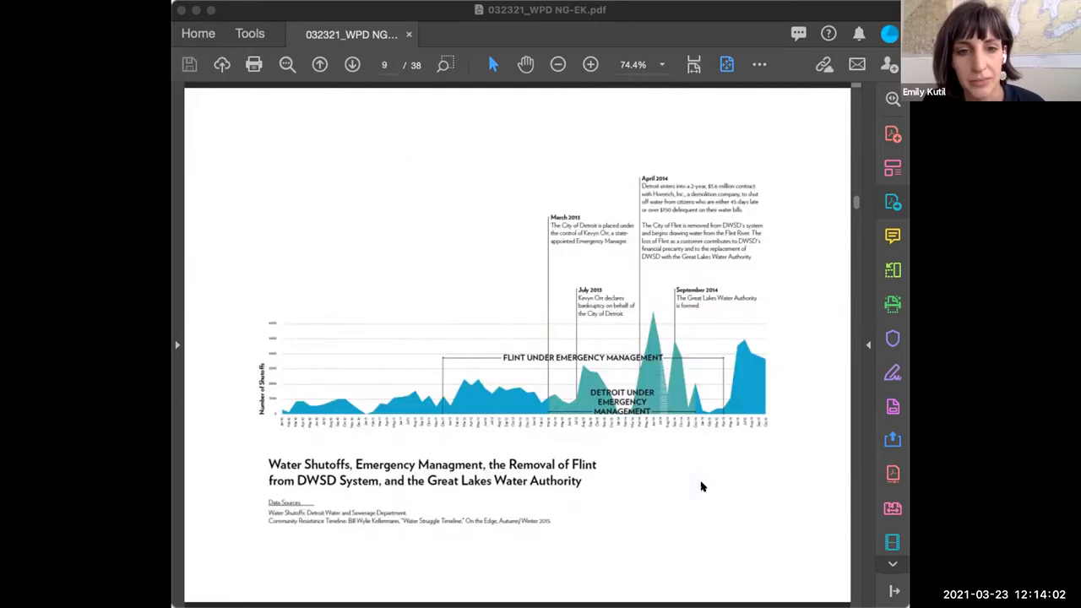
pyautogui.moveTo(650, 188)
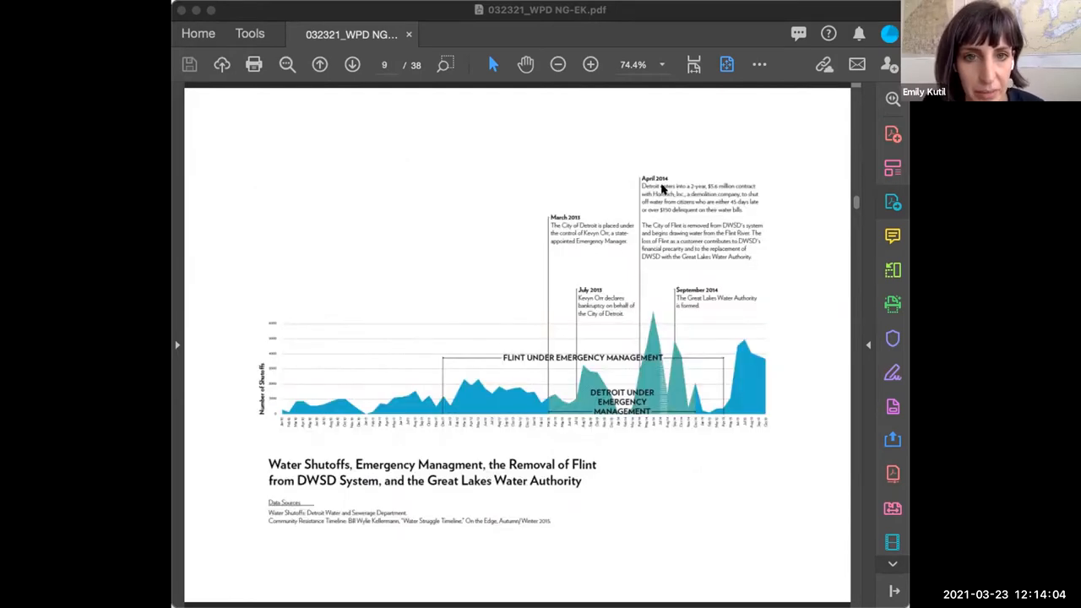
pyautogui.moveTo(733, 375)
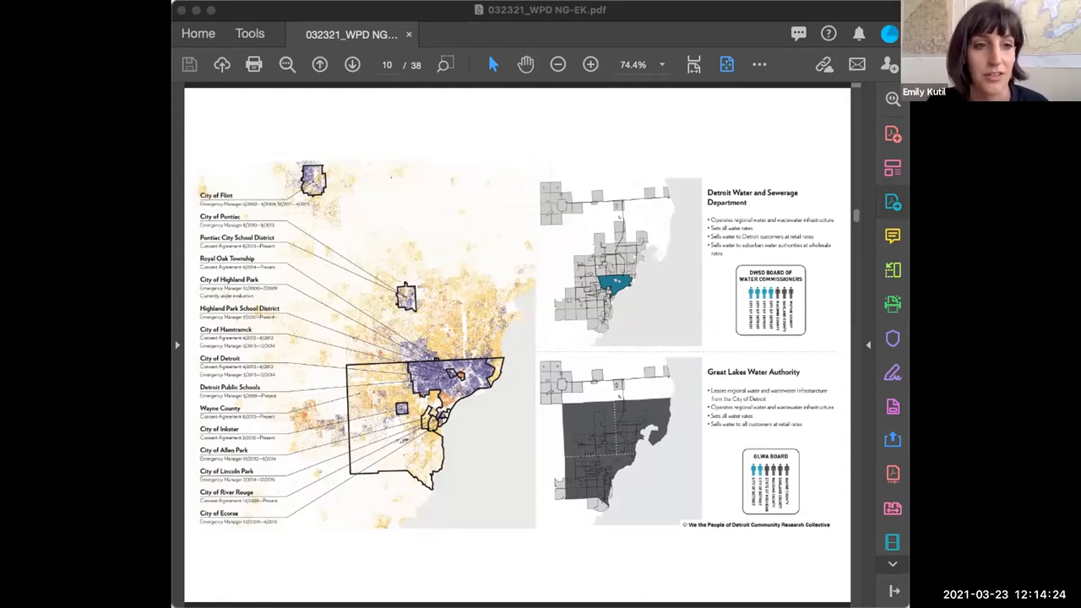
pyautogui.moveTo(342, 182)
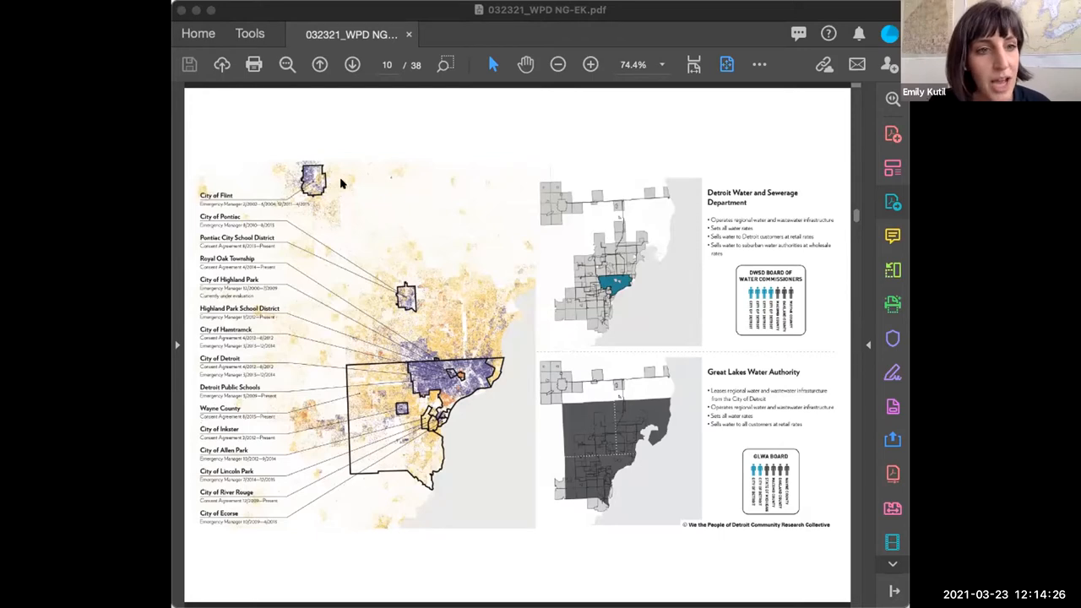
pyautogui.moveTo(309, 531)
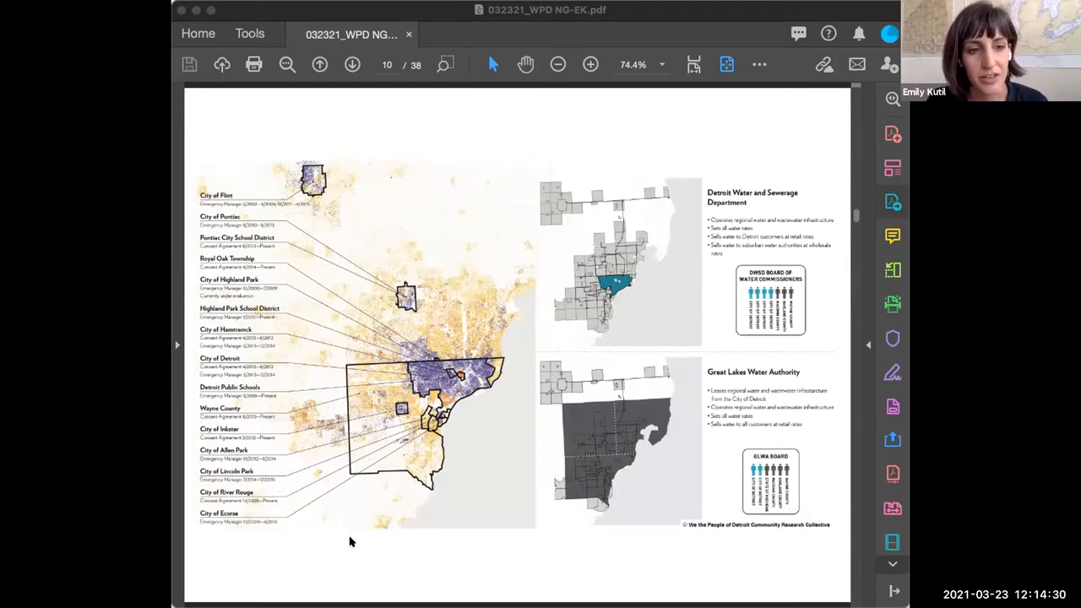
pyautogui.moveTo(307, 503)
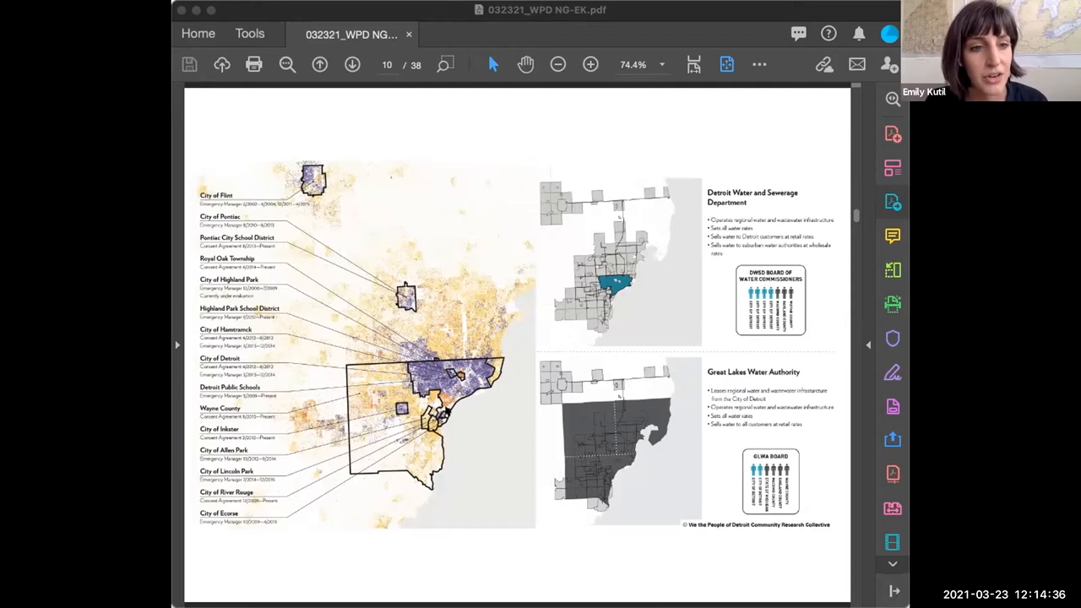
pyautogui.moveTo(422, 575)
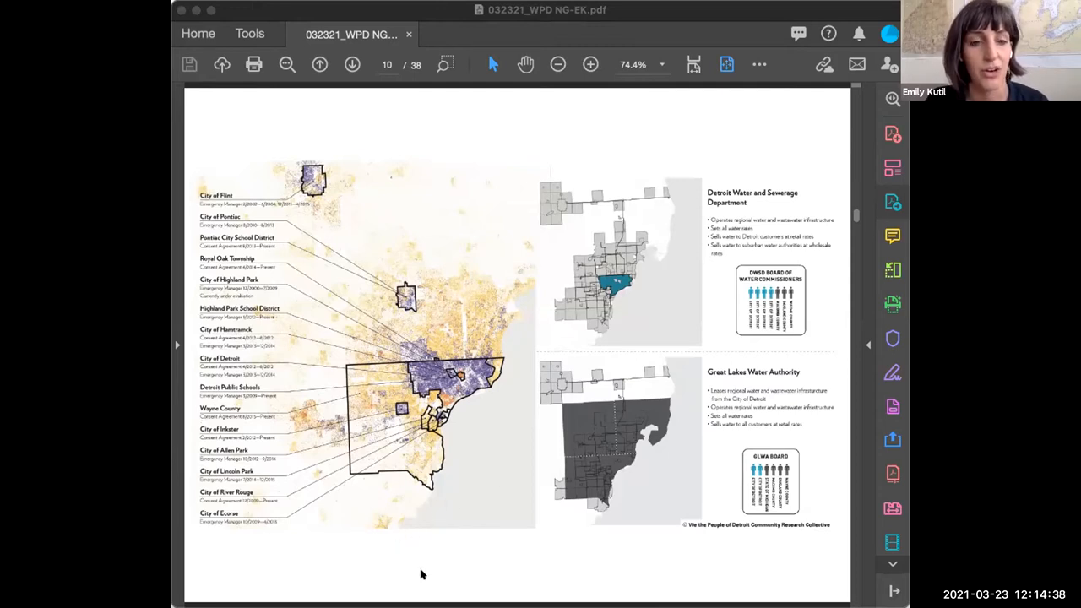
pyautogui.moveTo(404, 423)
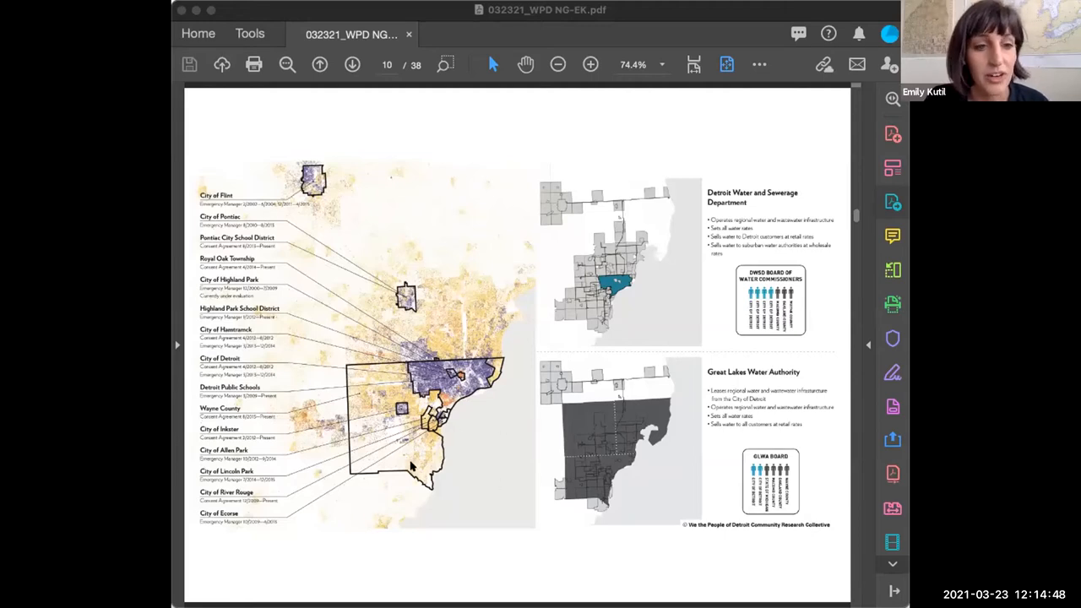
pyautogui.moveTo(464, 474)
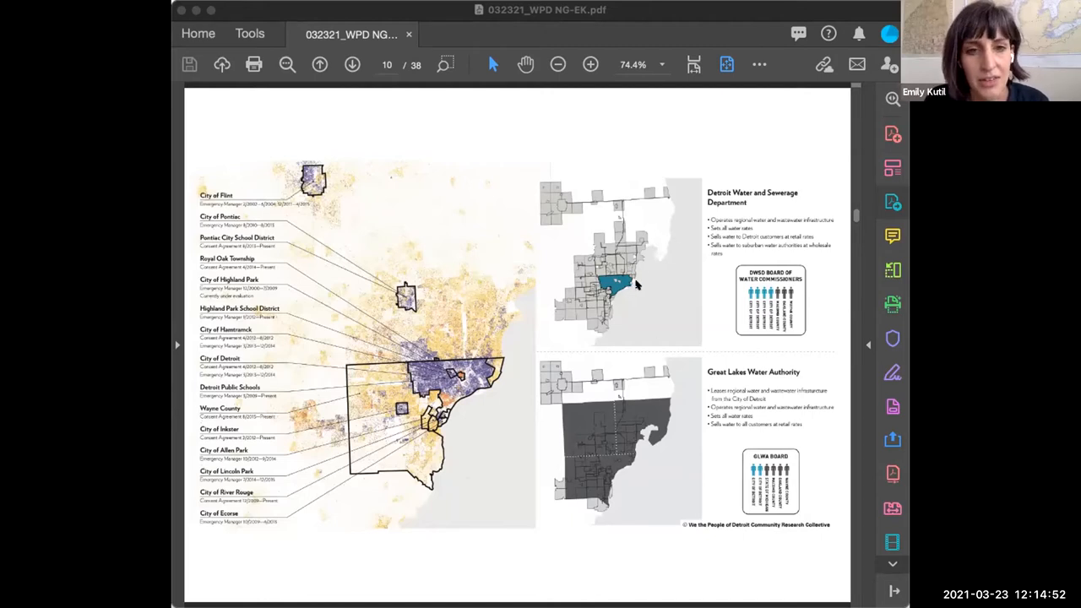
pyautogui.moveTo(695, 285)
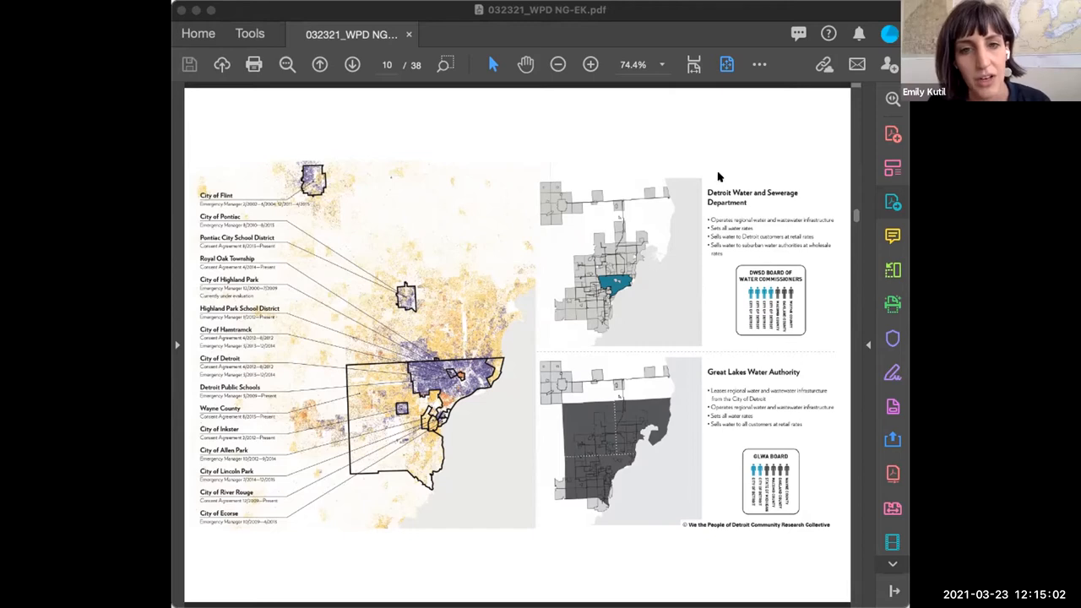
pyautogui.moveTo(650, 281)
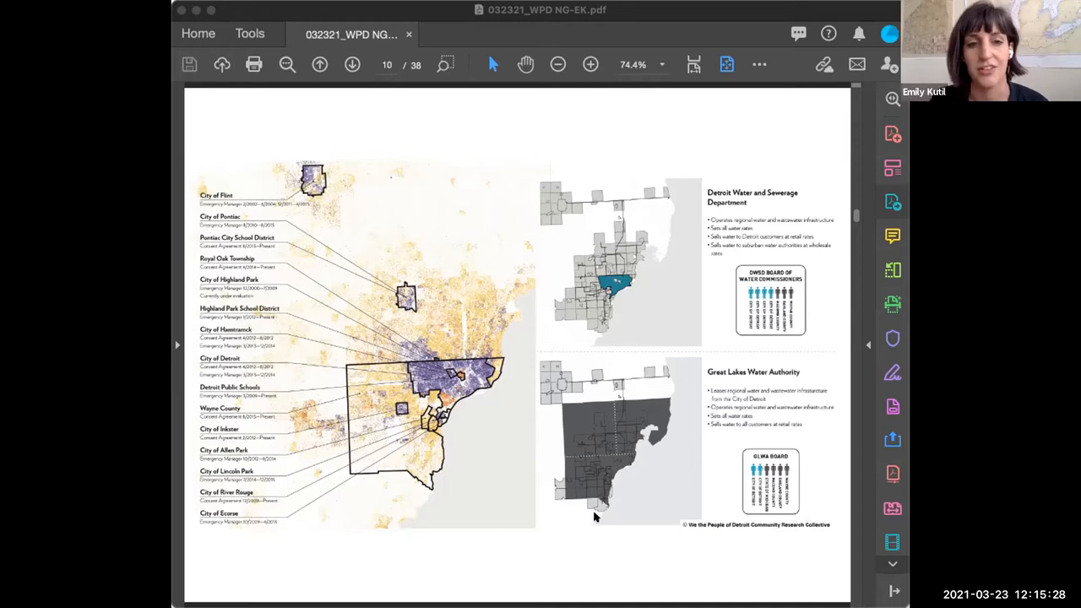
pyautogui.moveTo(760, 471)
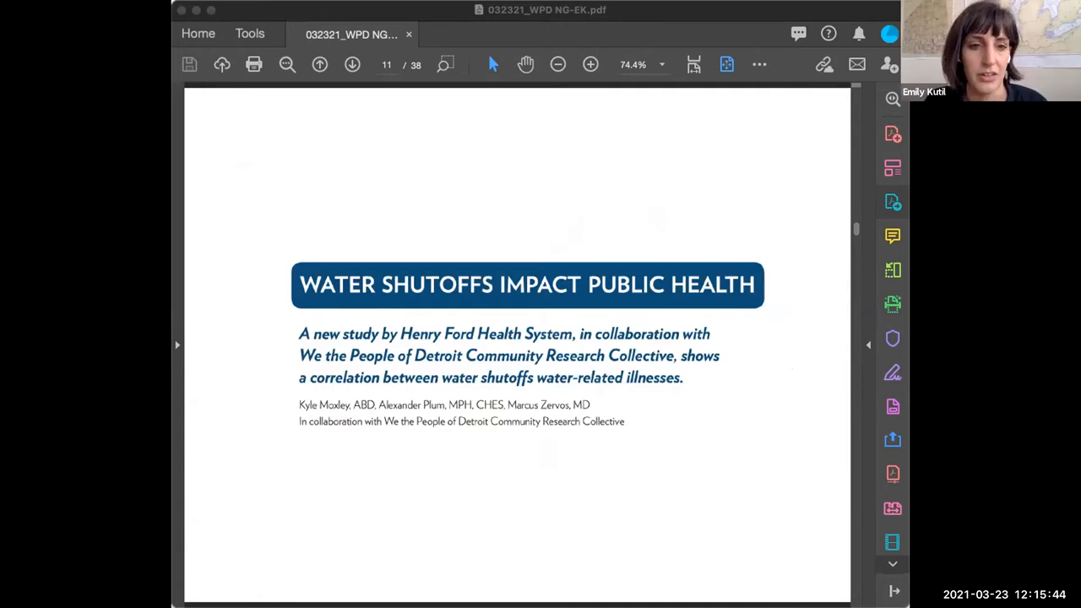
pyautogui.moveTo(696, 353)
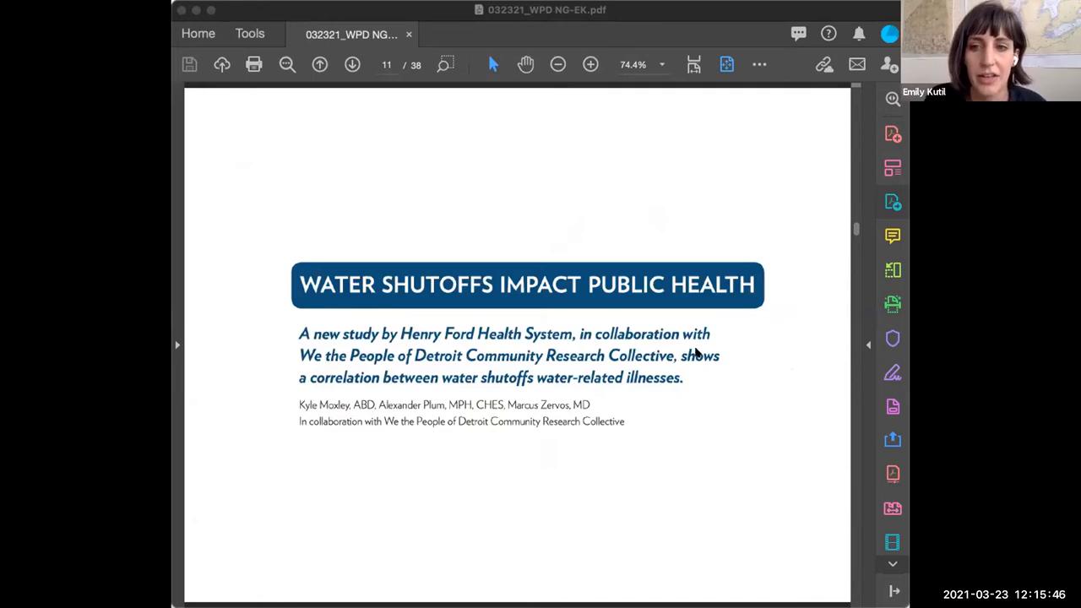
pyautogui.moveTo(737, 466)
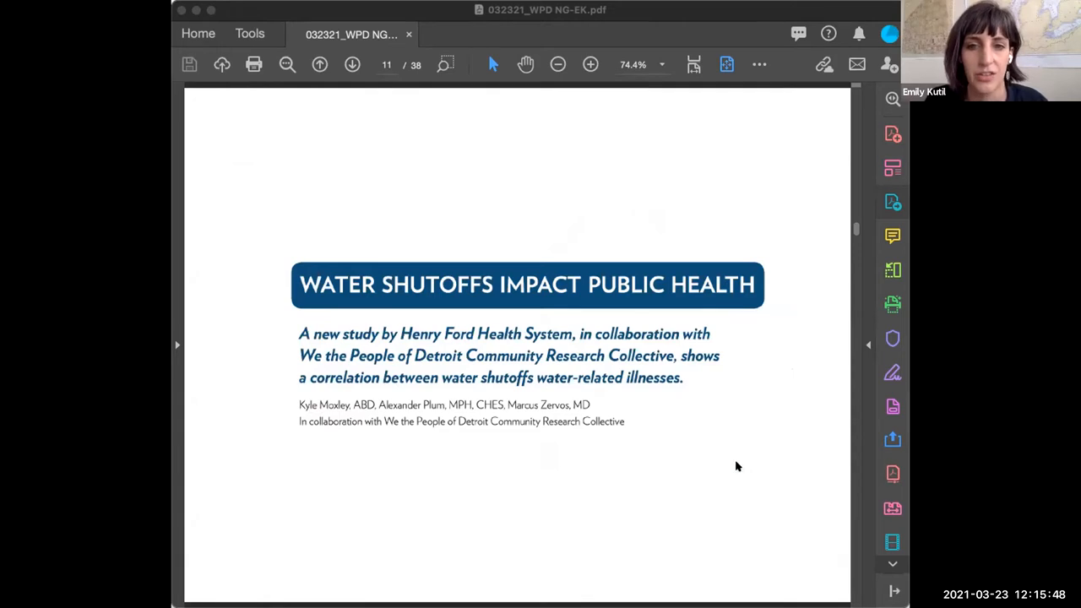
# - Advance past the study title page to page 12's three findings
pyautogui.click(352, 64)
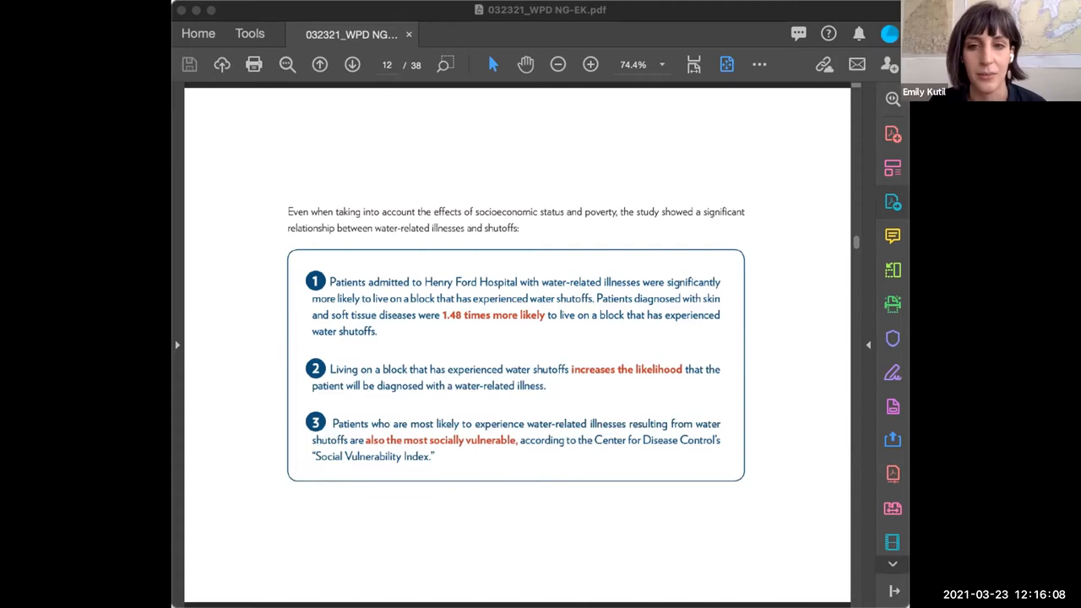
pyautogui.moveTo(639, 386)
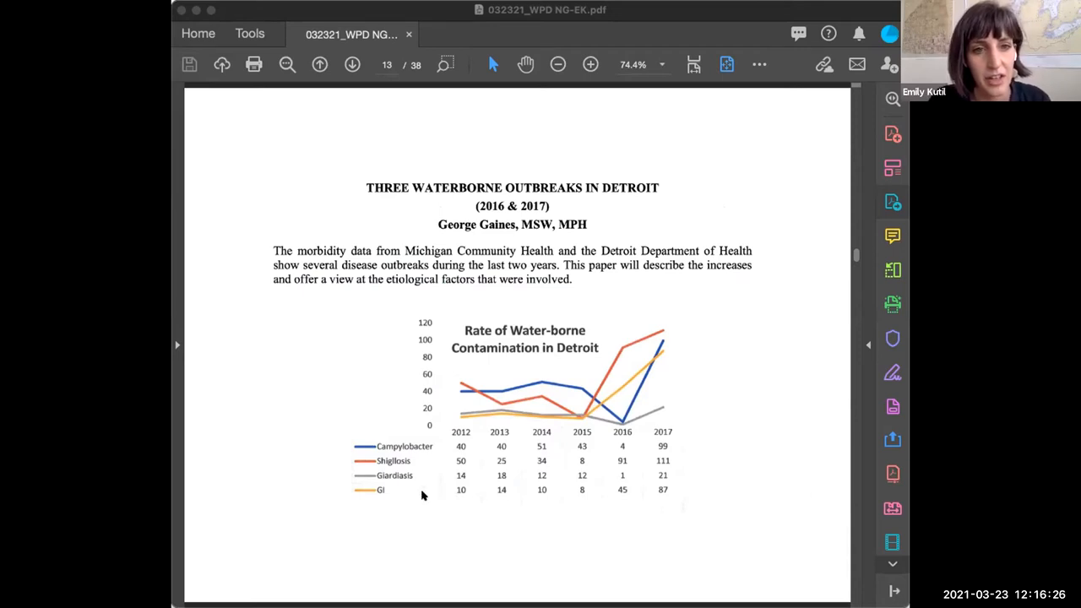
pyautogui.moveTo(364, 497)
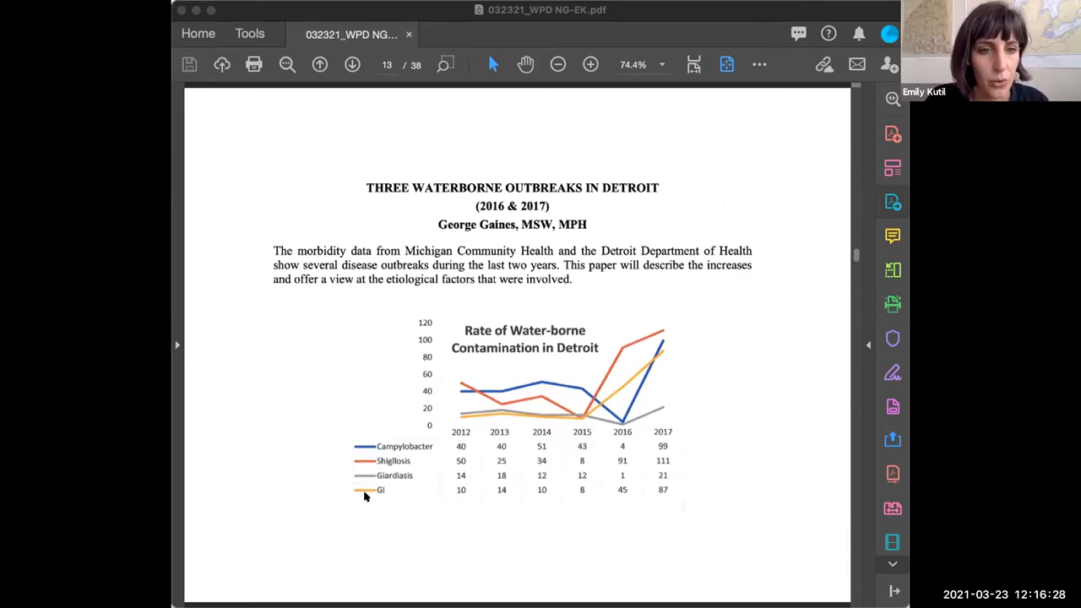
pyautogui.moveTo(868, 373)
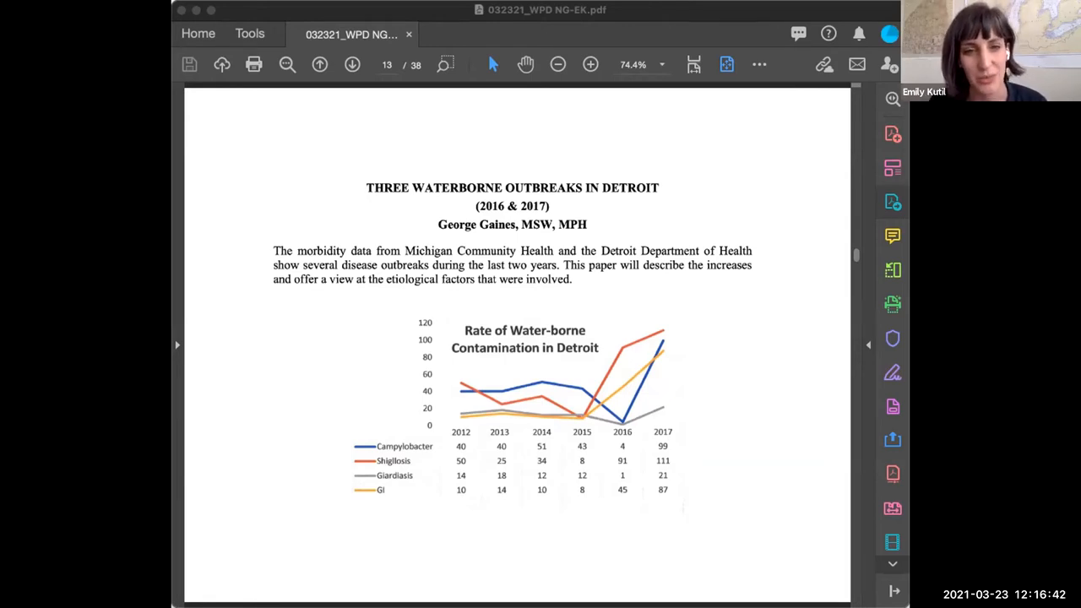
pyautogui.moveTo(719, 223)
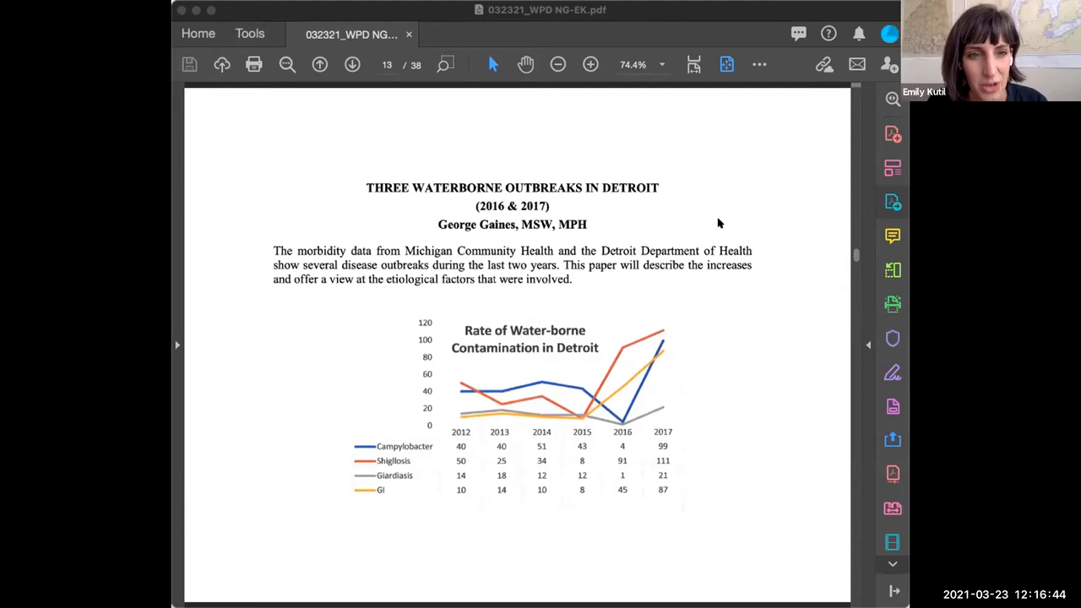
pyautogui.moveTo(759, 356)
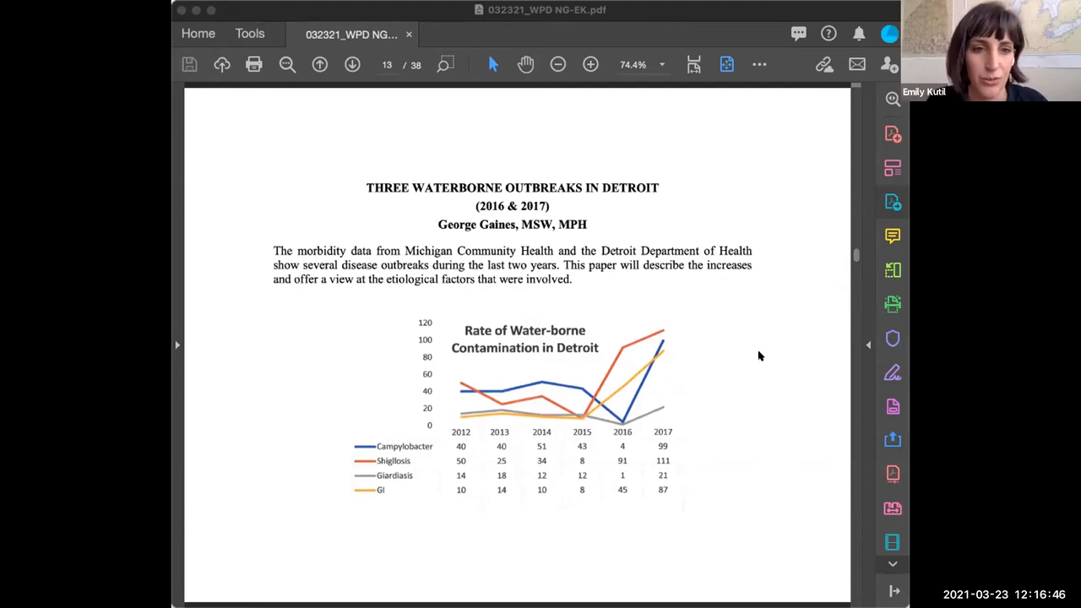
pyautogui.moveTo(783, 352)
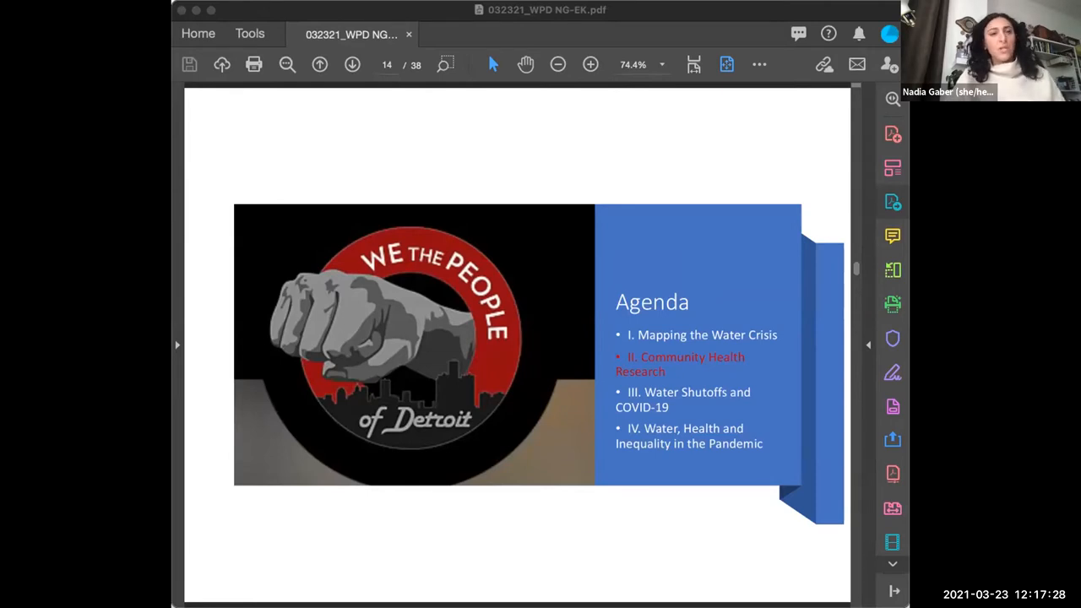
pyautogui.moveTo(745, 554)
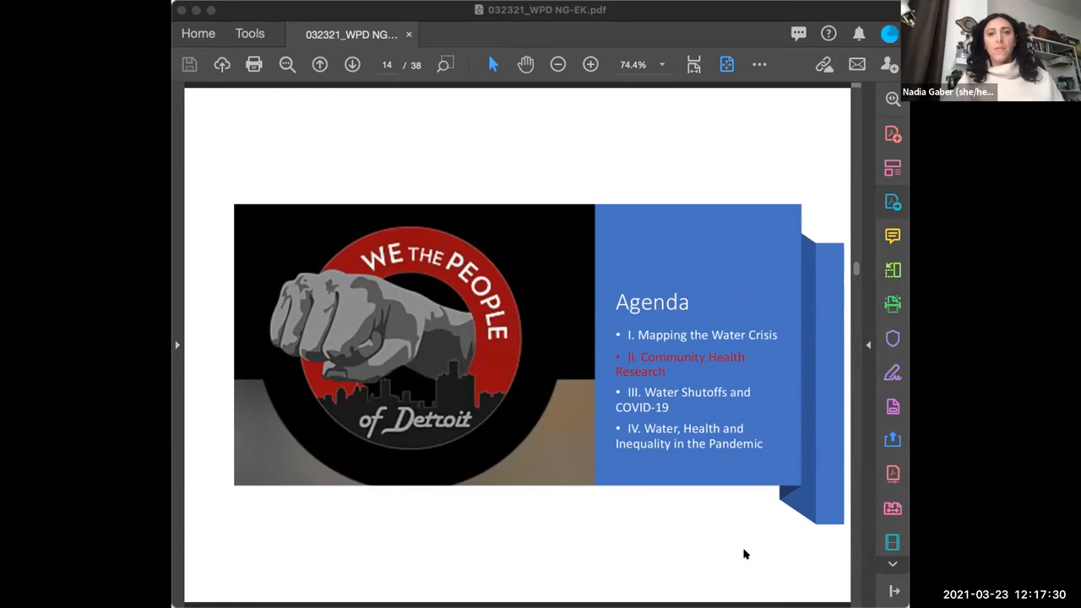
pyautogui.moveTo(772, 556)
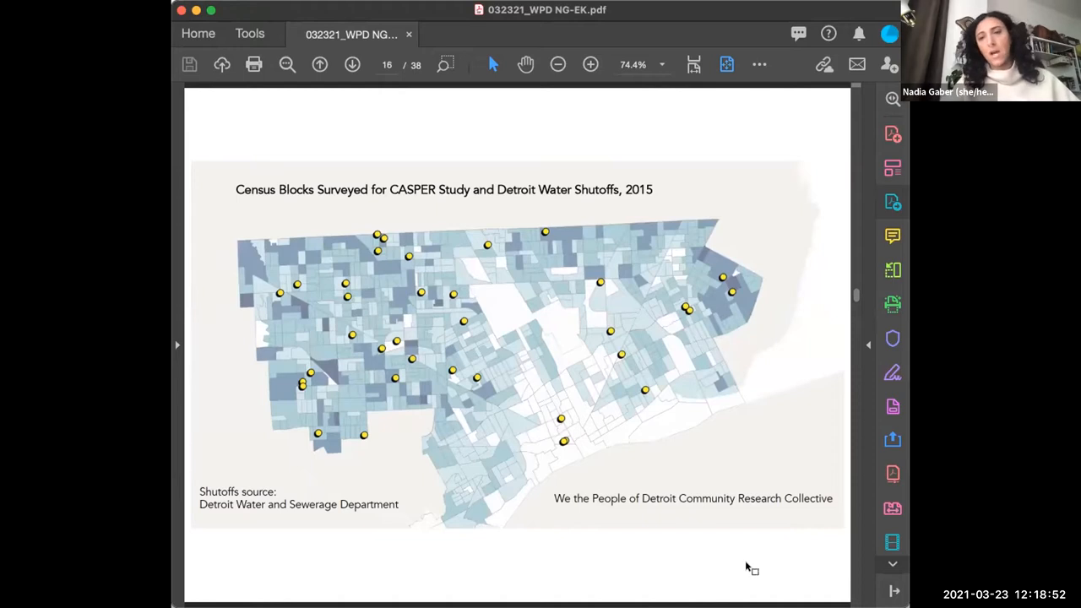
pyautogui.moveTo(735, 562)
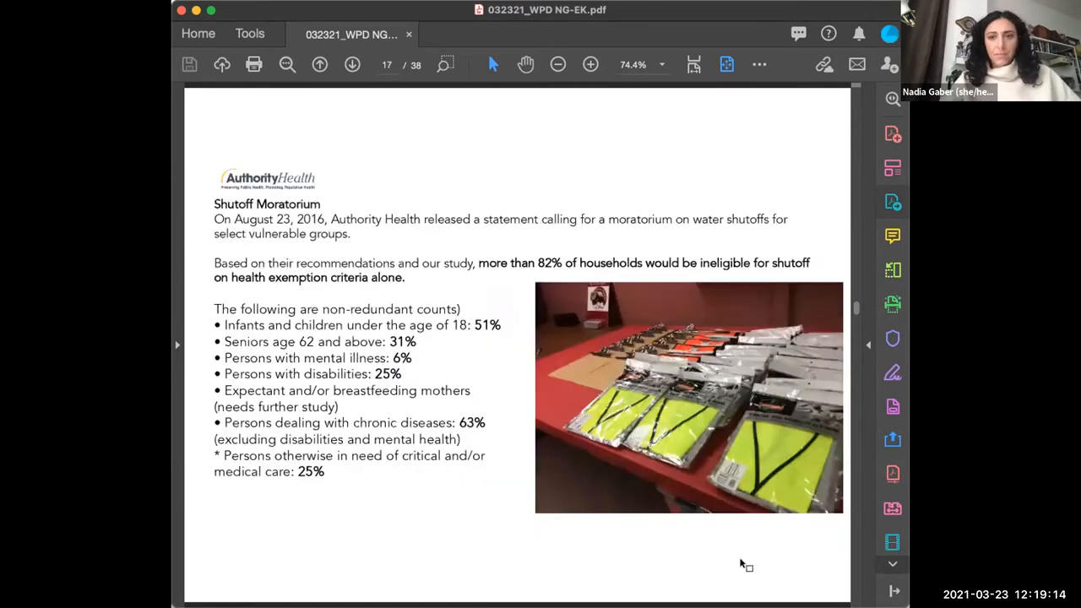
pyautogui.moveTo(740, 574)
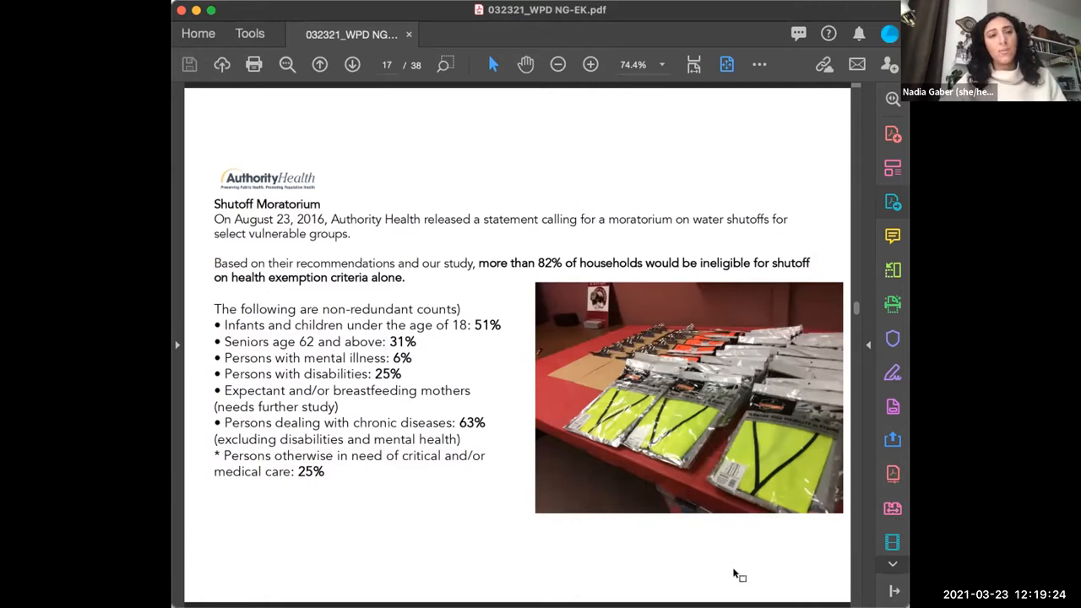
pyautogui.moveTo(747, 565)
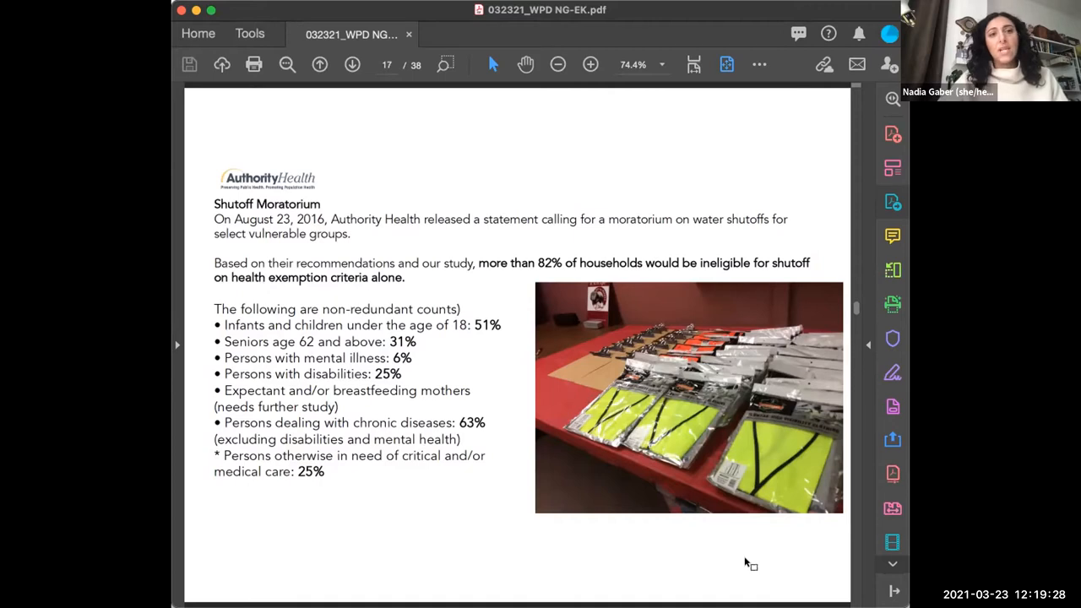
pyautogui.moveTo(734, 559)
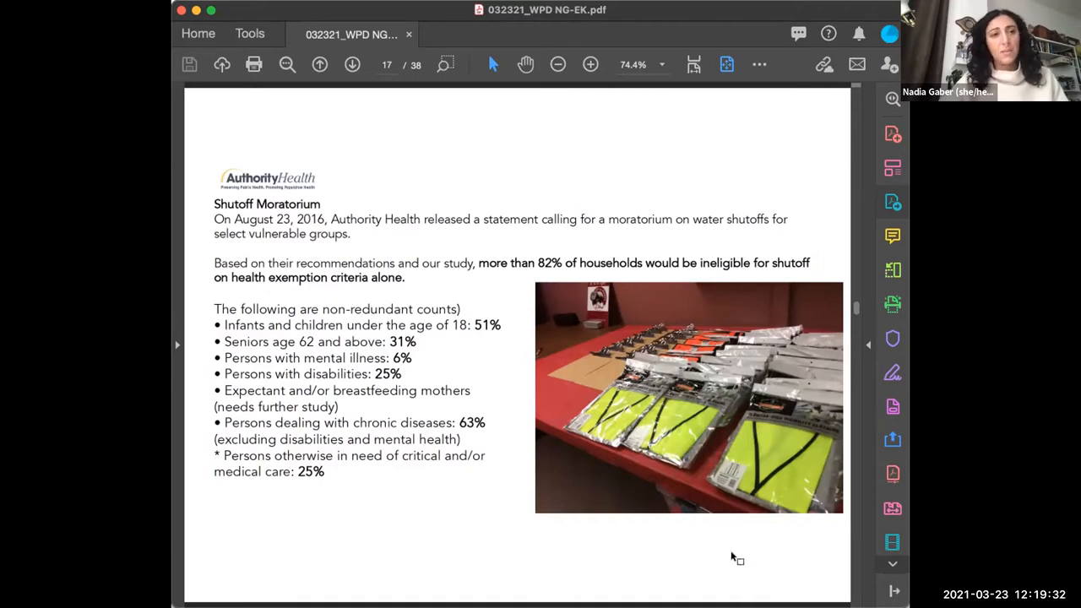
pyautogui.moveTo(726, 566)
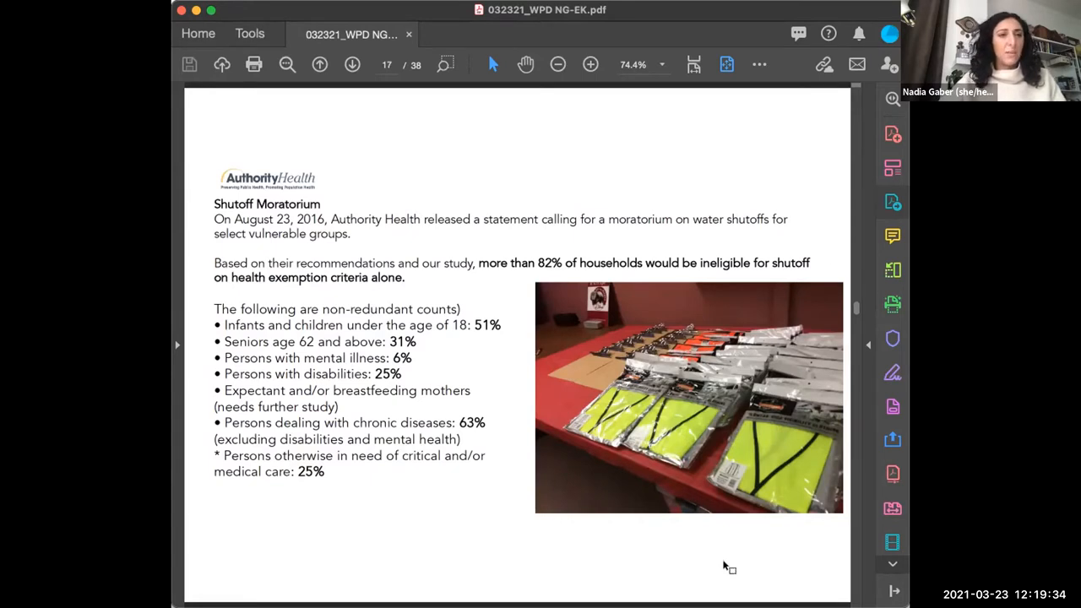
pyautogui.moveTo(726, 585)
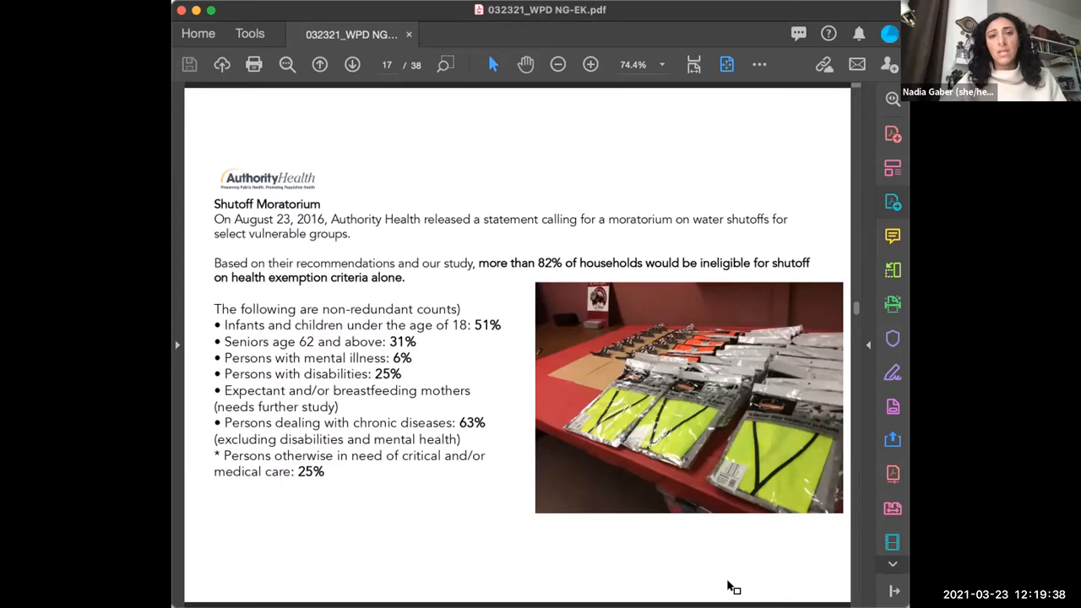
pyautogui.moveTo(746, 569)
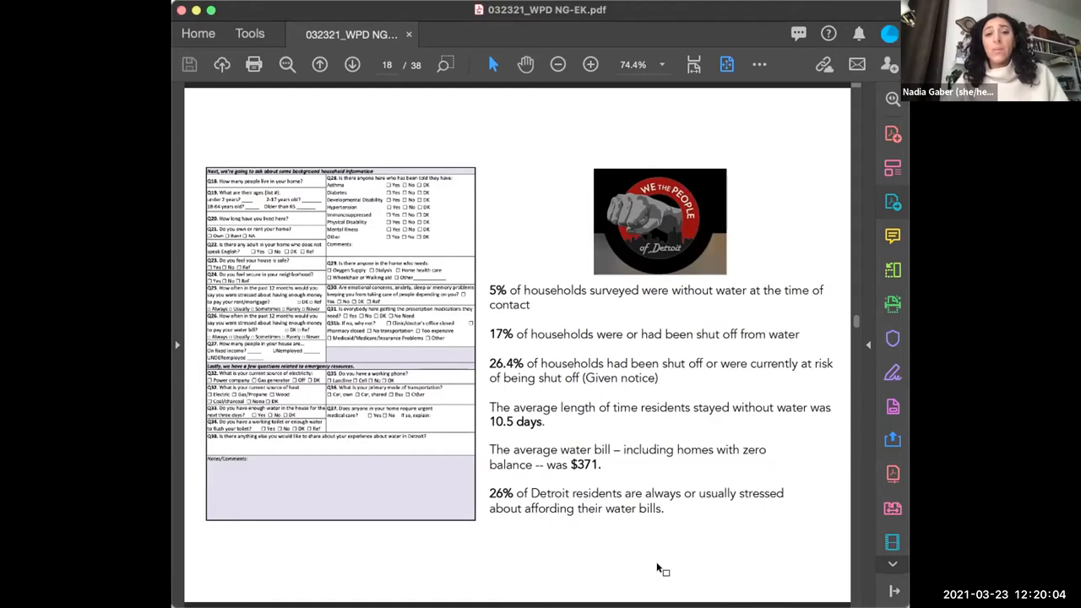
pyautogui.moveTo(763, 551)
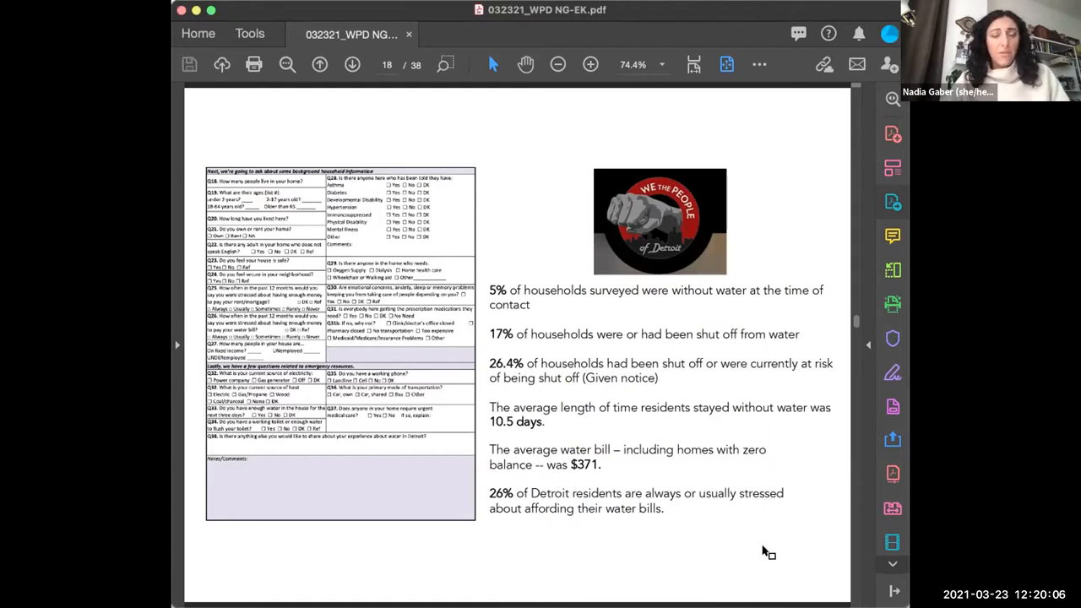
pyautogui.moveTo(736, 555)
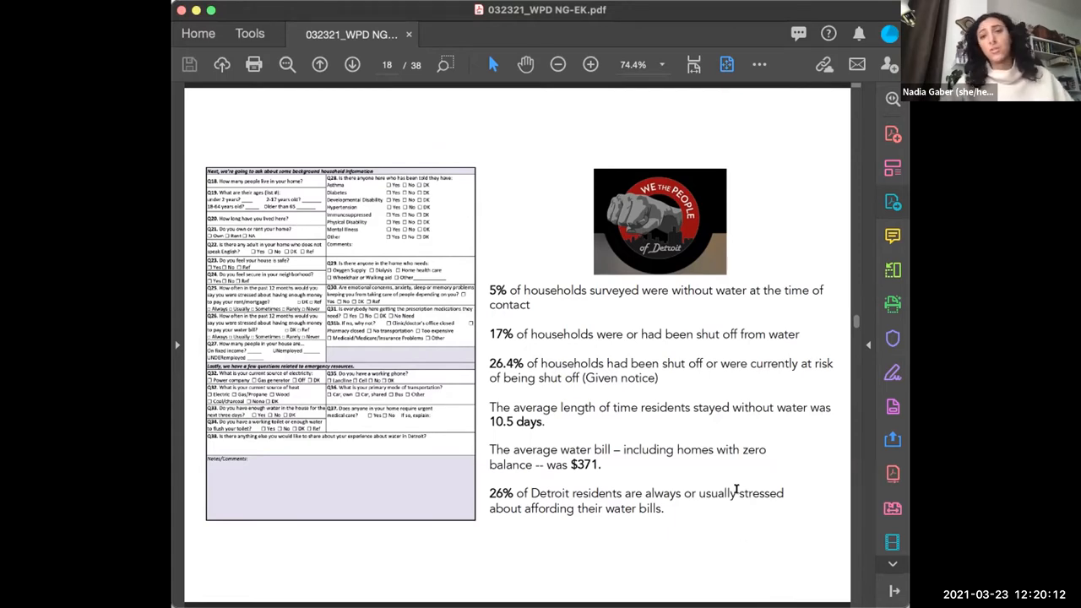
pyautogui.moveTo(760, 533)
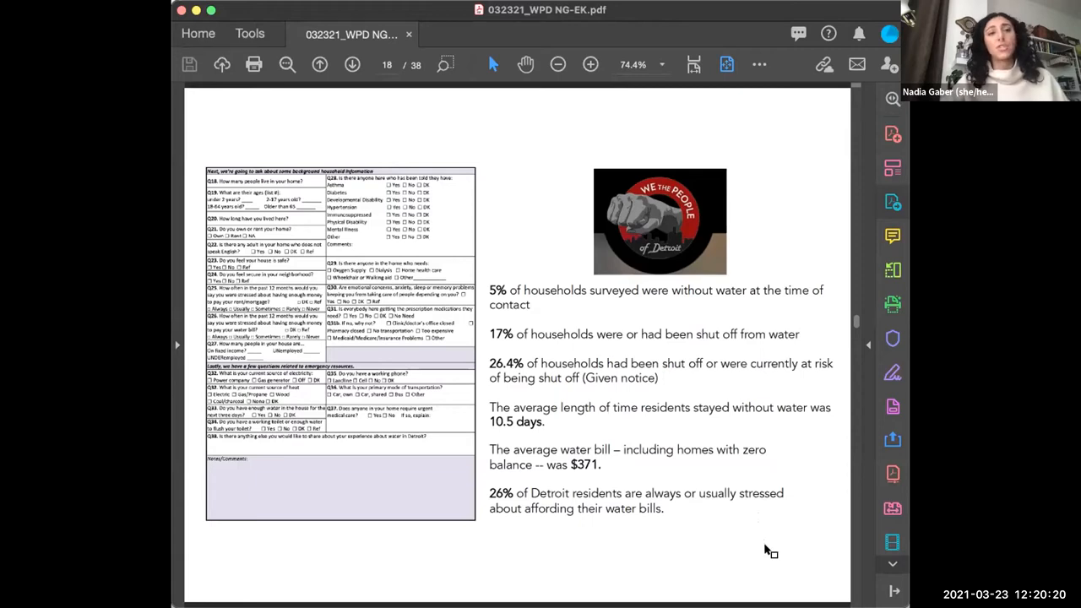
pyautogui.moveTo(749, 539)
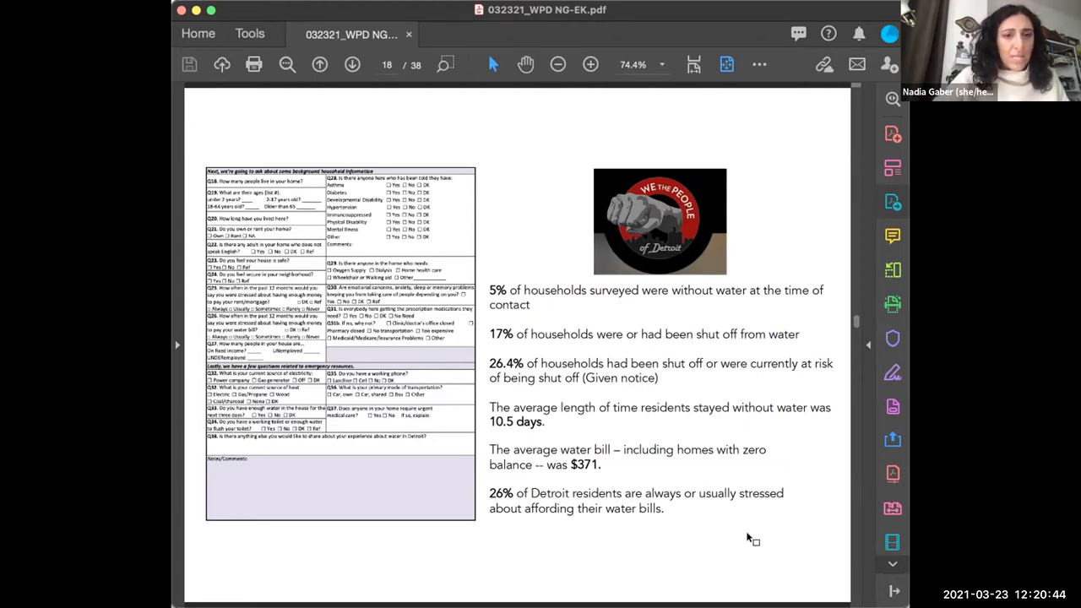
pyautogui.moveTo(772, 551)
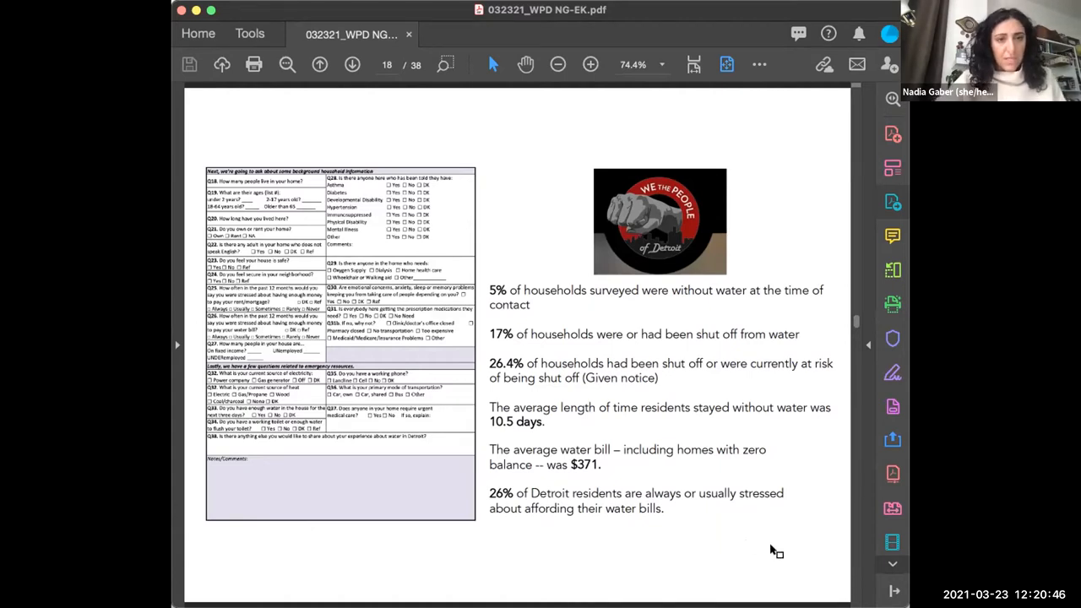
pyautogui.moveTo(782, 541)
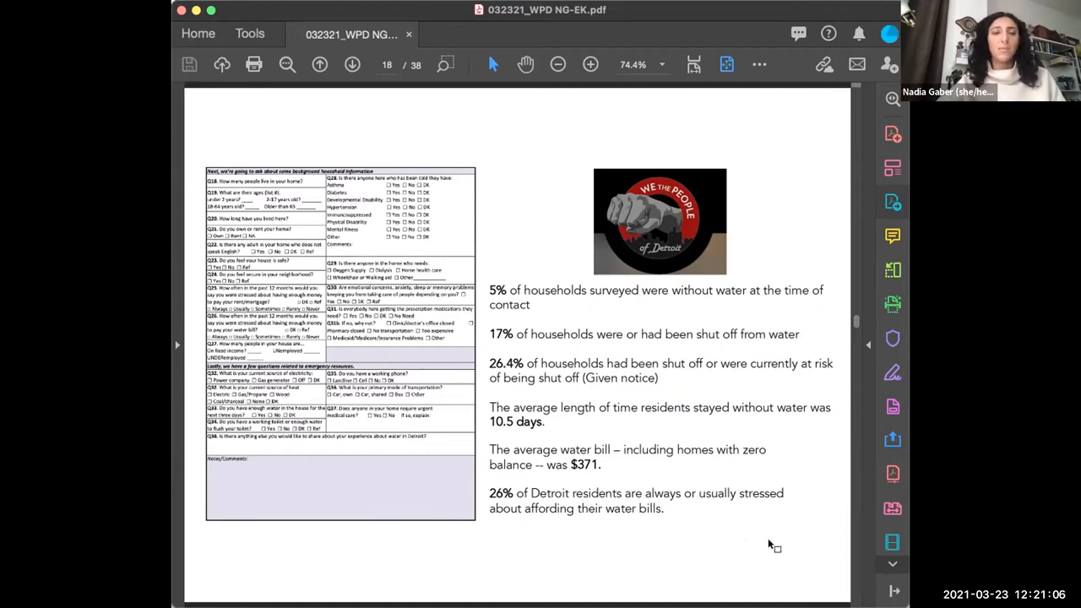
pyautogui.moveTo(768, 554)
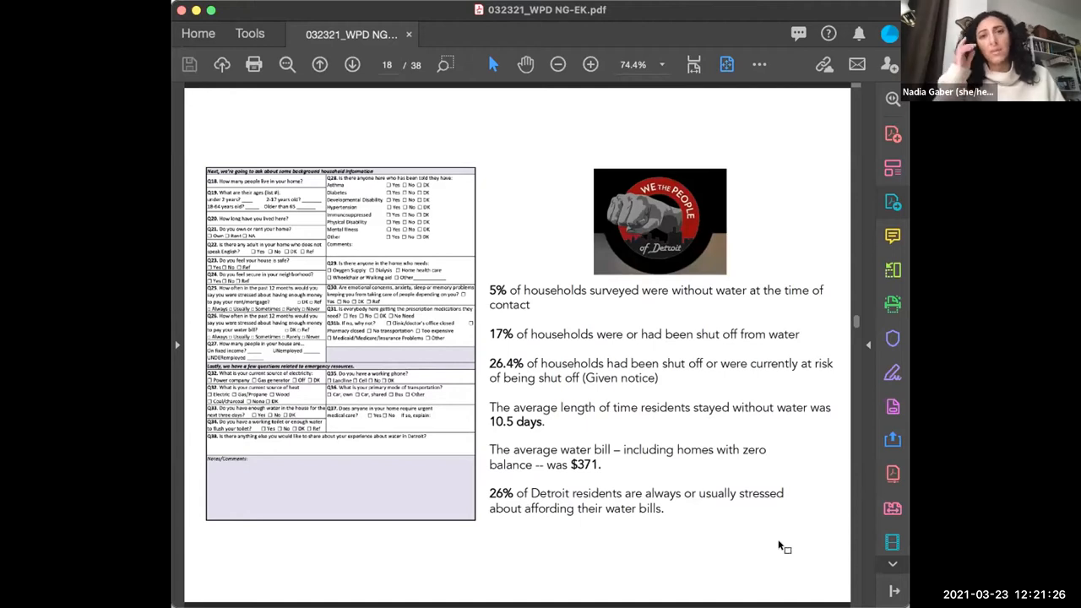
pyautogui.moveTo(772, 534)
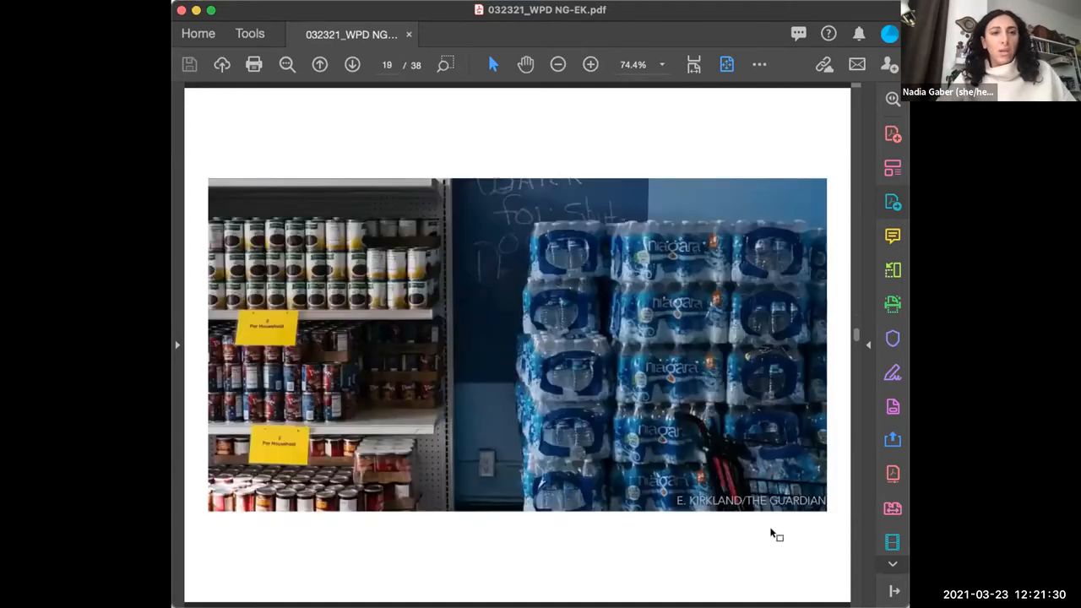
pyautogui.moveTo(791, 523)
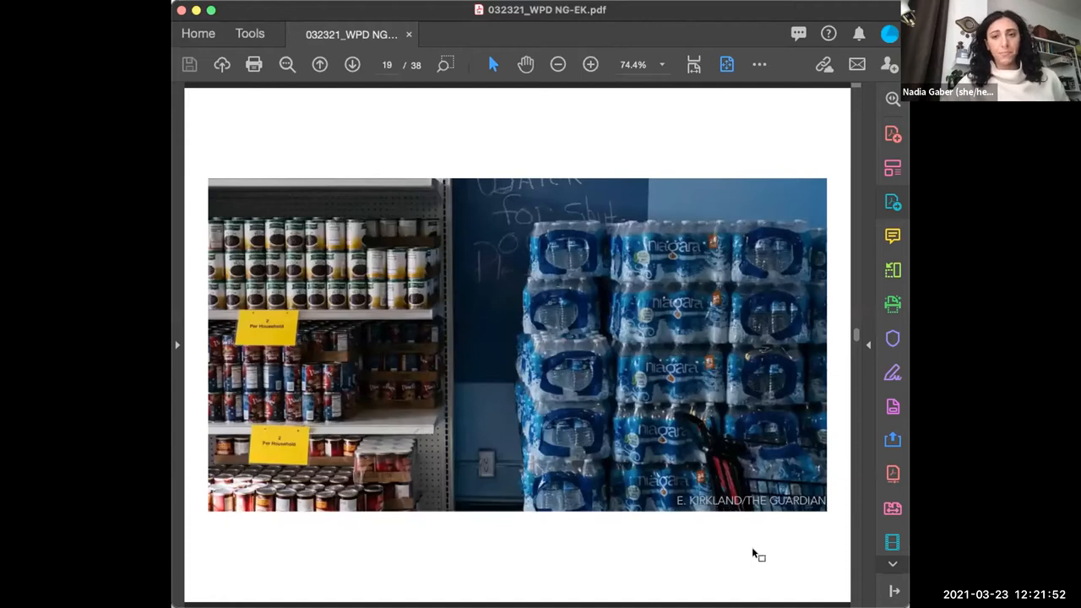
# - Advance to page 20, the table on shutoff notices and psychological distress
pyautogui.click(351, 65)
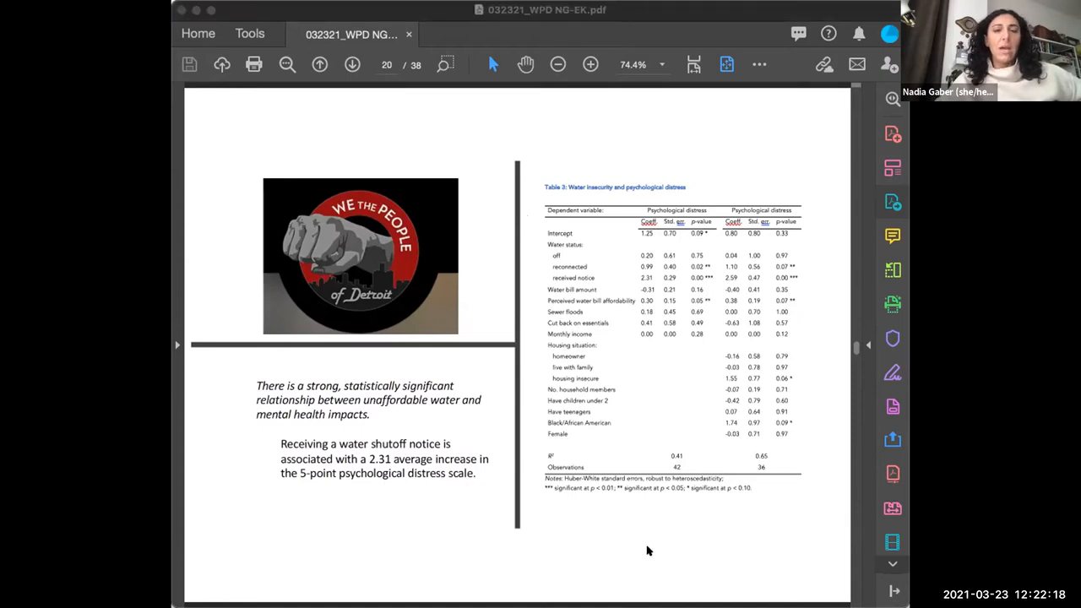
pyautogui.moveTo(648, 549)
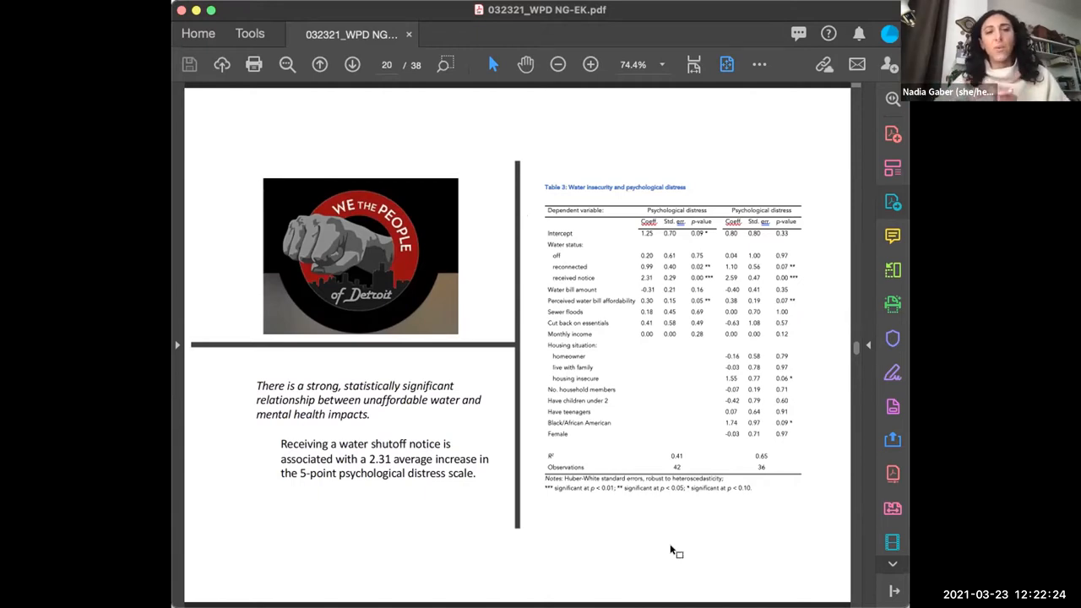
pyautogui.moveTo(827, 125)
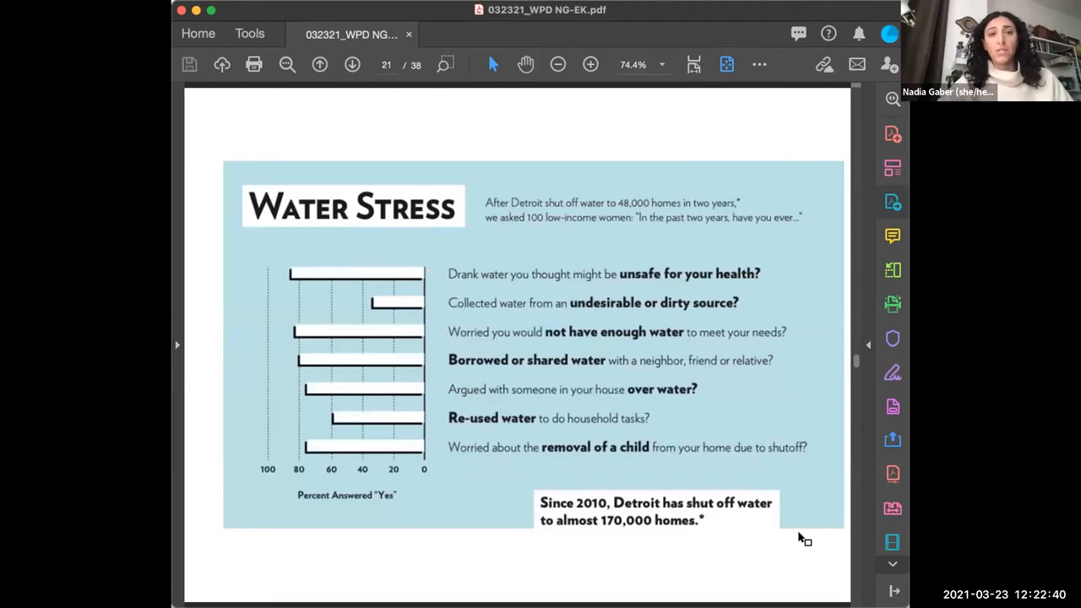
pyautogui.moveTo(795, 547)
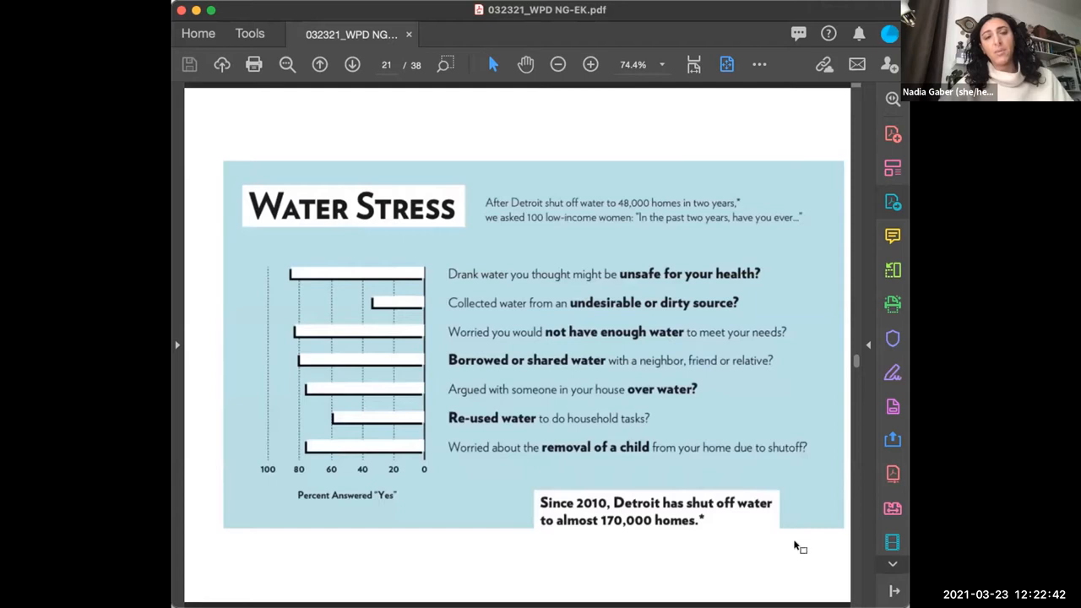
pyautogui.moveTo(805, 556)
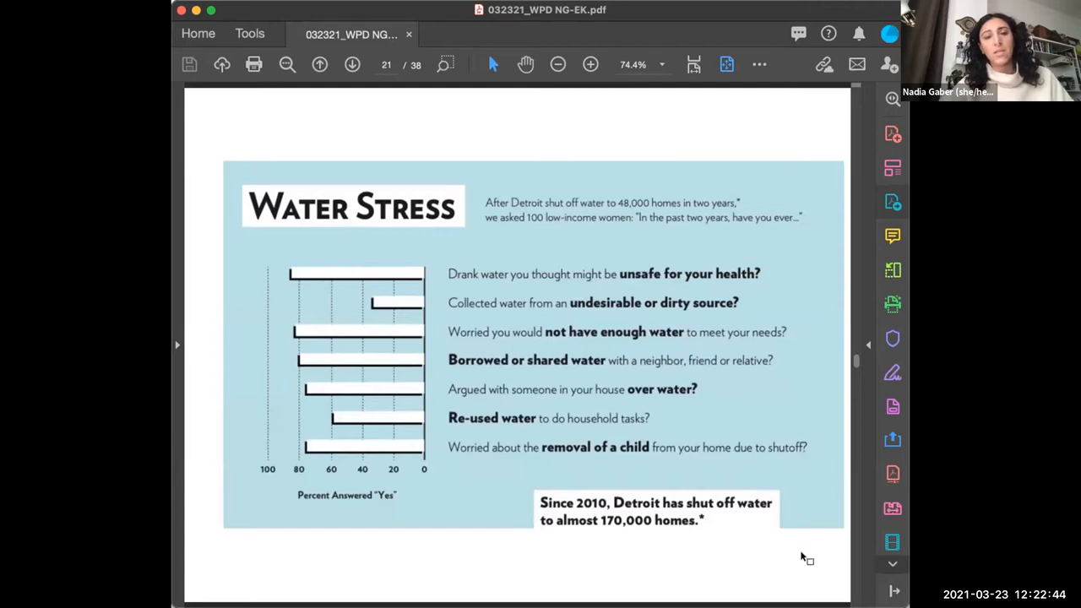
pyautogui.moveTo(763, 518)
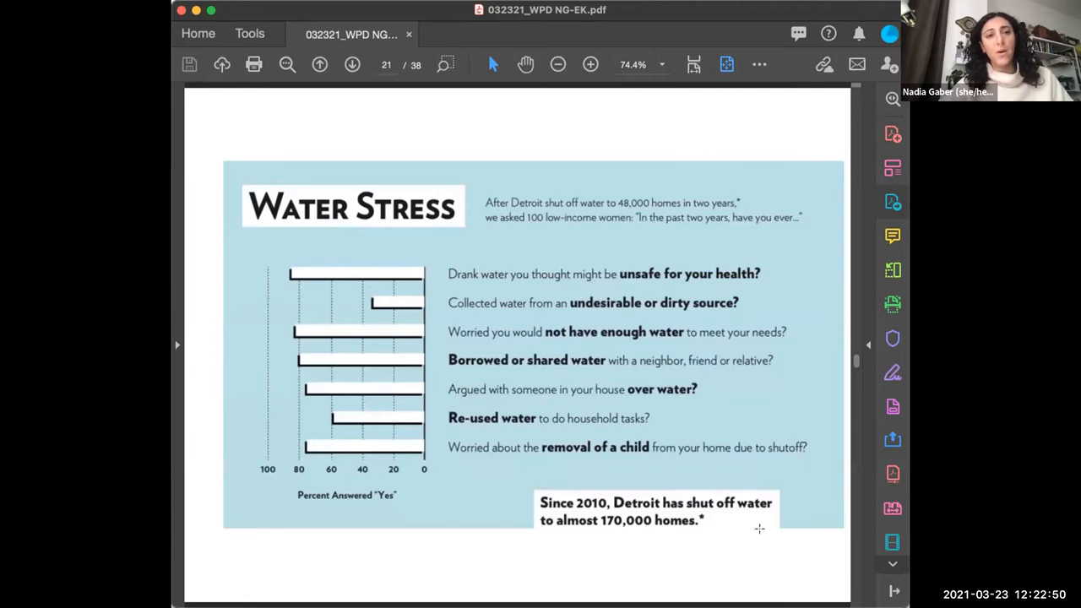
pyautogui.moveTo(776, 553)
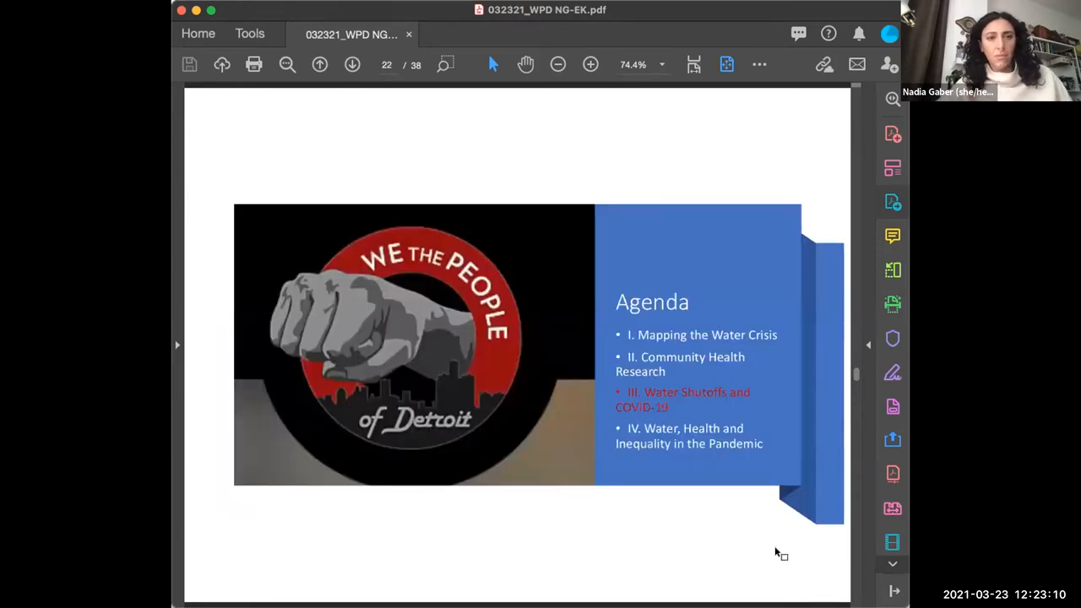
# - Advance to page 23, maps of top 10 zip codes by shutoff count and rate
pyautogui.click(352, 64)
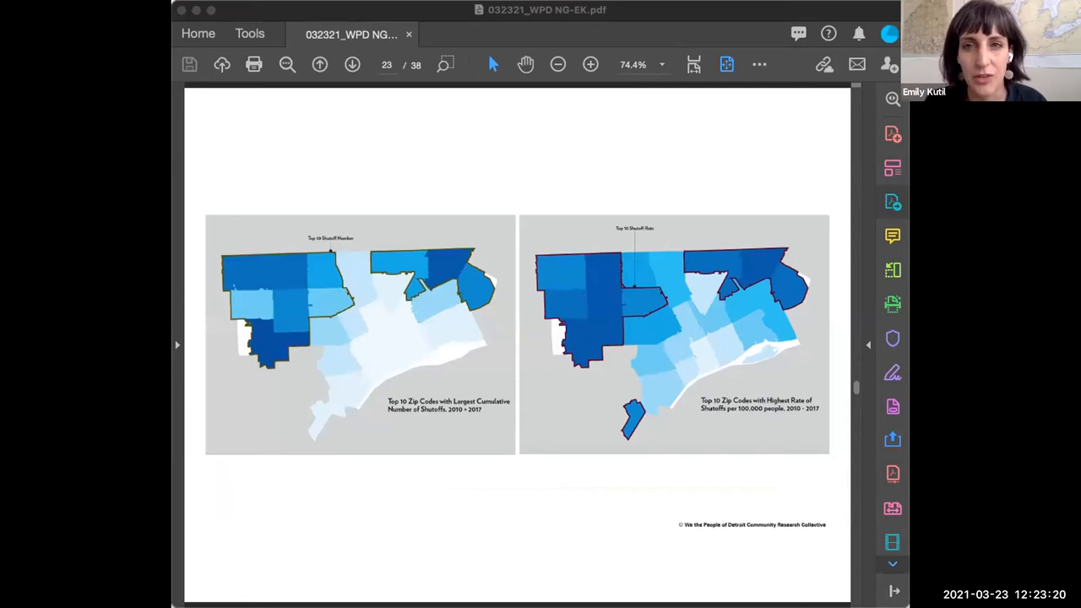
pyautogui.moveTo(900, 490)
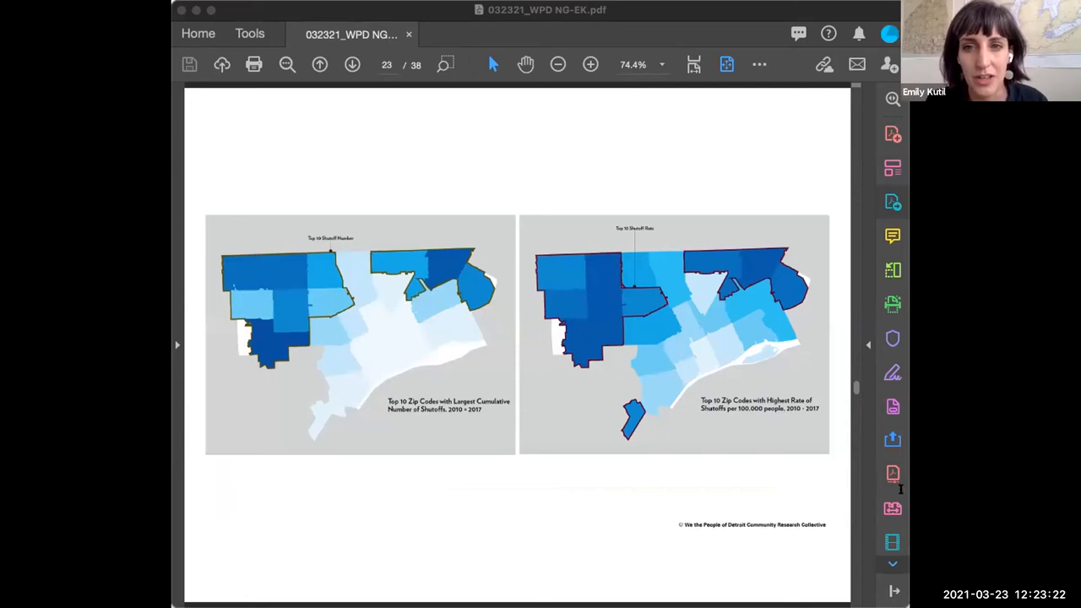
pyautogui.moveTo(560, 544)
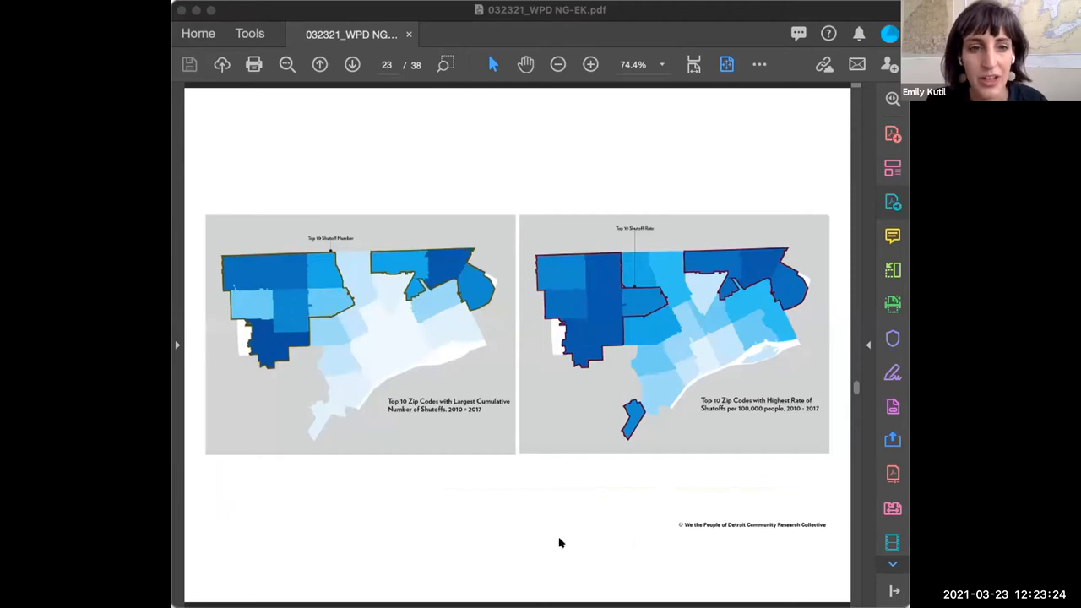
pyautogui.moveTo(576, 545)
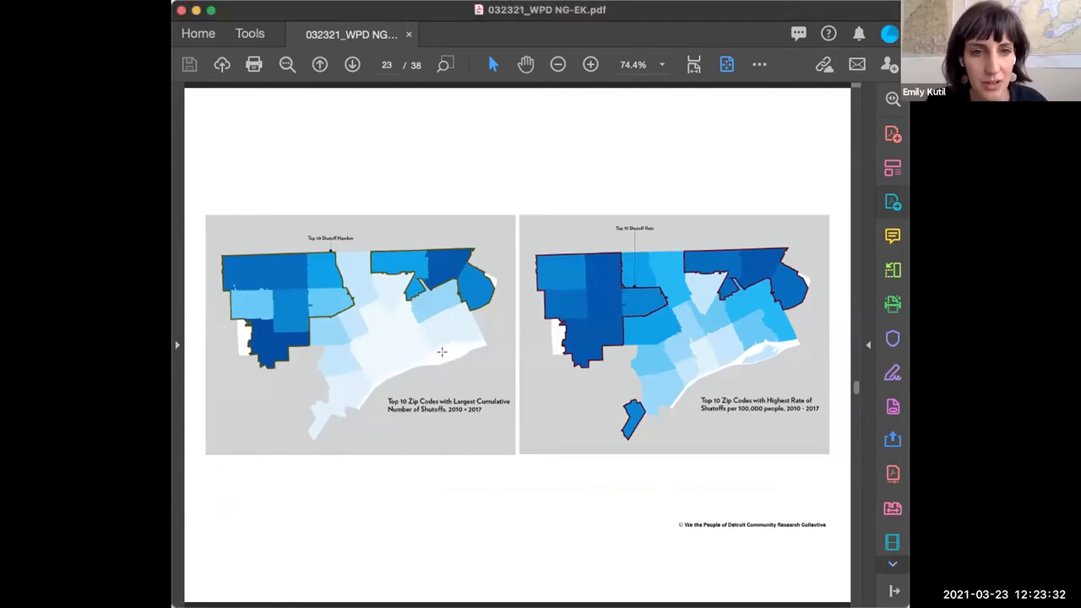
pyautogui.moveTo(685, 327)
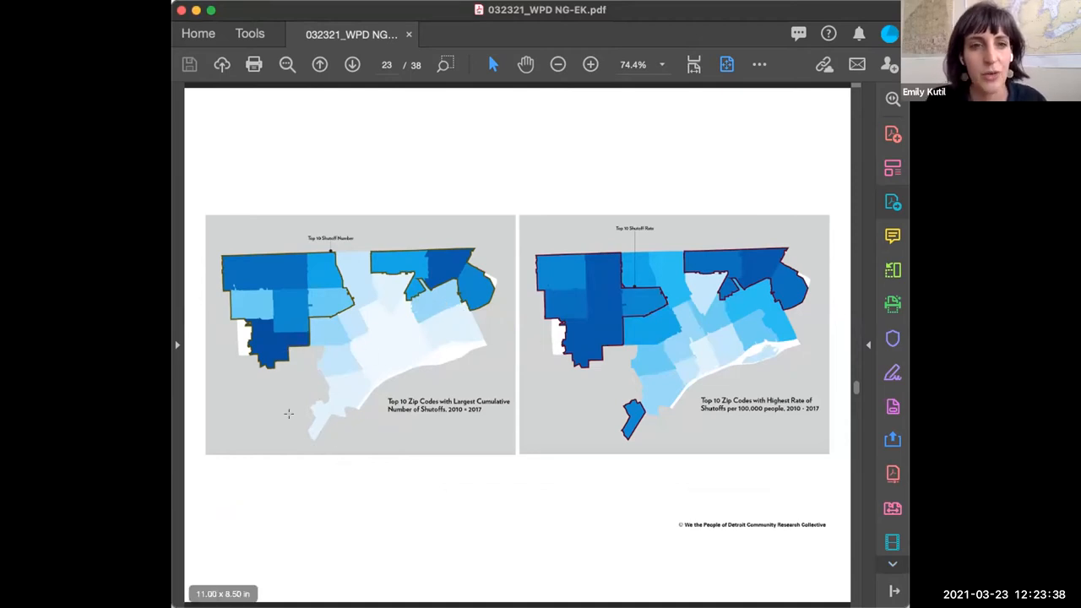
pyautogui.moveTo(649, 411)
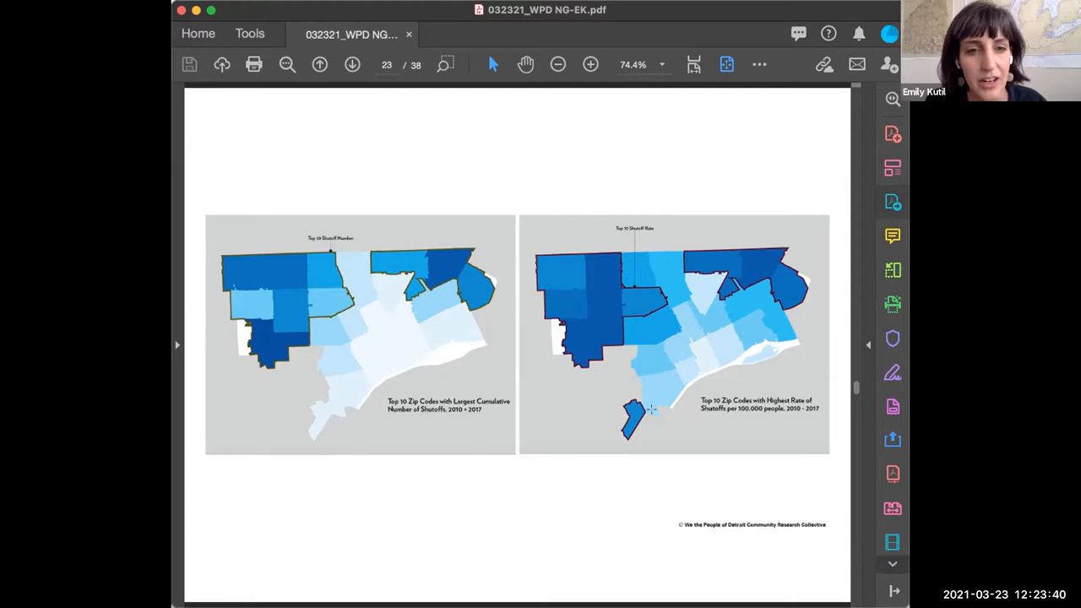
pyautogui.moveTo(720, 384)
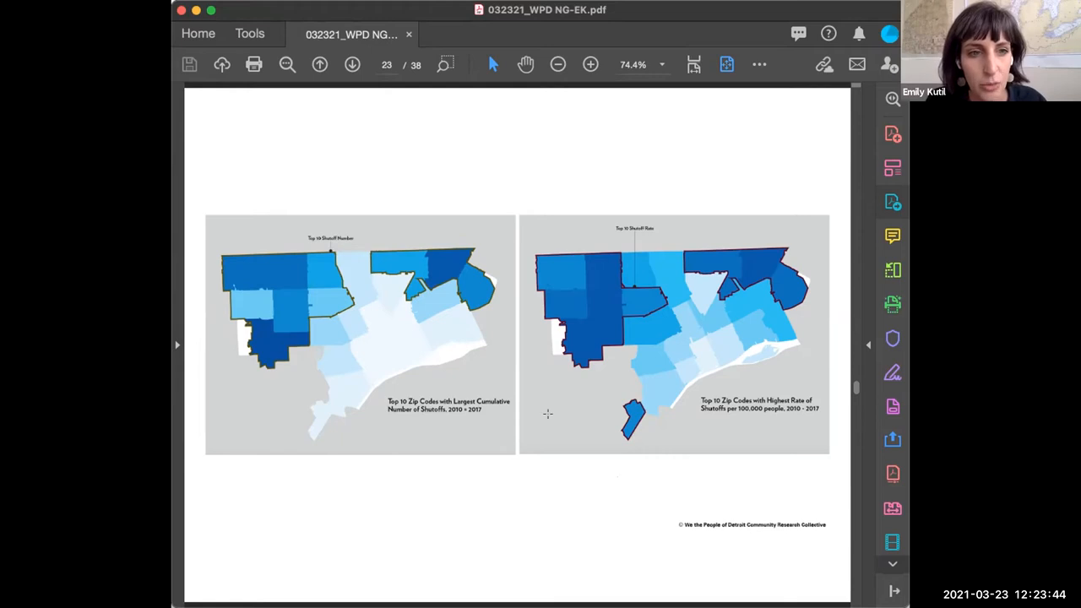
pyautogui.moveTo(353, 379)
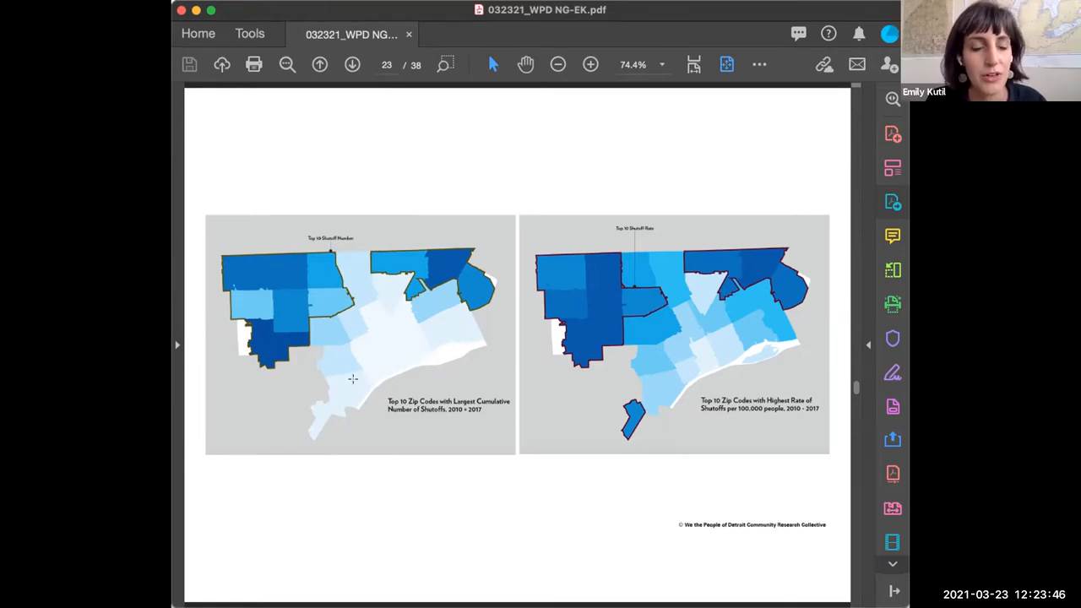
pyautogui.moveTo(352, 364)
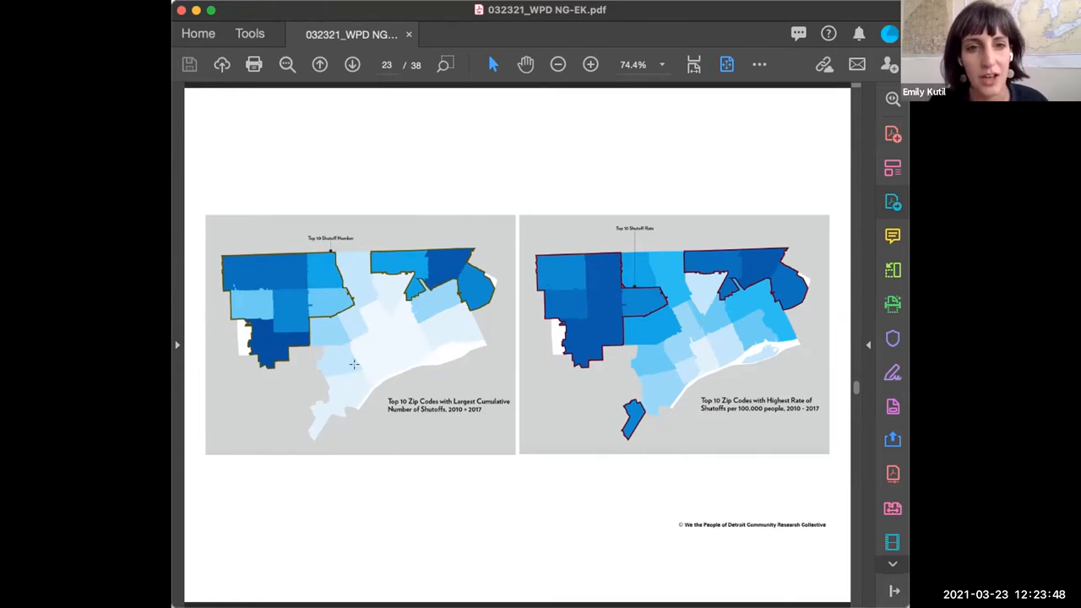
pyautogui.moveTo(663, 328)
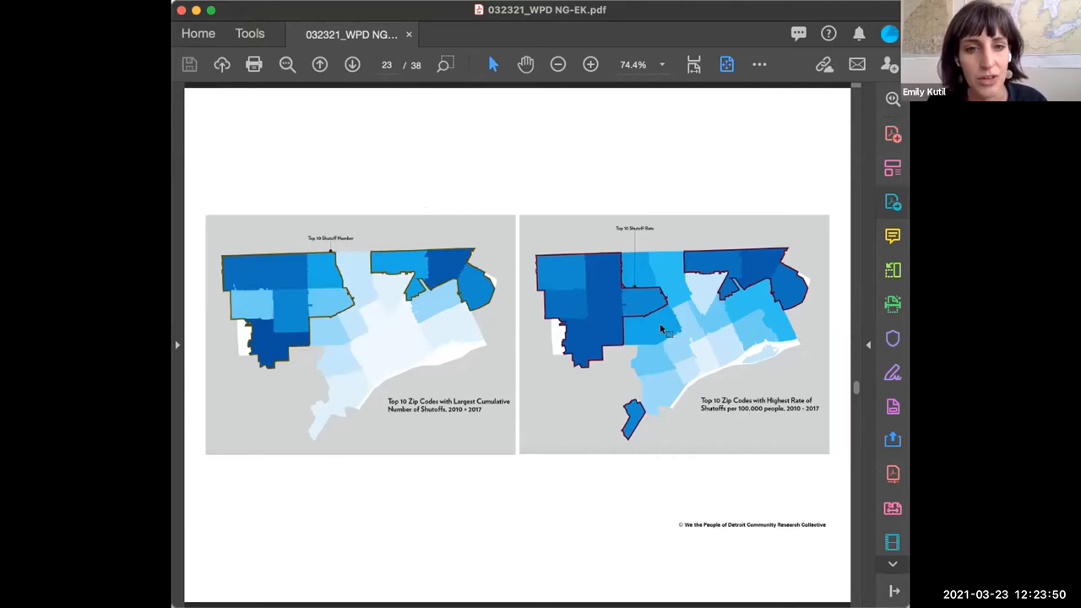
pyautogui.moveTo(611, 463)
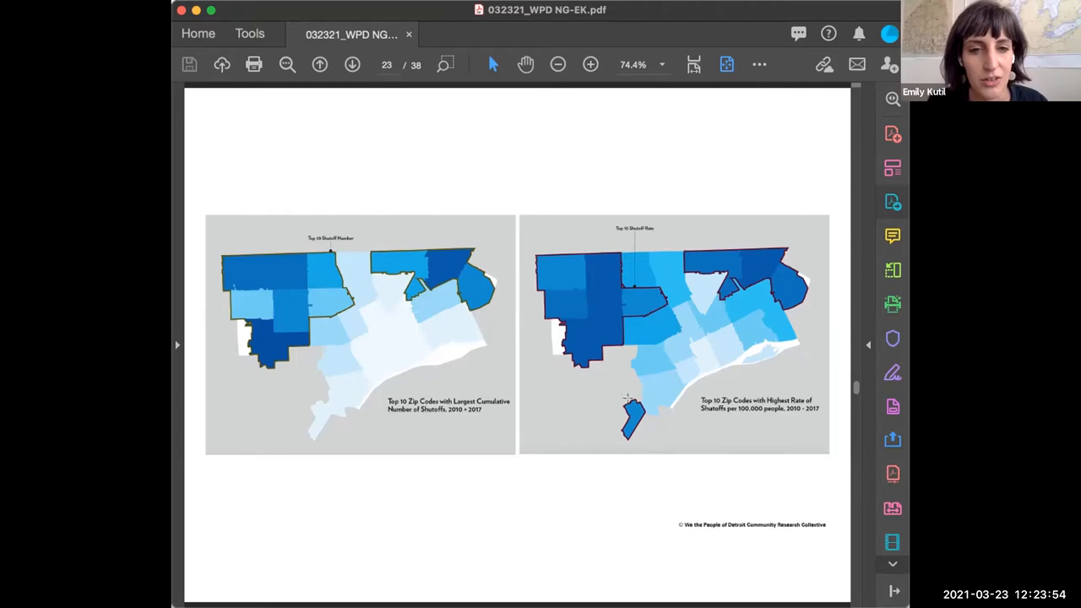
pyautogui.moveTo(602, 468)
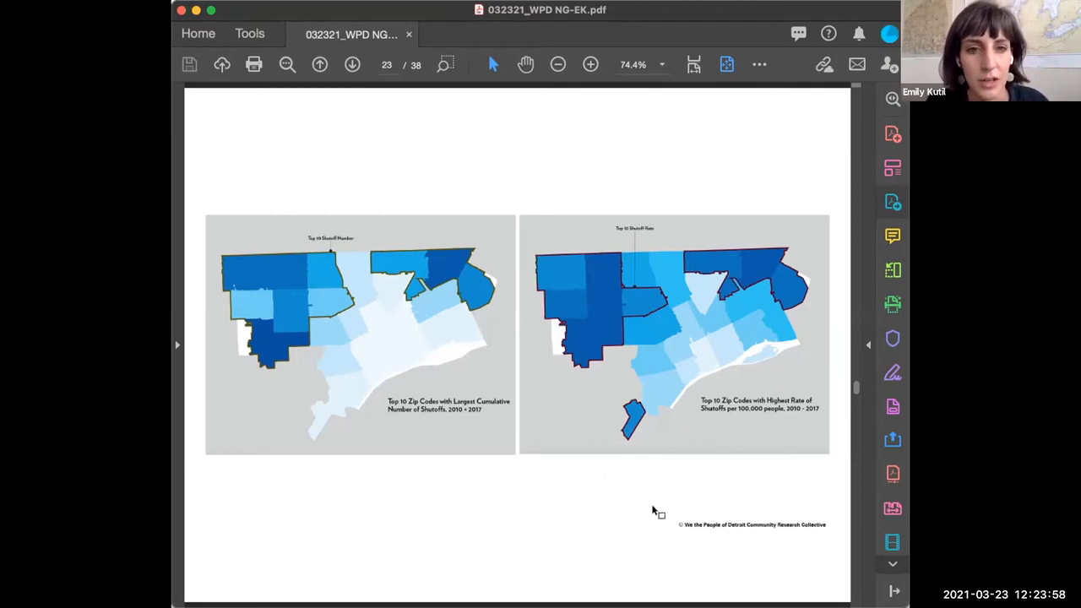
# - Scroll to page 24 showing 2018 households-with-children and over-65 maps
pyautogui.scroll(-3)
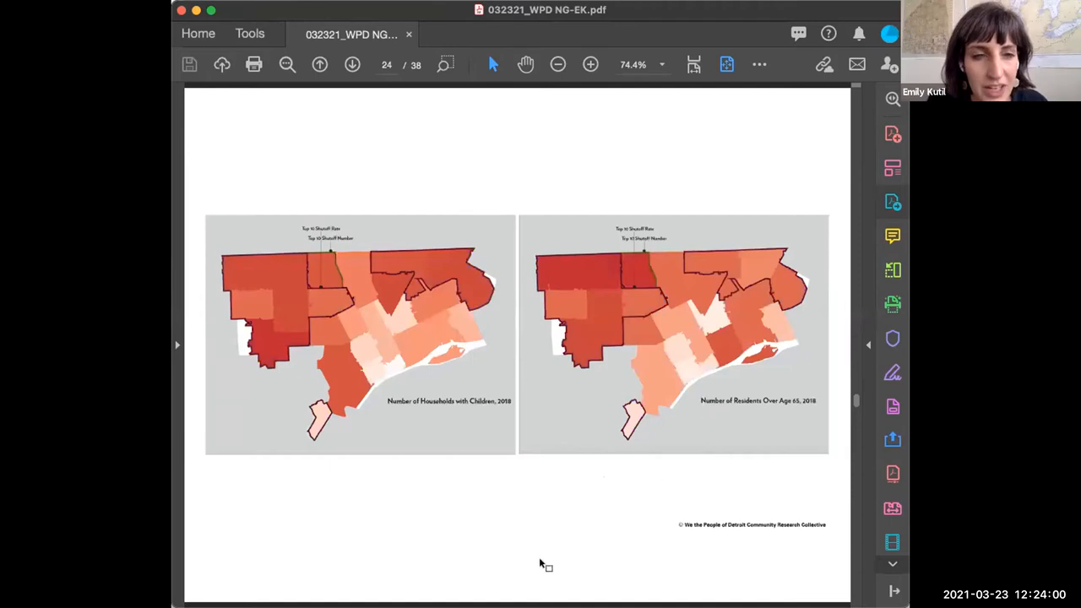
pyautogui.moveTo(614, 473)
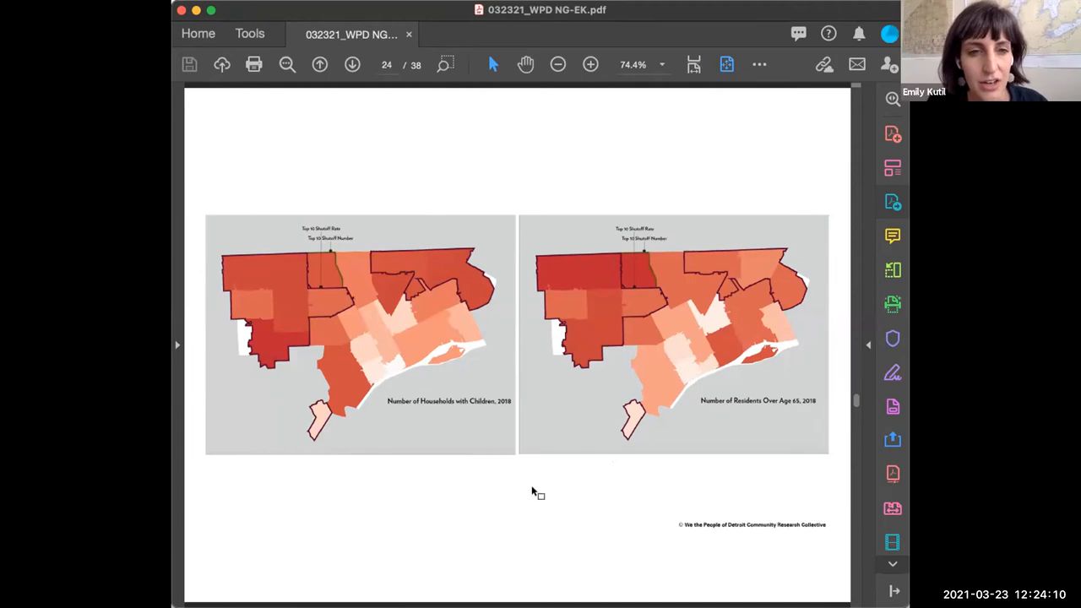
pyautogui.moveTo(503, 507)
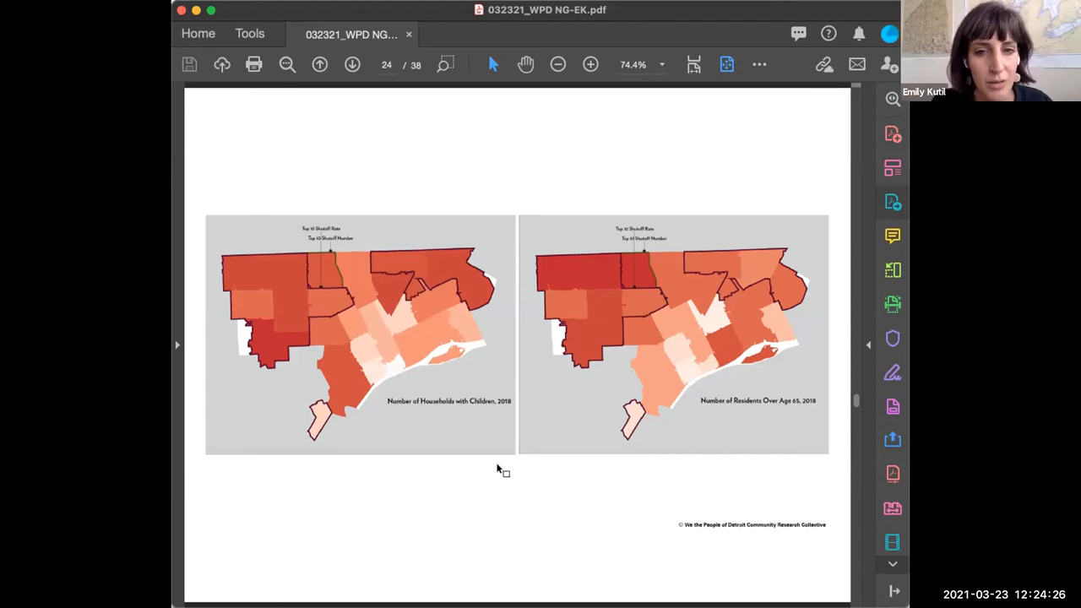
pyautogui.moveTo(772, 410)
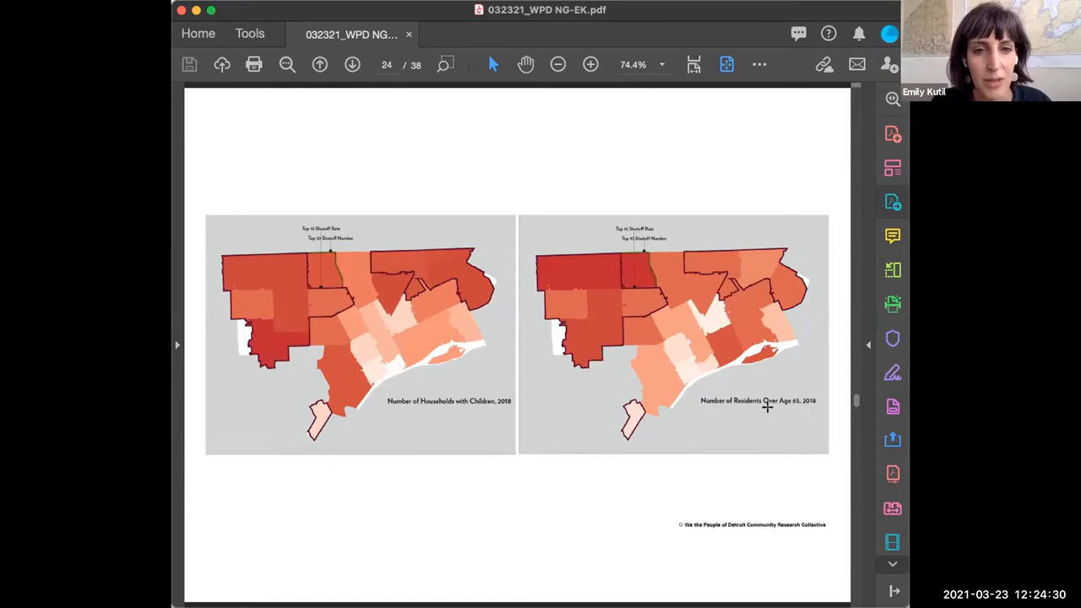
pyautogui.moveTo(556, 471)
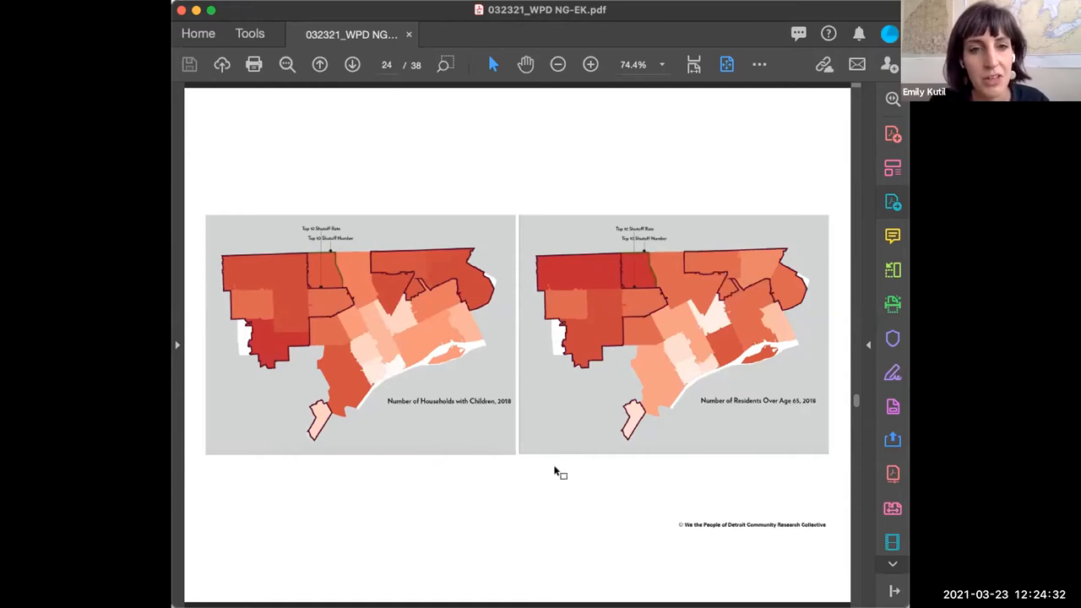
pyautogui.moveTo(578, 493)
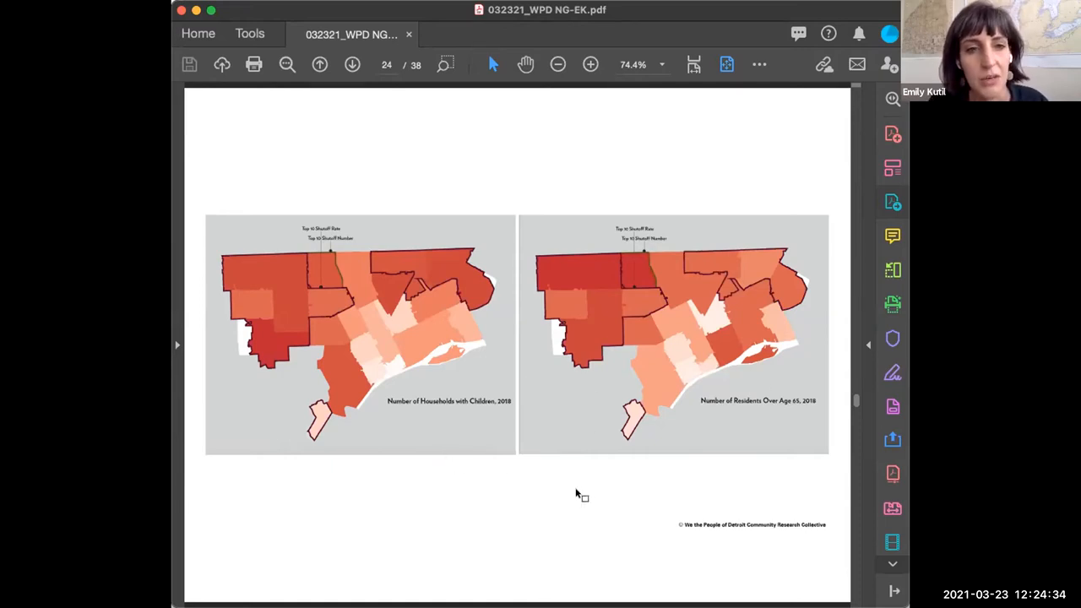
pyautogui.moveTo(649, 446)
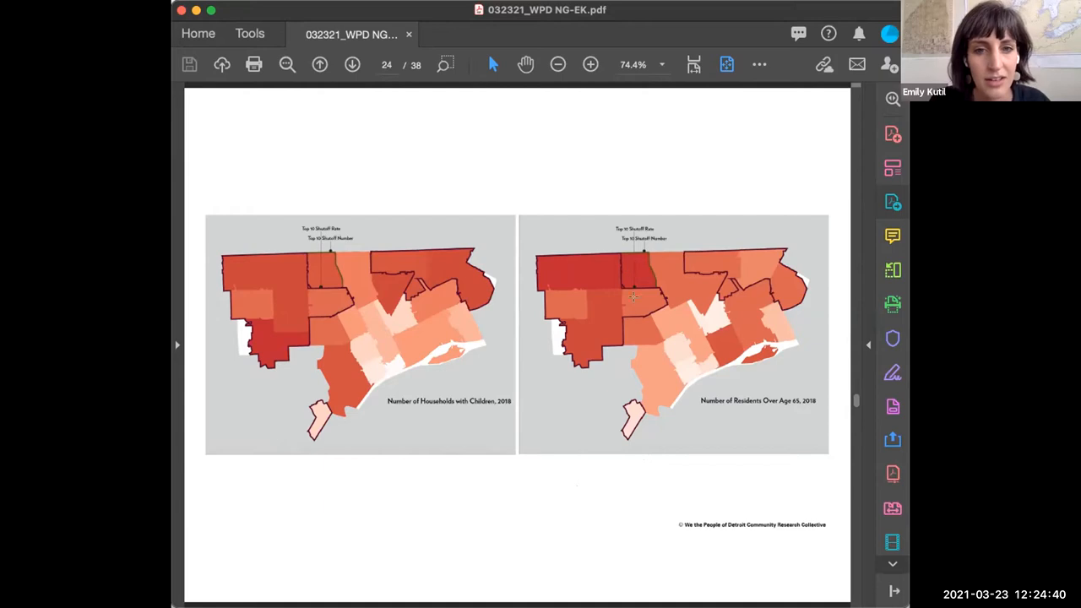
pyautogui.moveTo(620, 267)
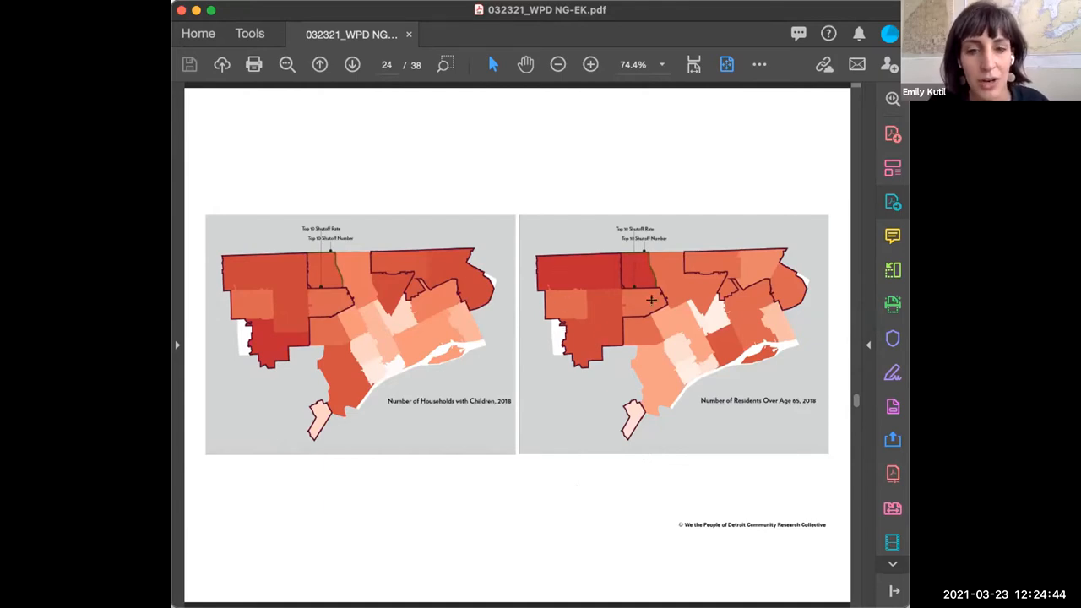
pyautogui.moveTo(640, 500)
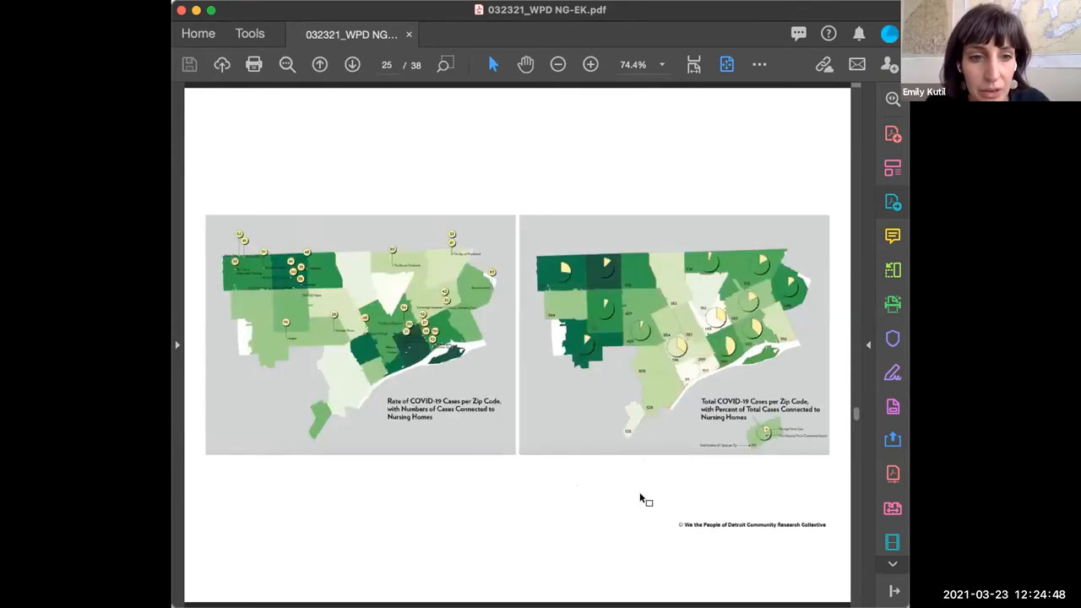
pyautogui.moveTo(894, 509)
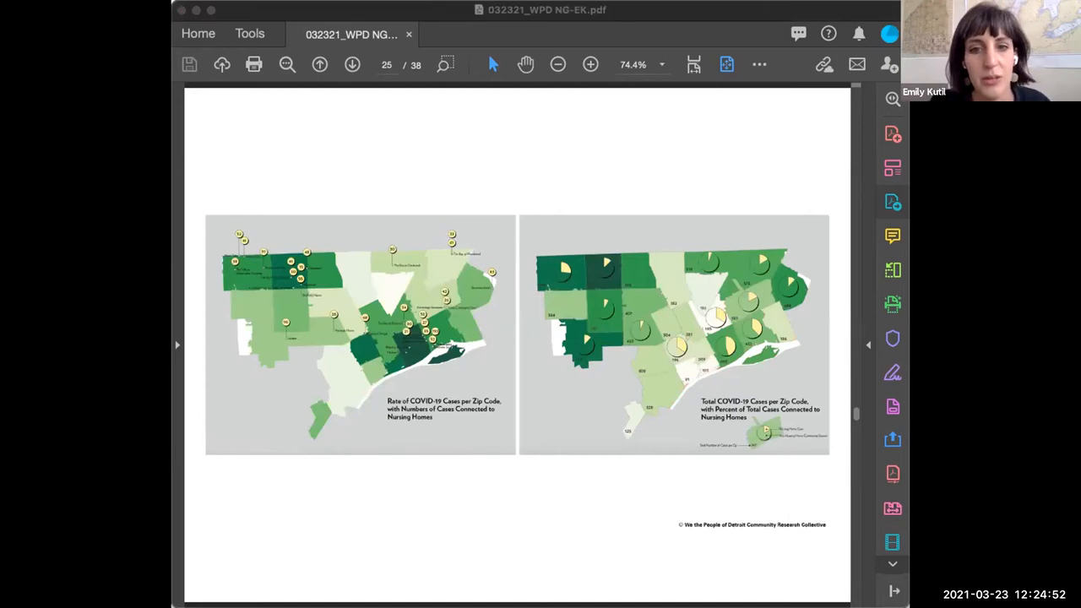
pyautogui.moveTo(626, 542)
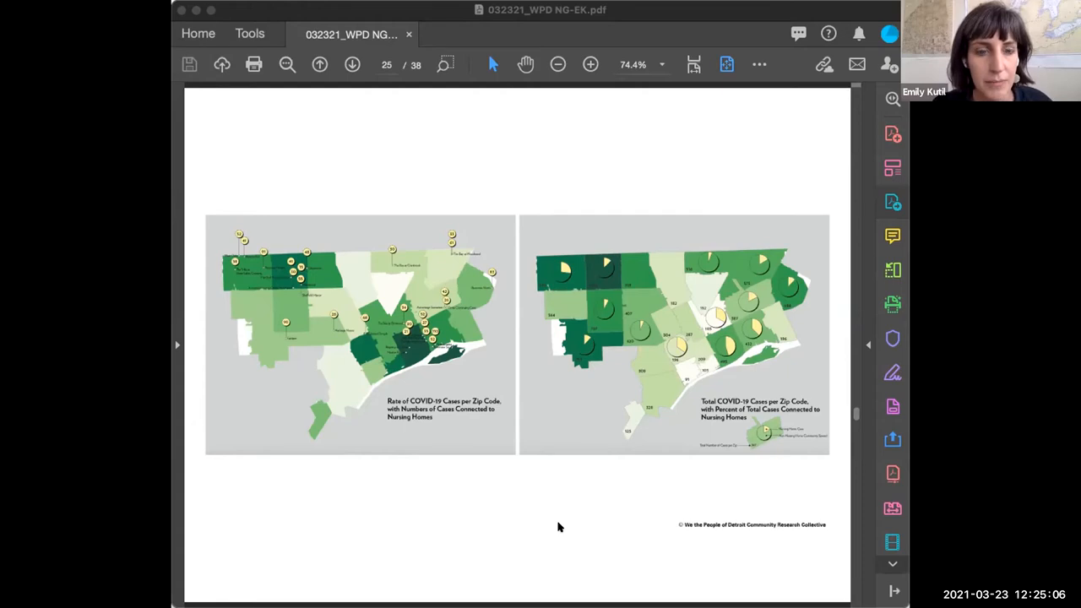
pyautogui.moveTo(603, 544)
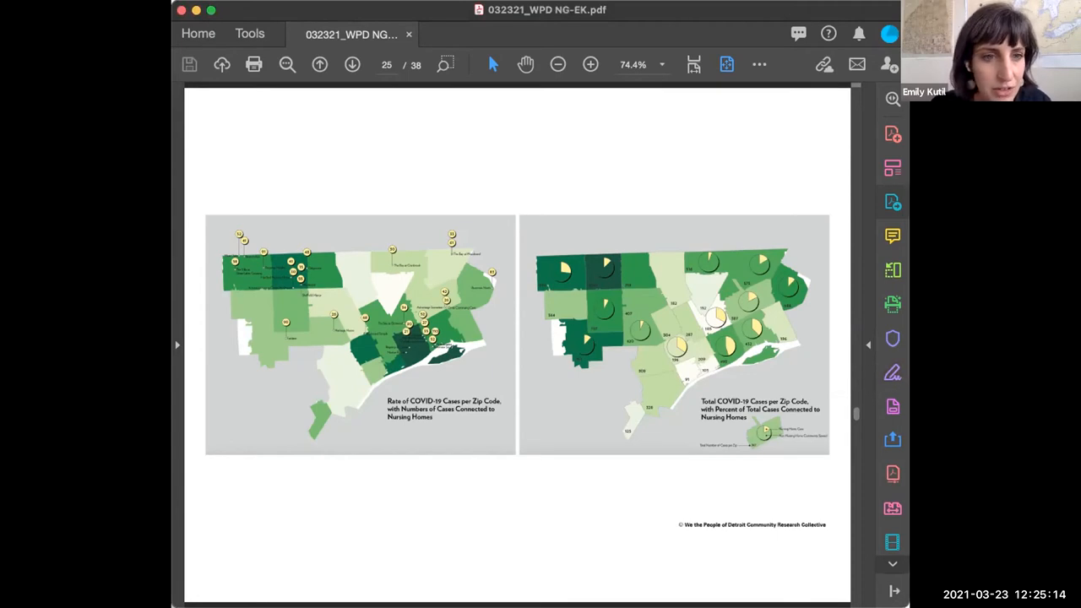
# - Go to page 25's Detroit maps of COVID-19 case rates and total cases
pyautogui.click(588, 64)
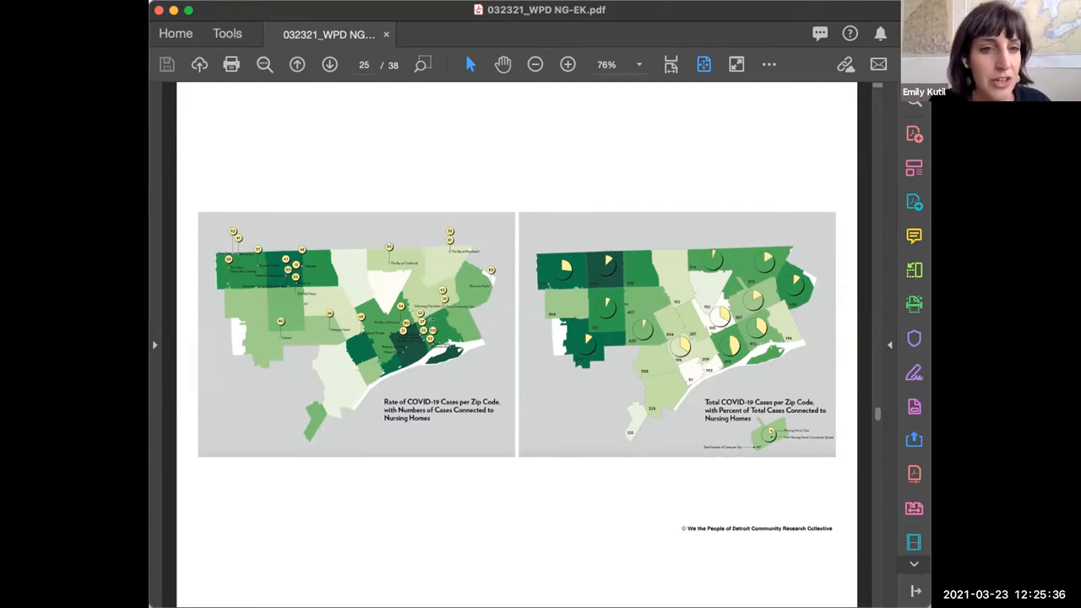
pyautogui.moveTo(260, 224)
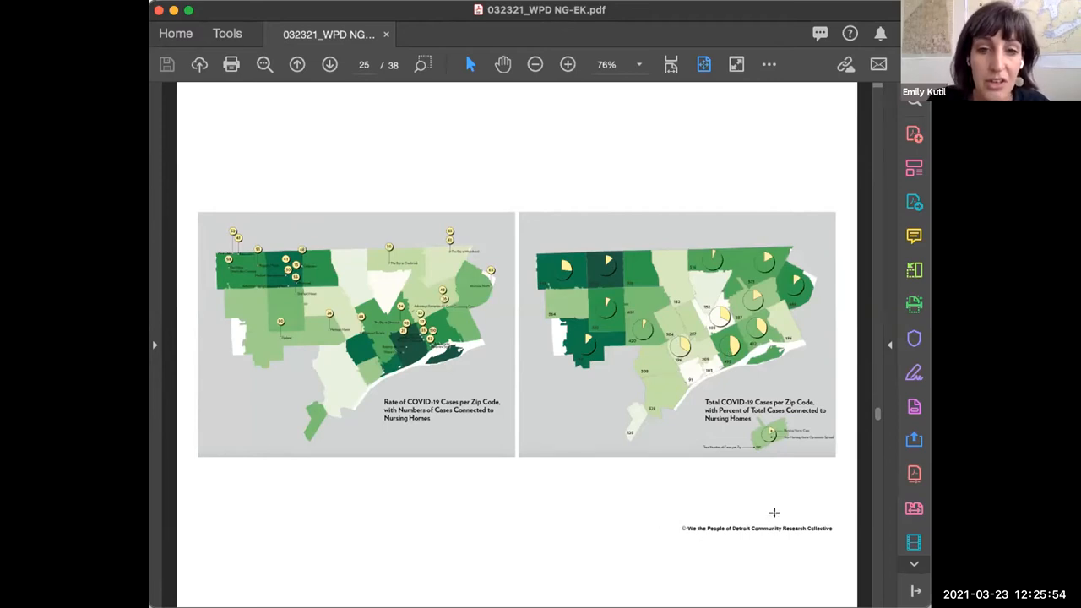
pyautogui.moveTo(748, 385)
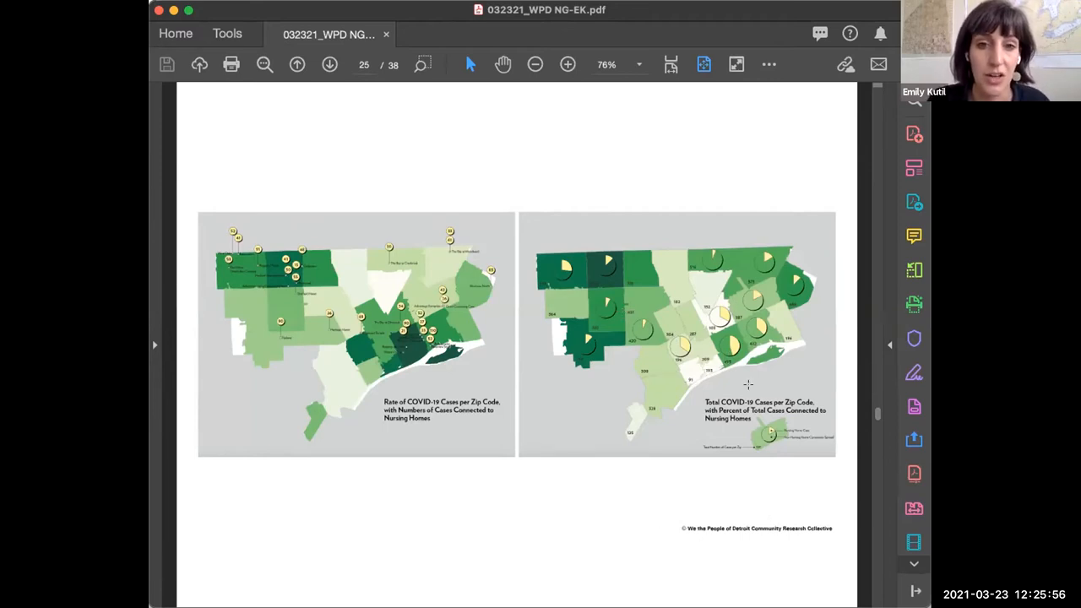
pyautogui.moveTo(559, 363)
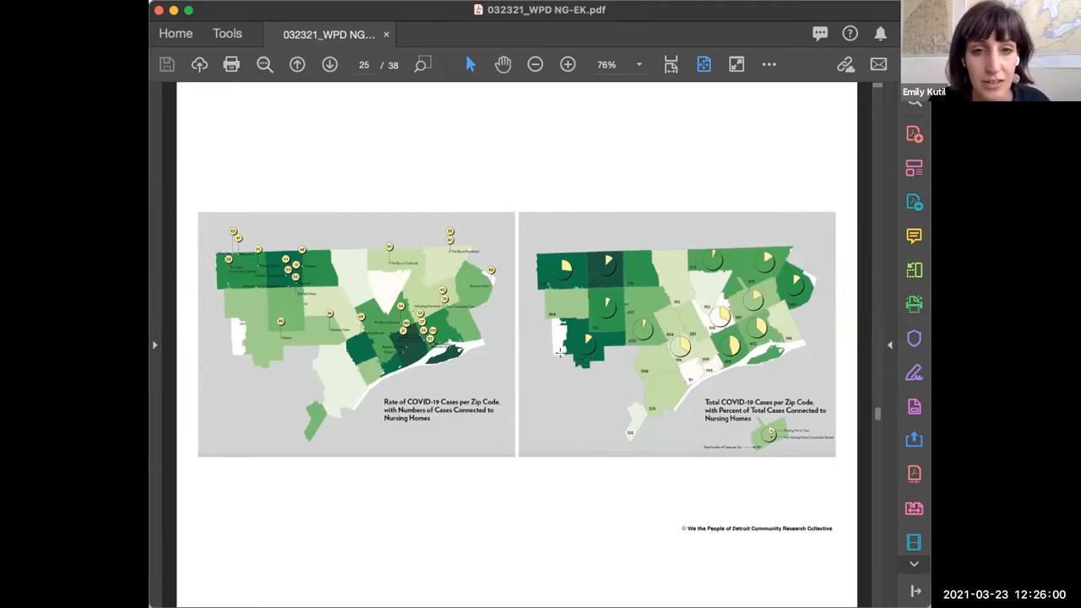
pyautogui.moveTo(595, 391)
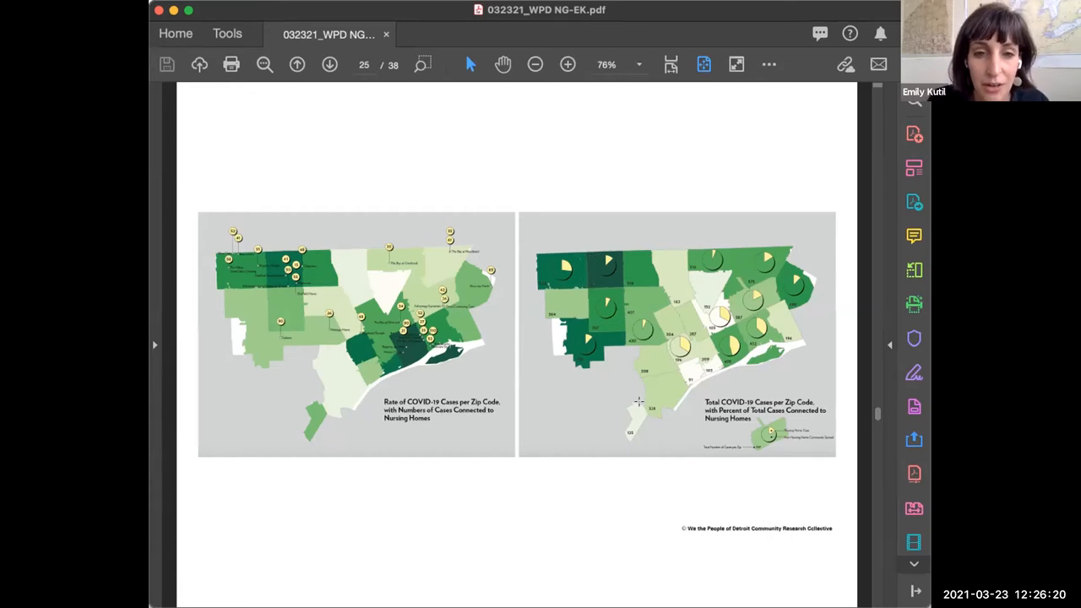
pyautogui.moveTo(686, 497)
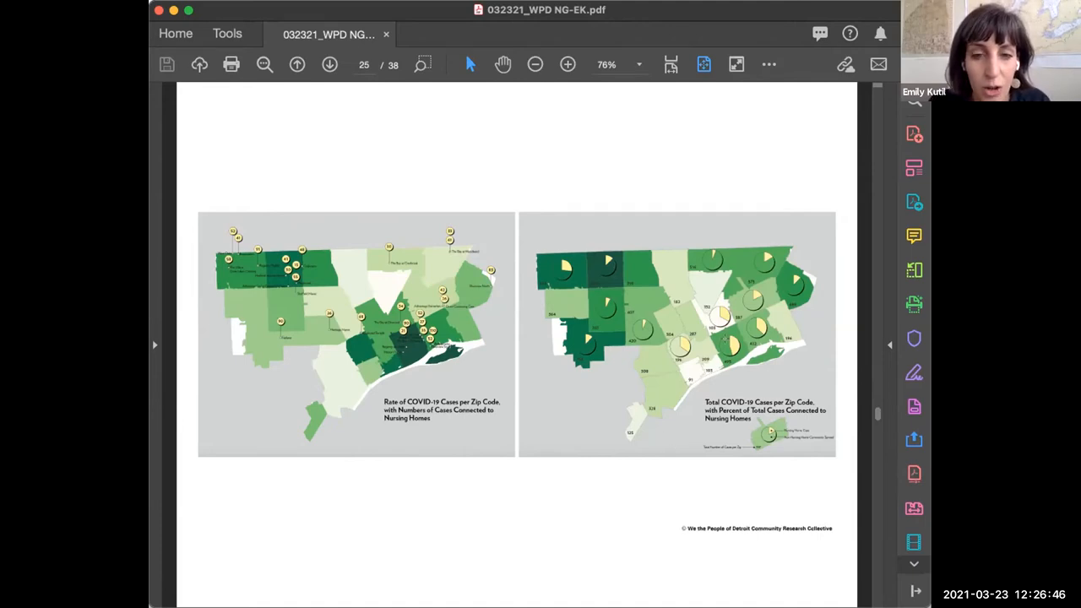
pyautogui.moveTo(734, 384)
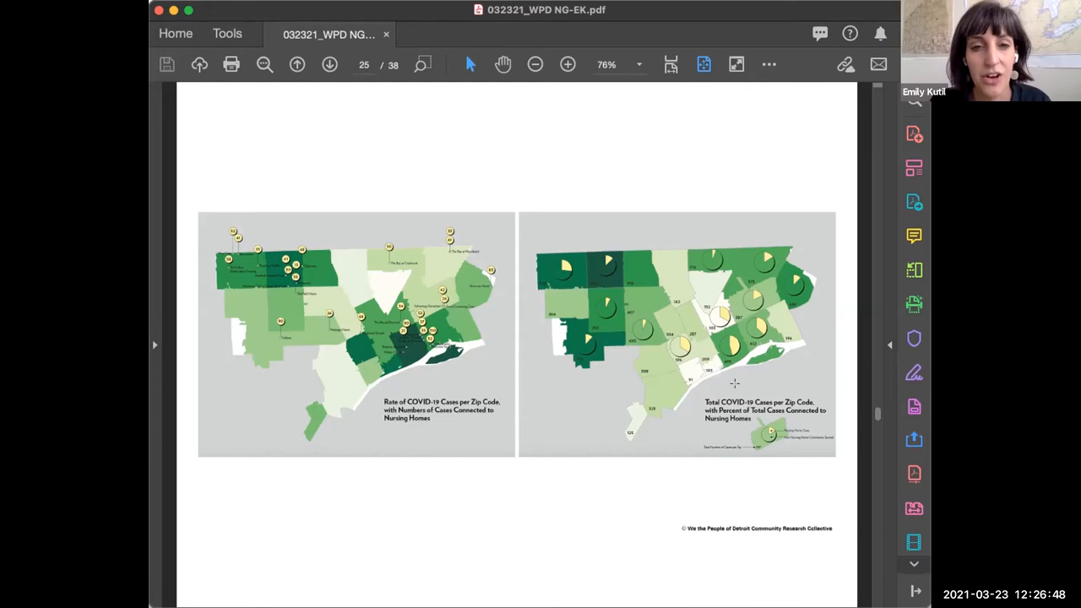
pyautogui.moveTo(591, 401)
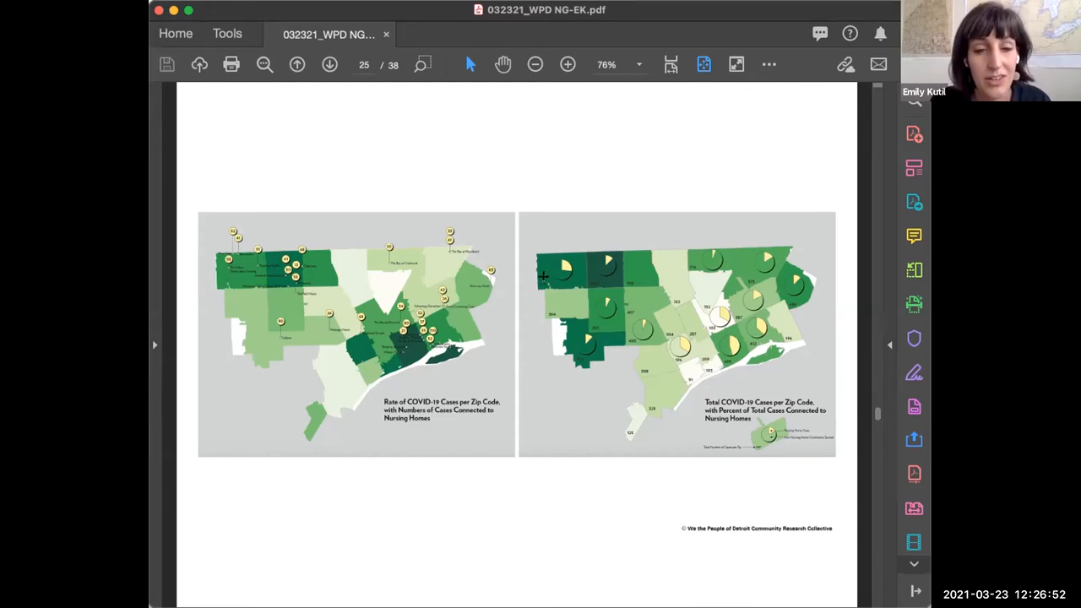
pyautogui.moveTo(630, 554)
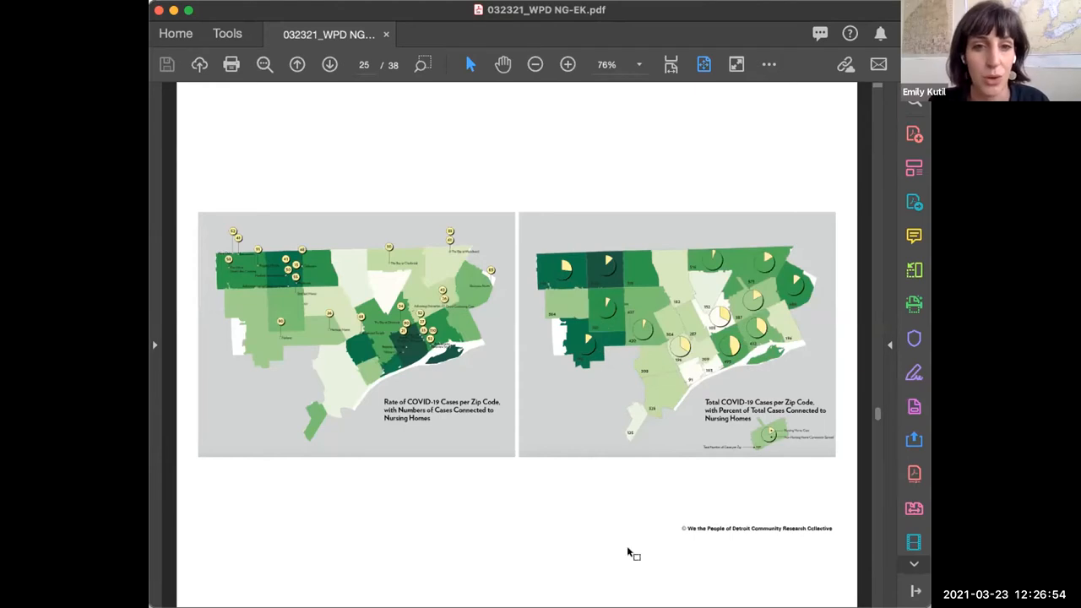
pyautogui.moveTo(584, 532)
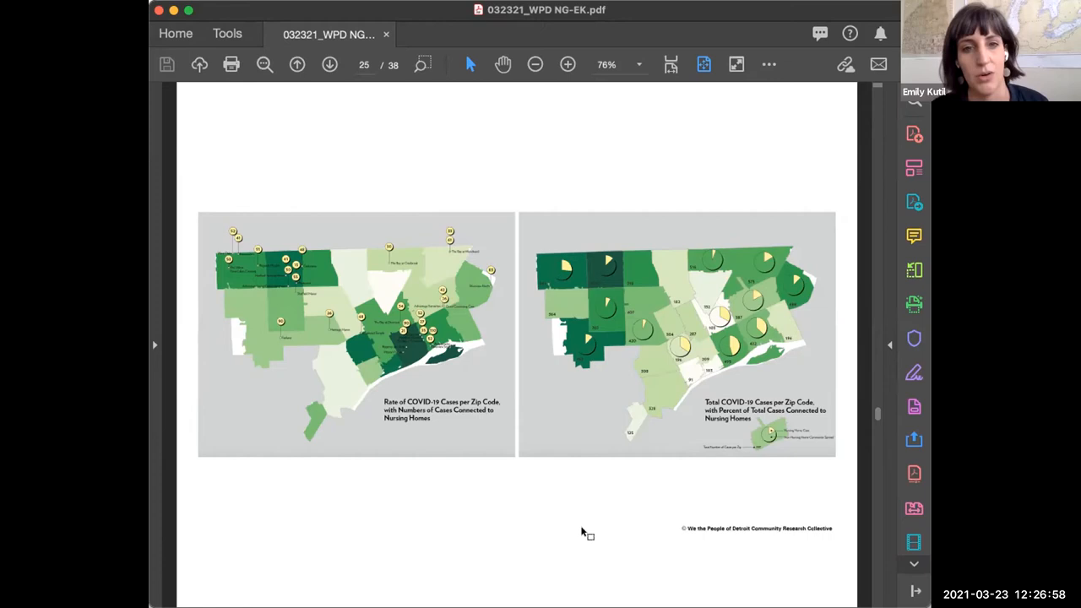
pyautogui.moveTo(607, 530)
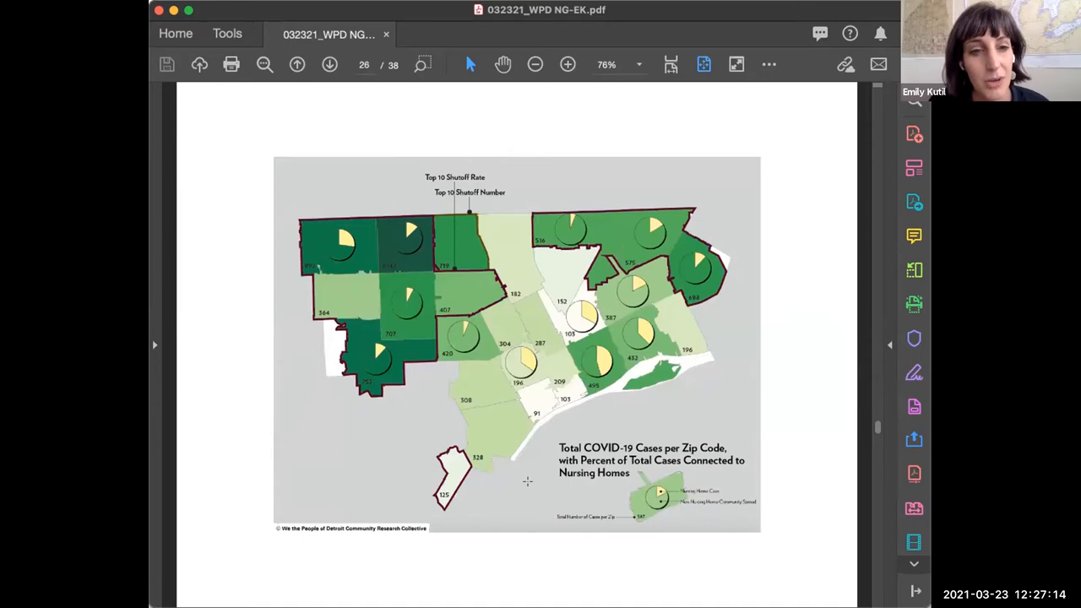
pyautogui.moveTo(549, 507)
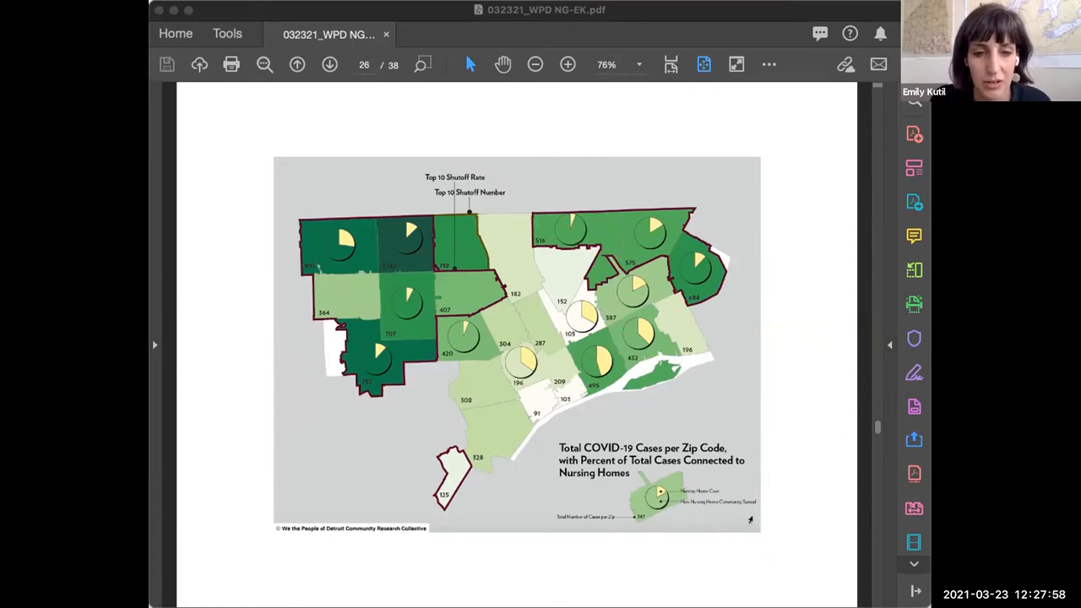
pyautogui.moveTo(756, 552)
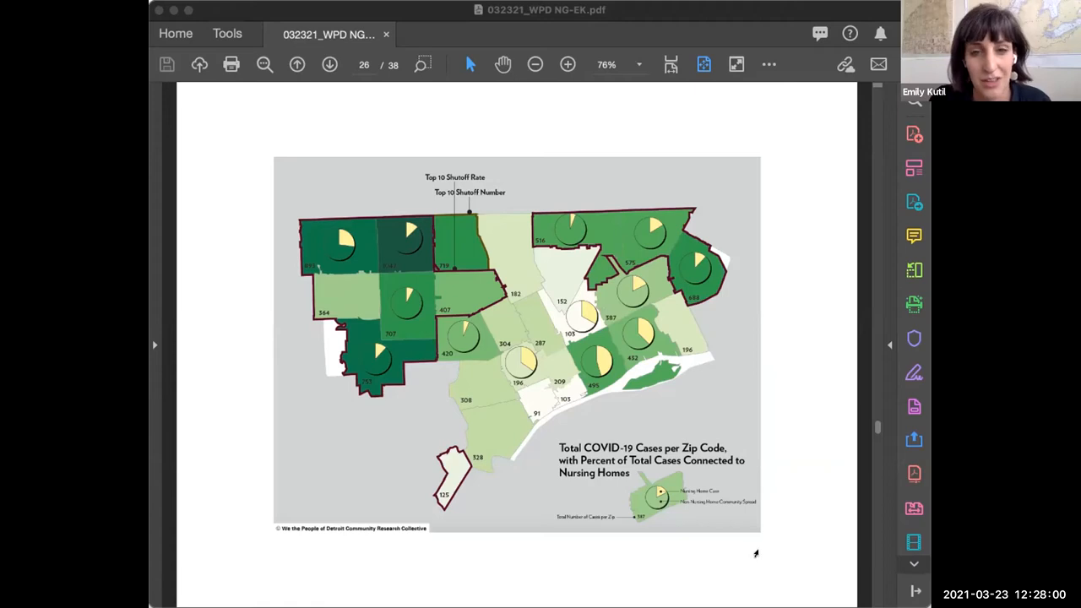
pyautogui.moveTo(883, 473)
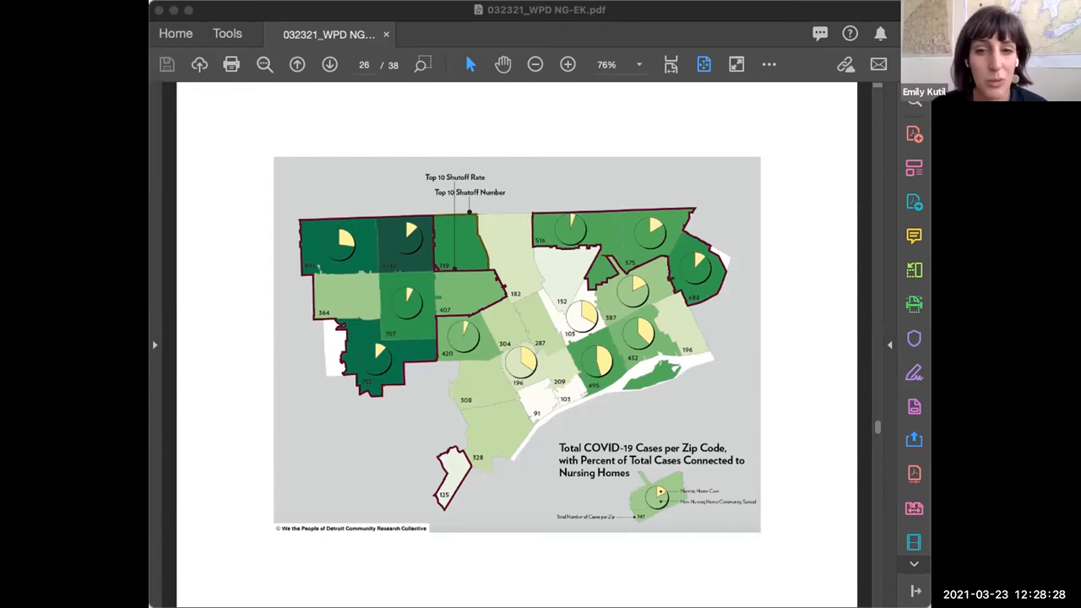
pyautogui.moveTo(241, 449)
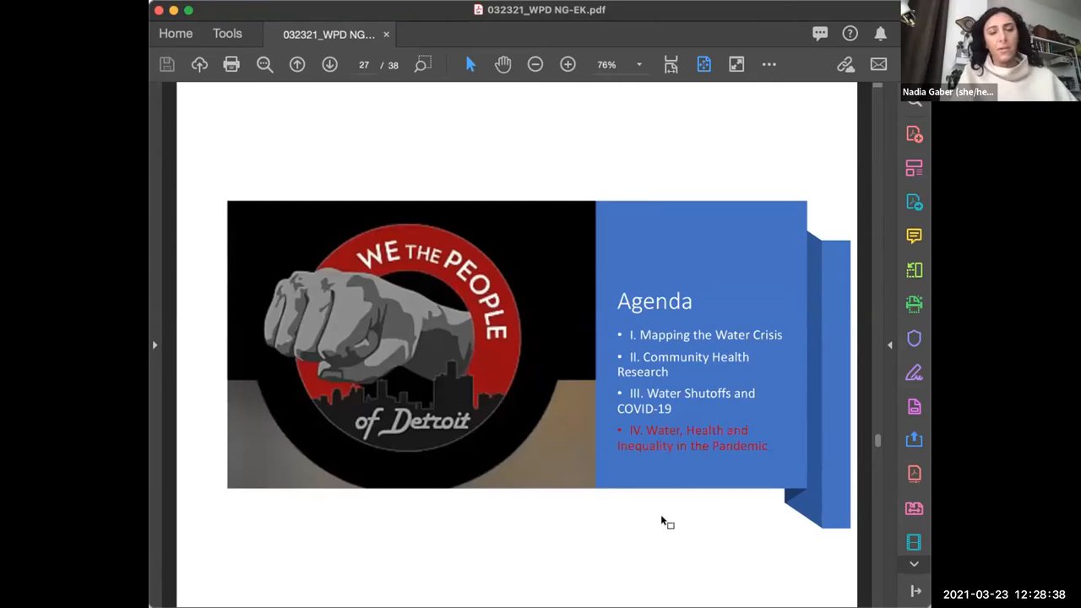
pyautogui.moveTo(661, 517)
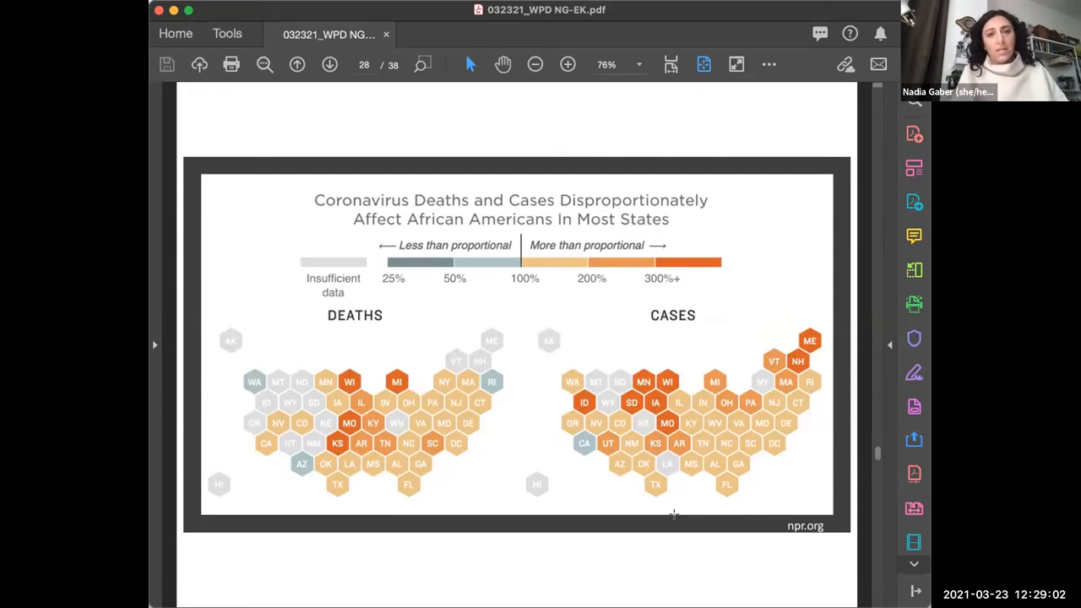
pyautogui.moveTo(674, 530)
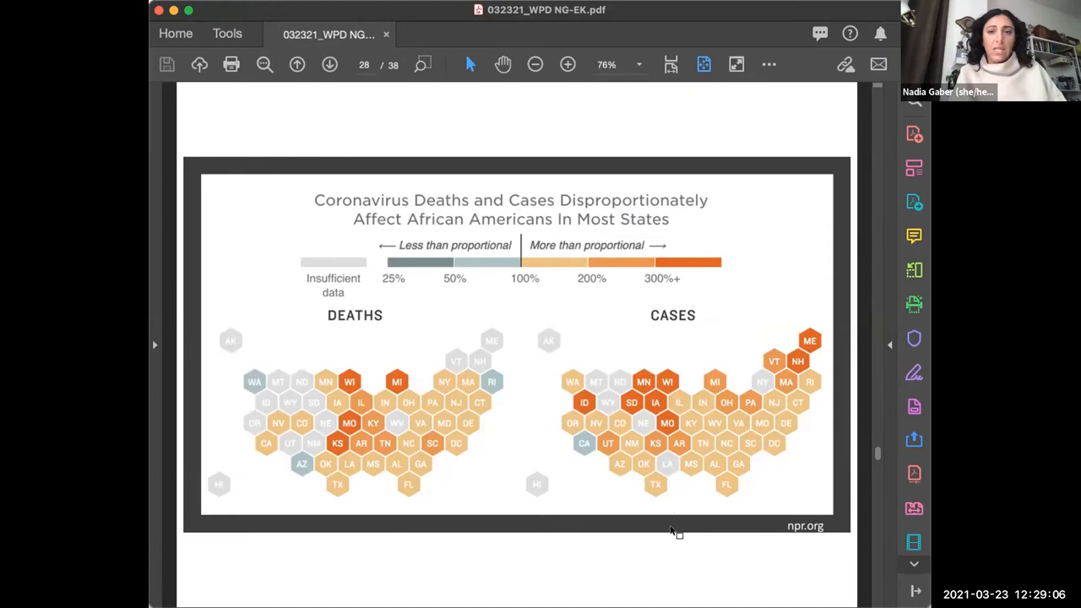
pyautogui.moveTo(678, 591)
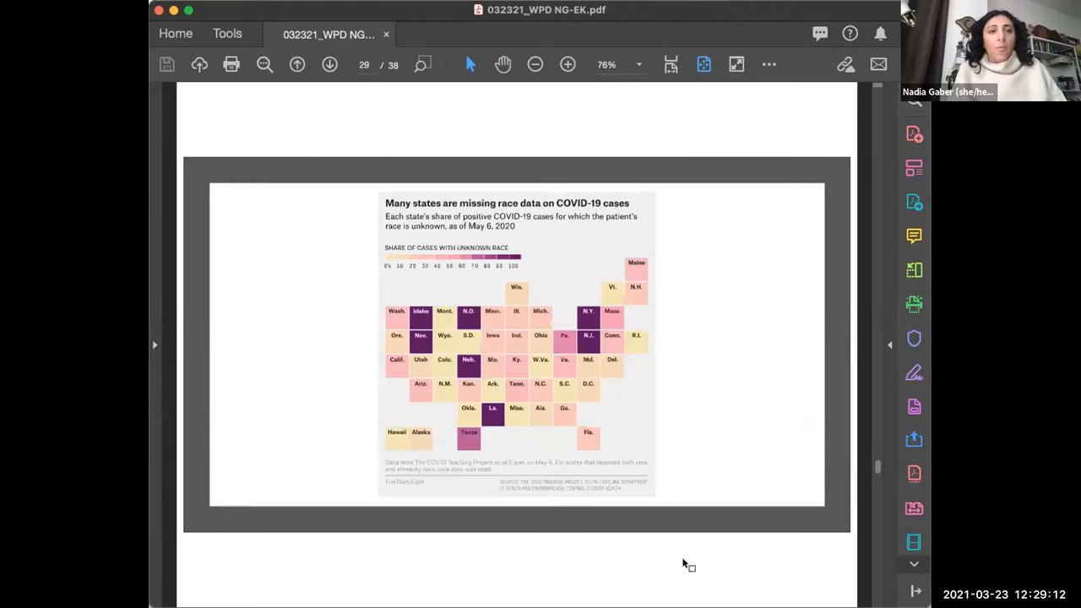
pyautogui.moveTo(701, 569)
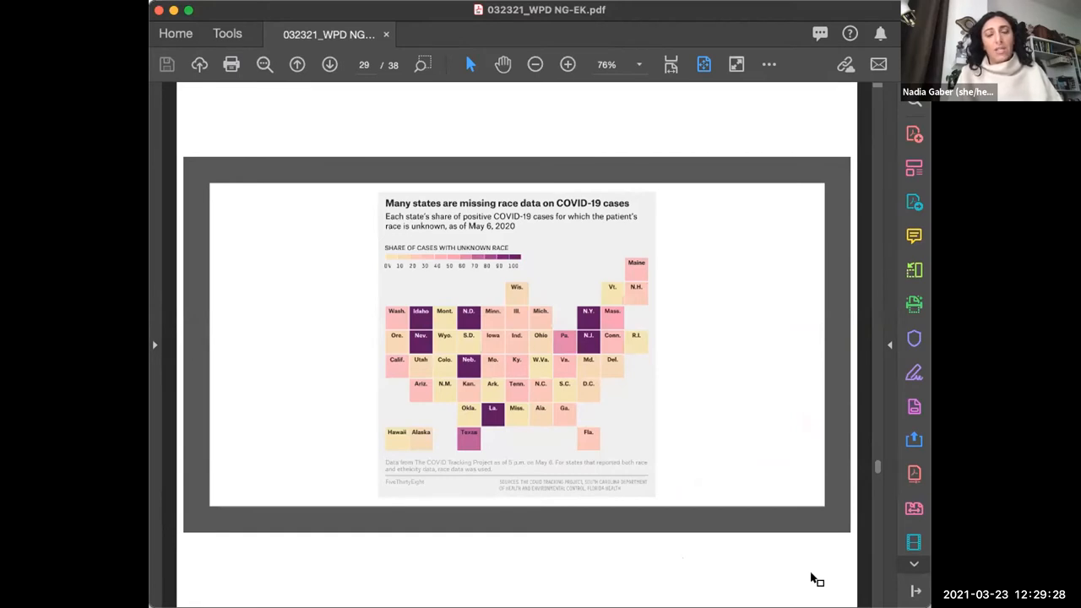
pyautogui.moveTo(790, 567)
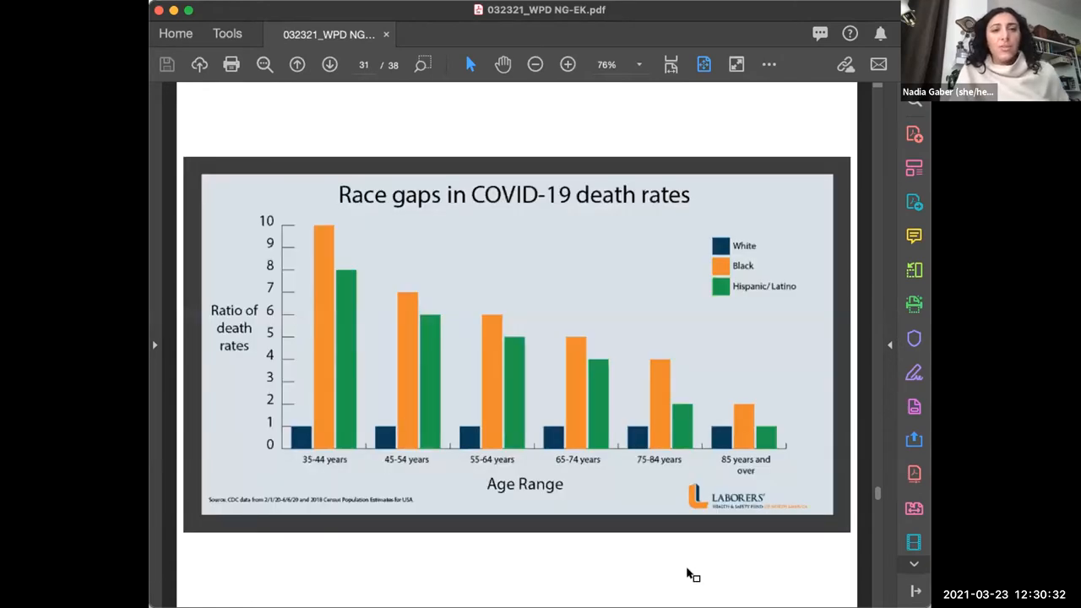
pyautogui.moveTo(663, 577)
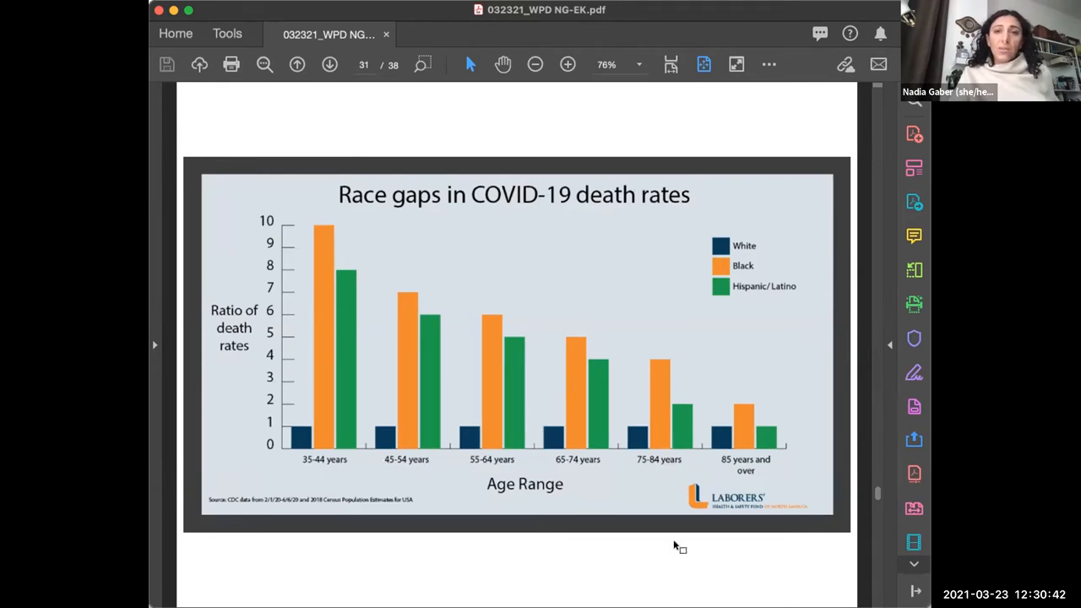
pyautogui.moveTo(660, 566)
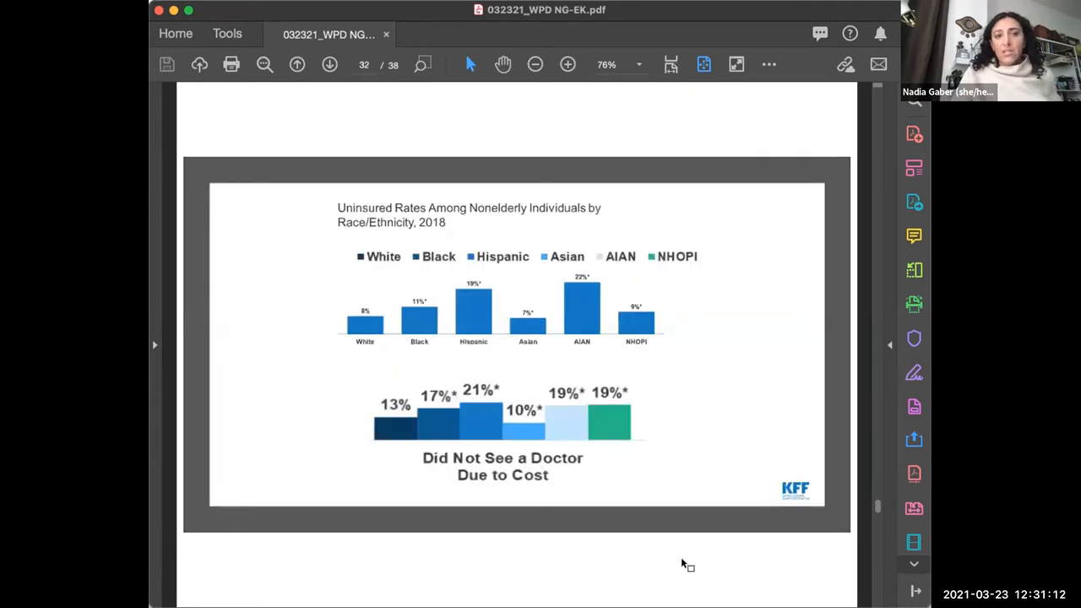
pyautogui.moveTo(678, 562)
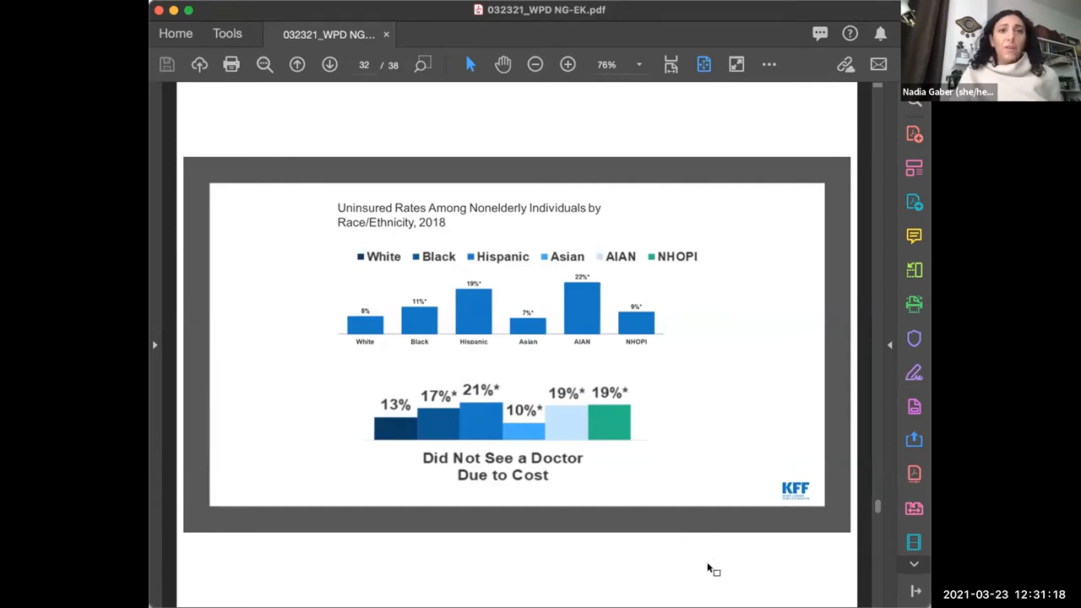
pyautogui.moveTo(748, 566)
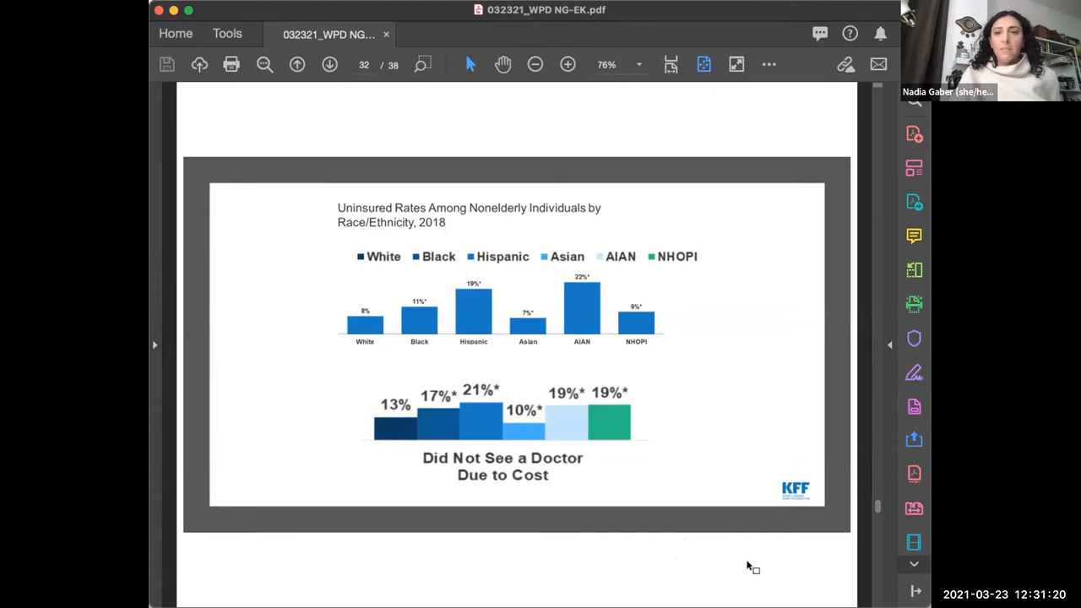
pyautogui.moveTo(730, 567)
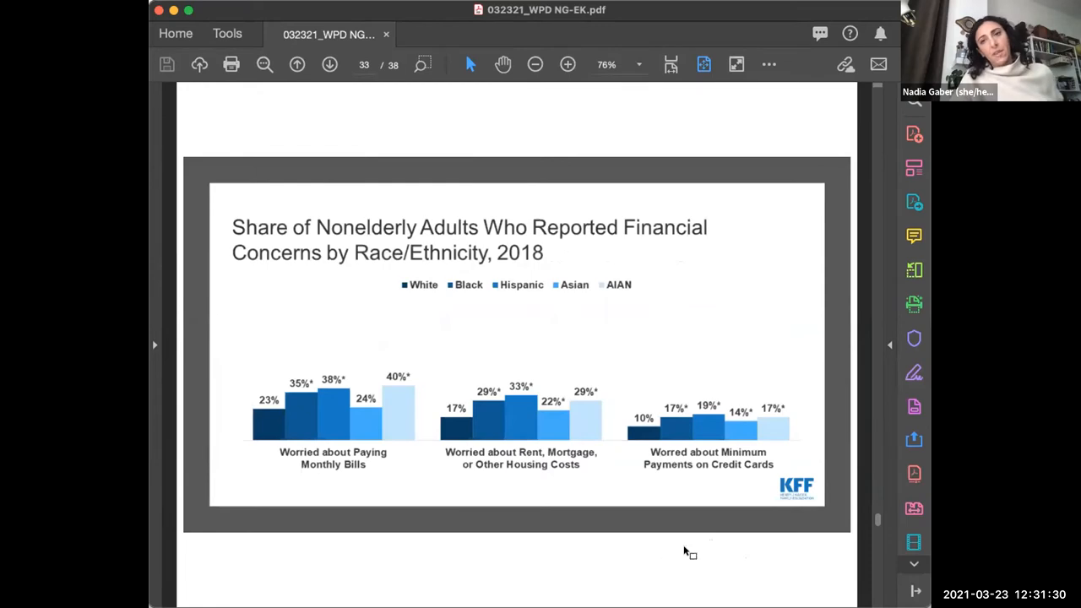
pyautogui.moveTo(740, 567)
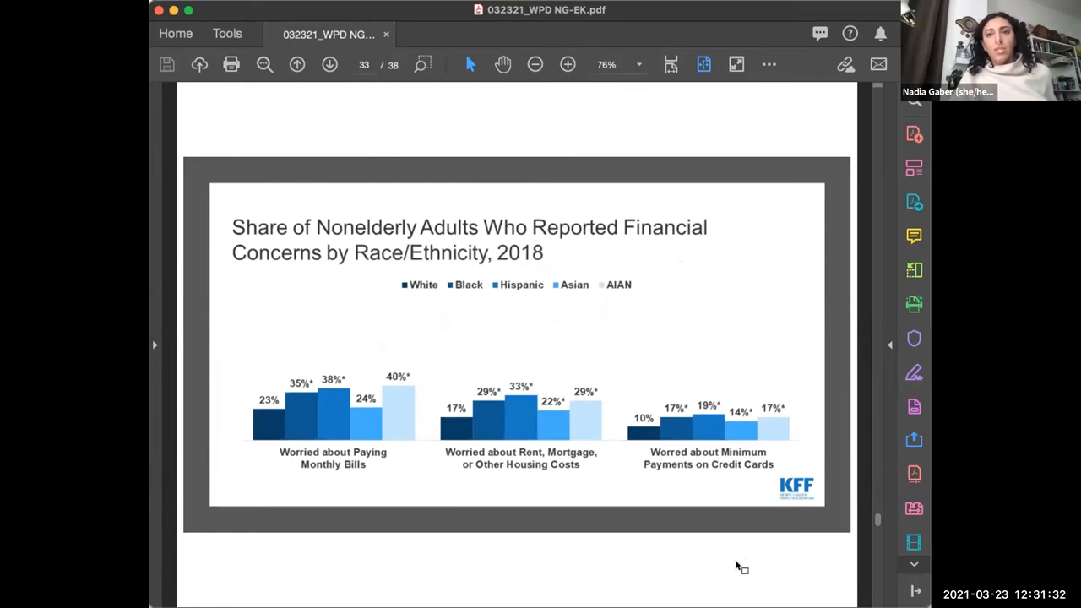
pyautogui.moveTo(743, 542)
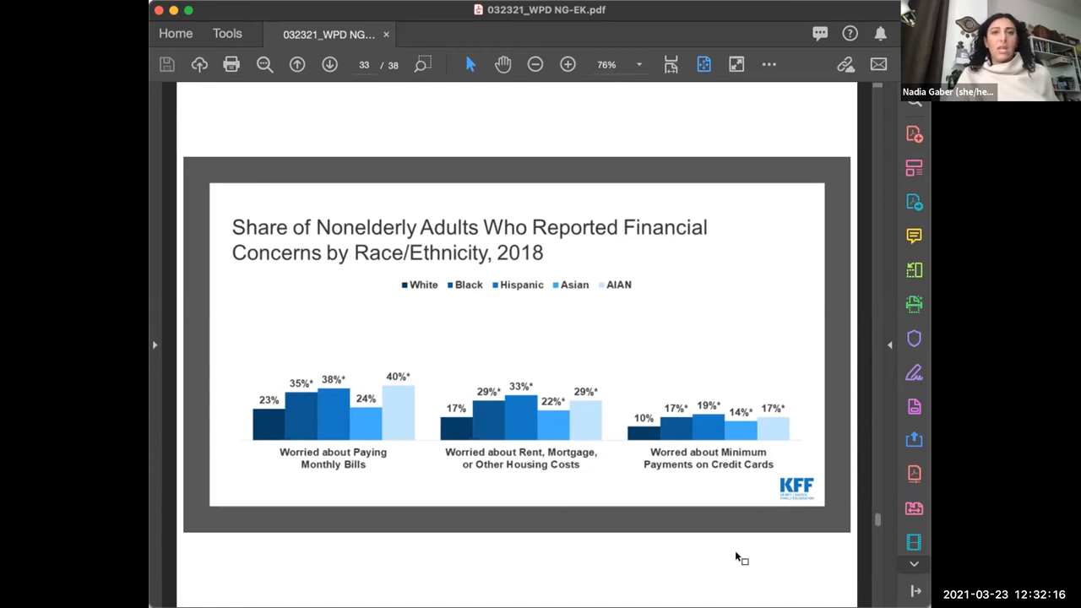
pyautogui.moveTo(711, 519)
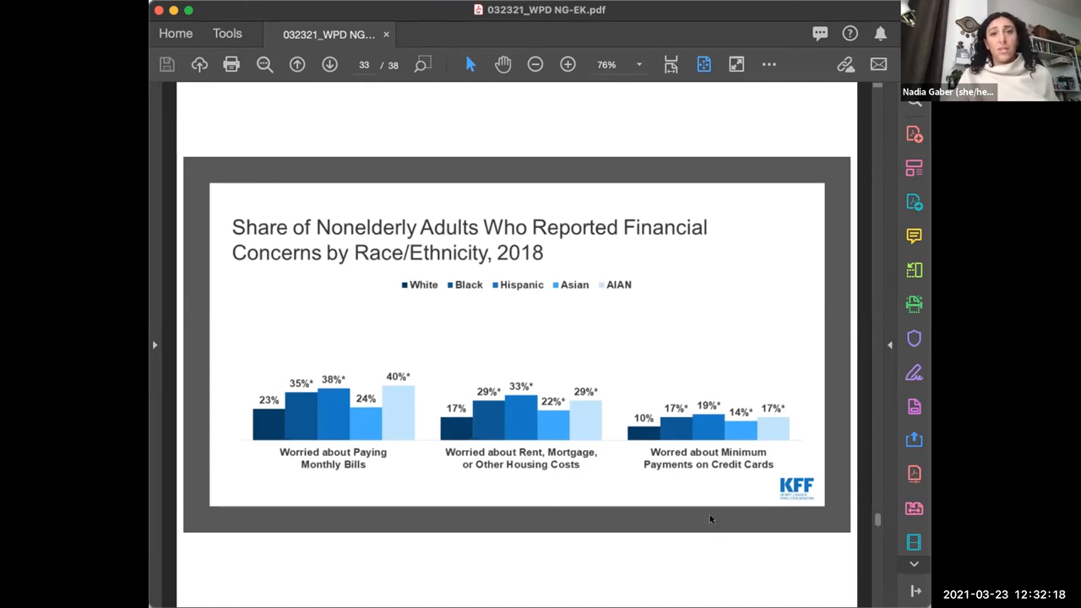
pyautogui.moveTo(799, 567)
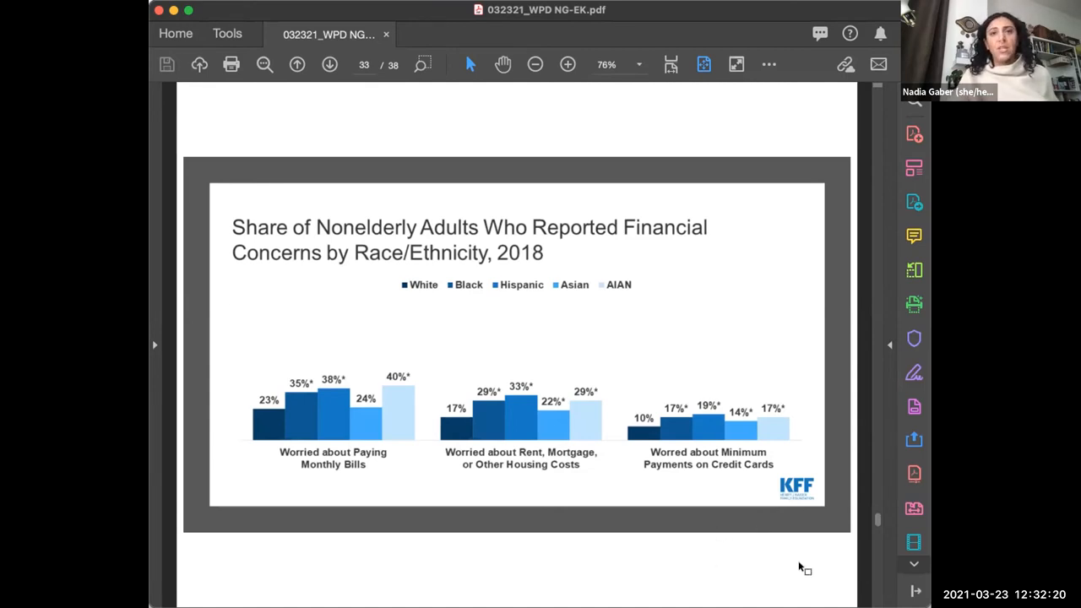
pyautogui.moveTo(770, 565)
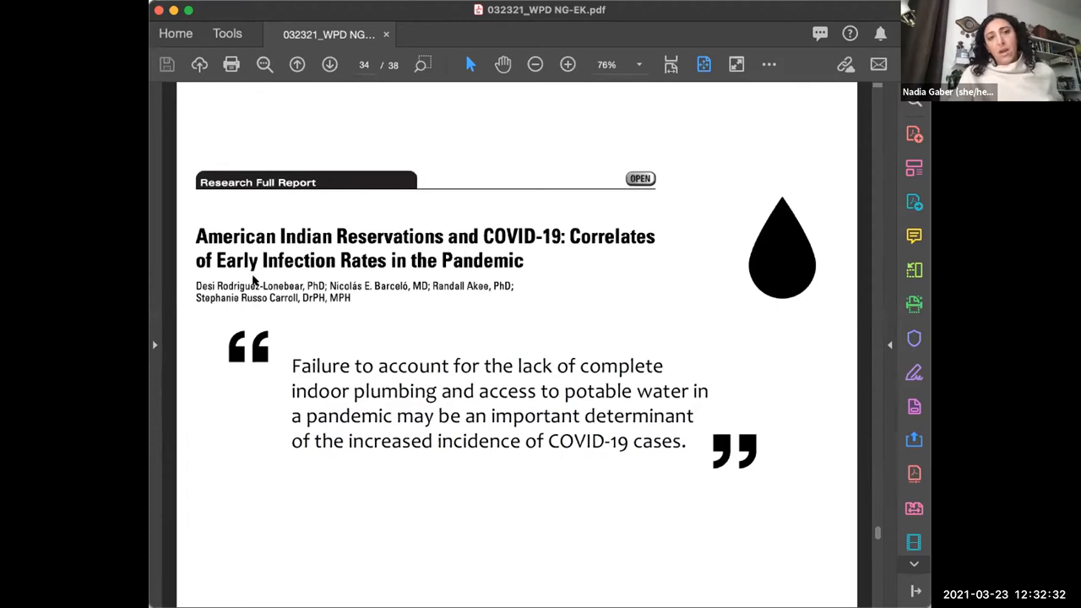
pyautogui.moveTo(277, 83)
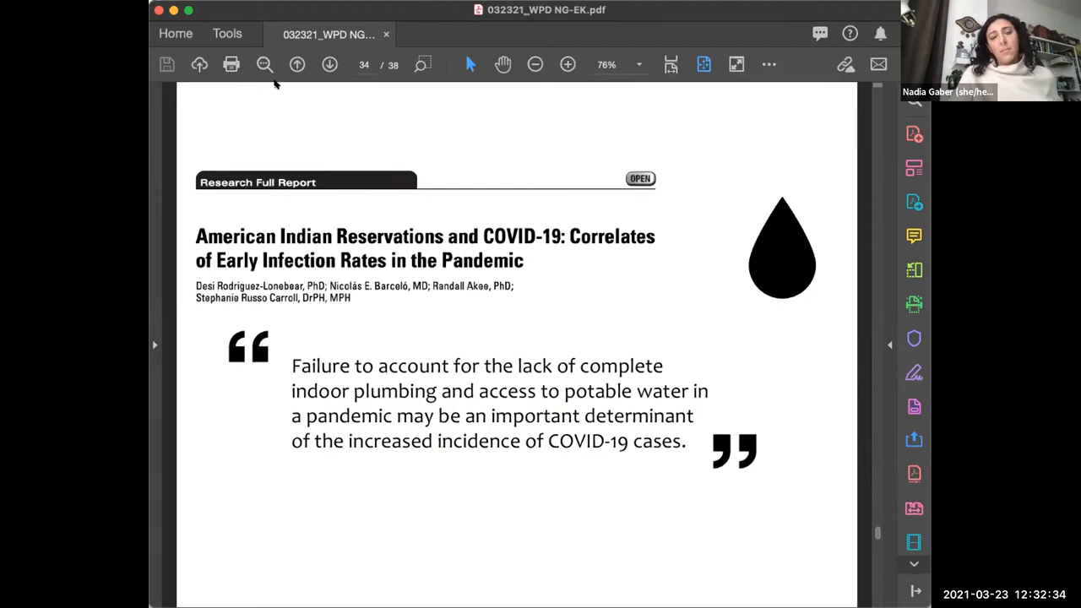
pyautogui.moveTo(831, 514)
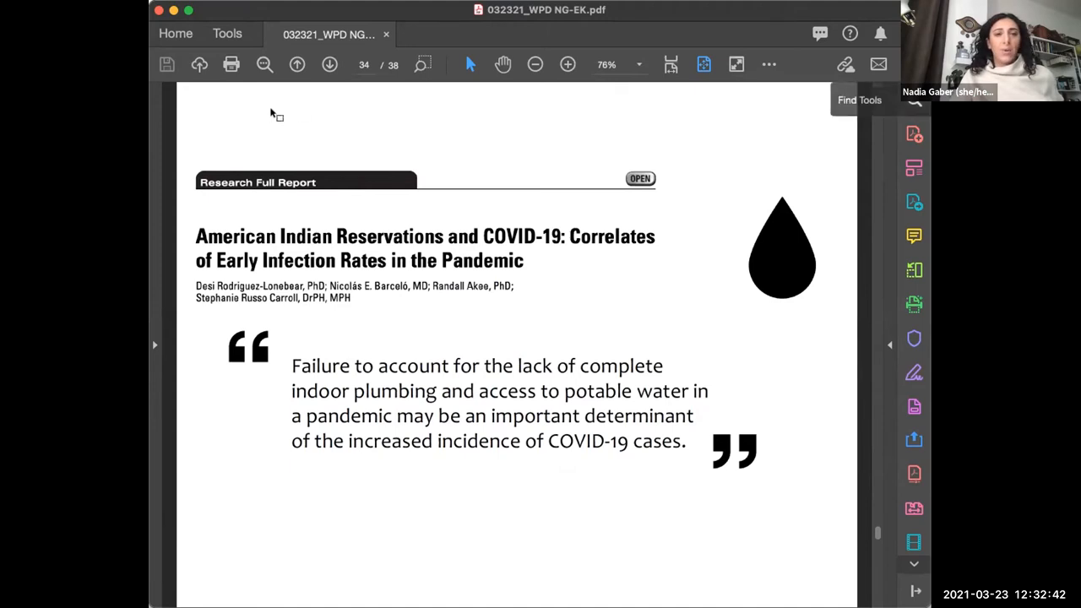
pyautogui.moveTo(286, 109)
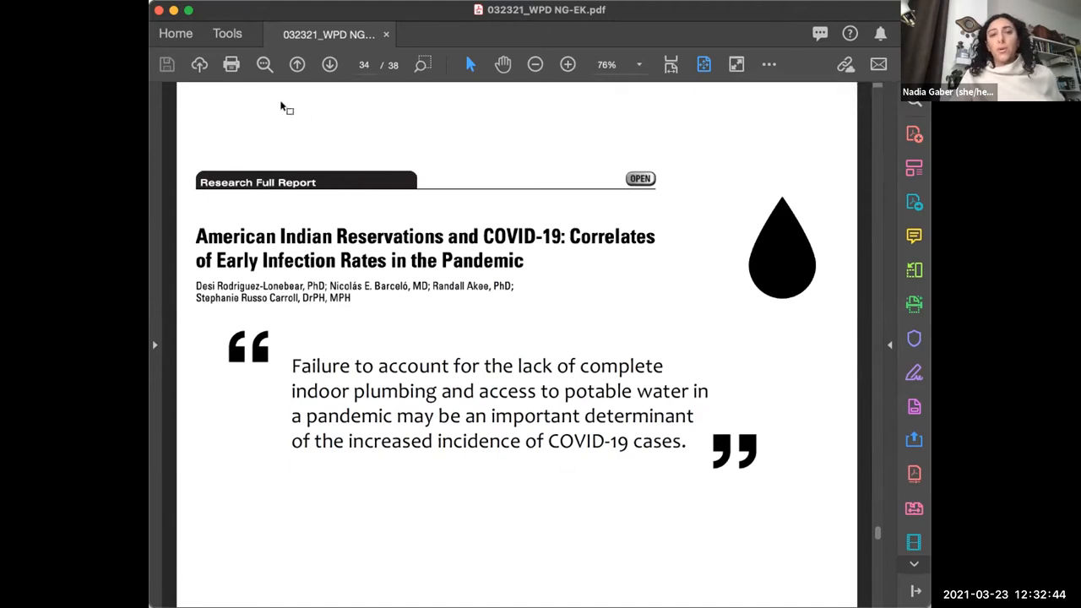
pyautogui.moveTo(829, 548)
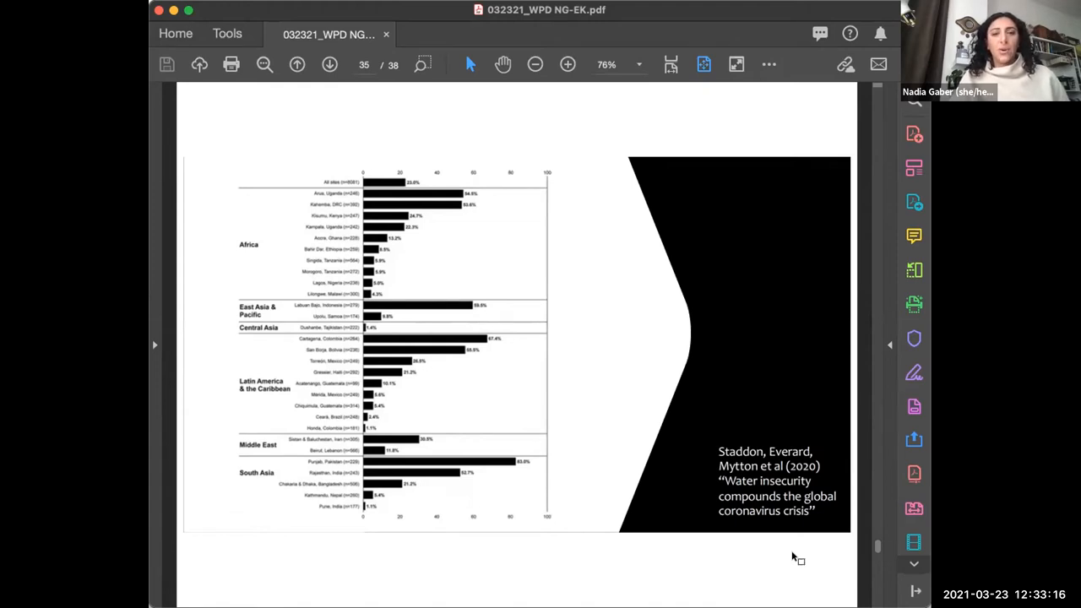
pyautogui.moveTo(783, 561)
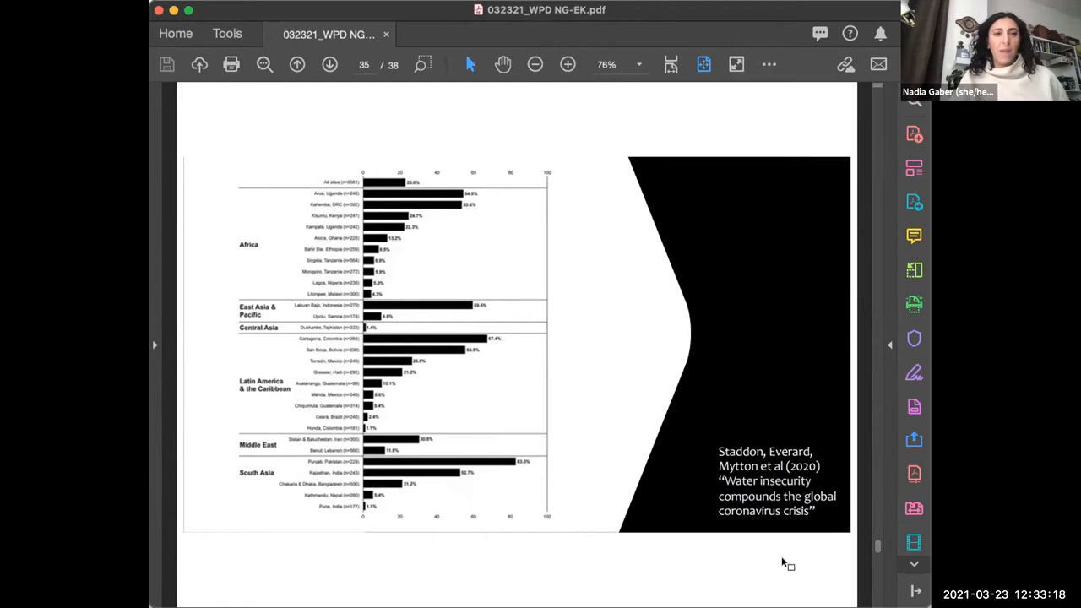
pyautogui.moveTo(699, 545)
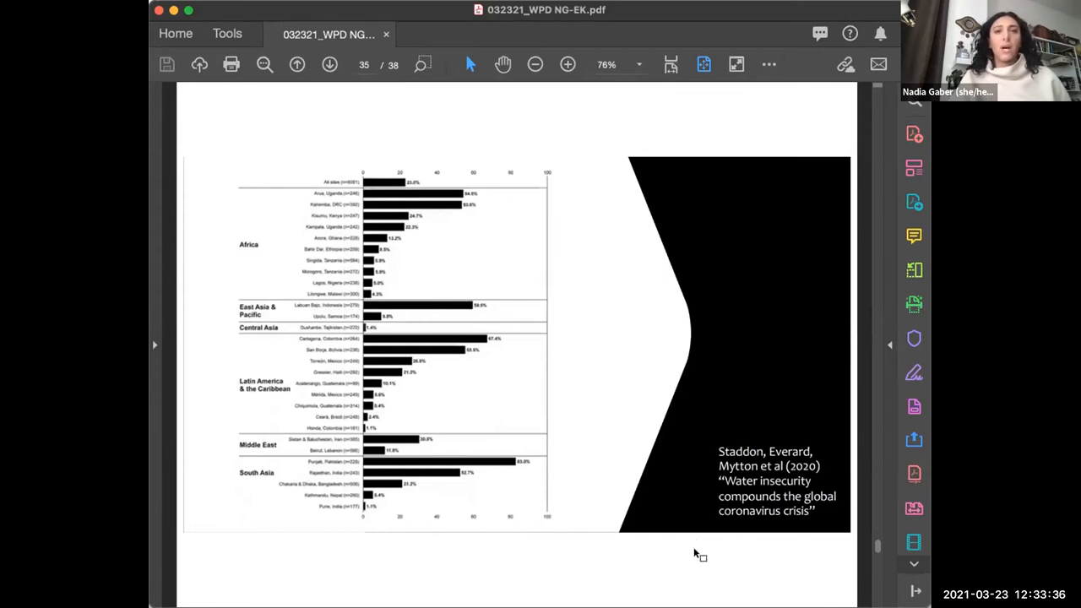
pyautogui.moveTo(653, 557)
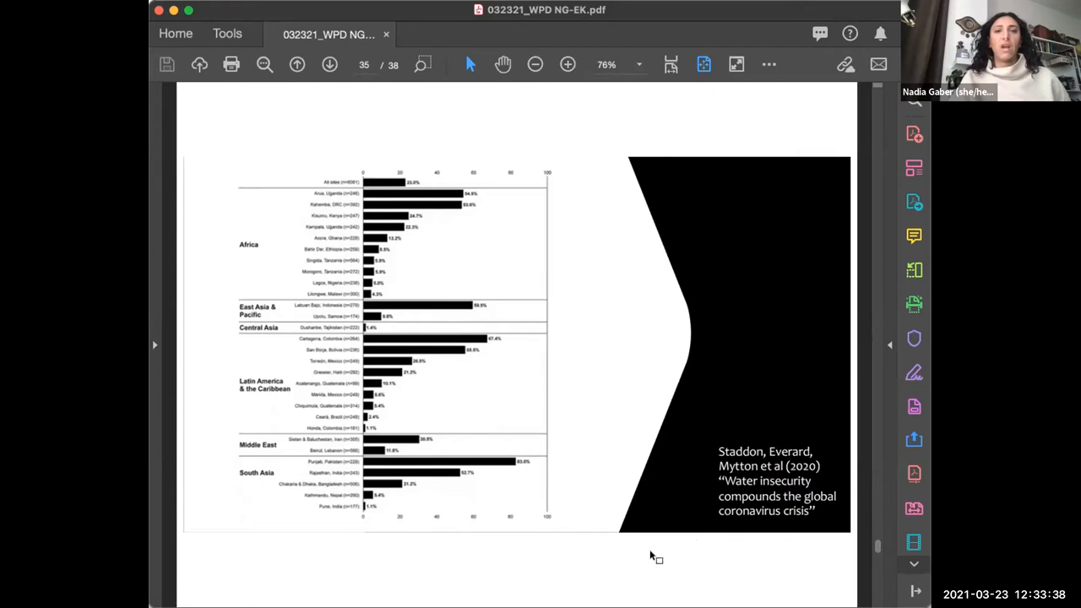
pyautogui.moveTo(701, 562)
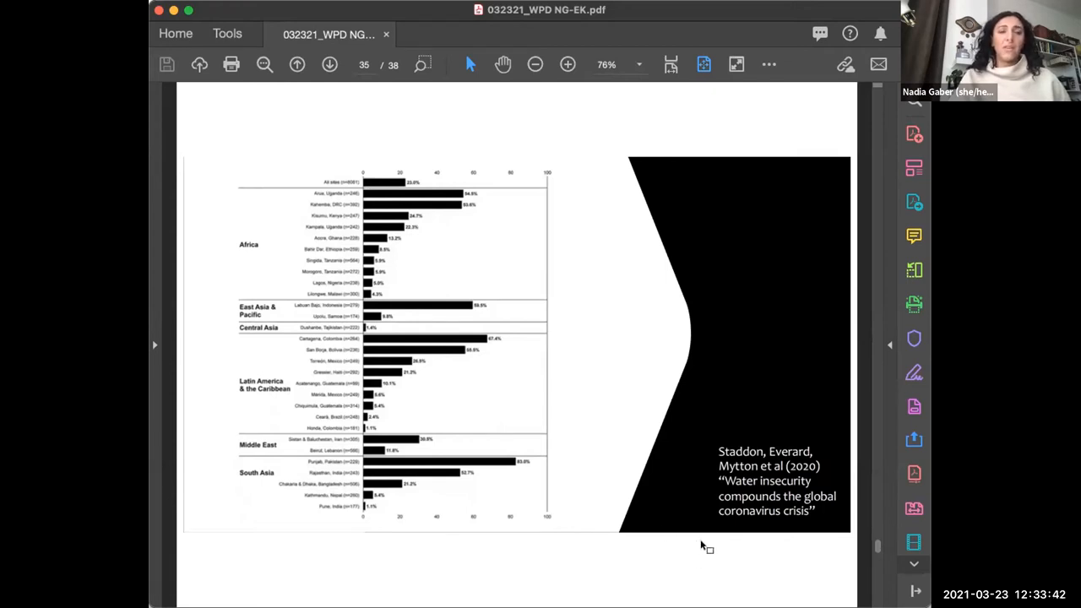
pyautogui.moveTo(698, 561)
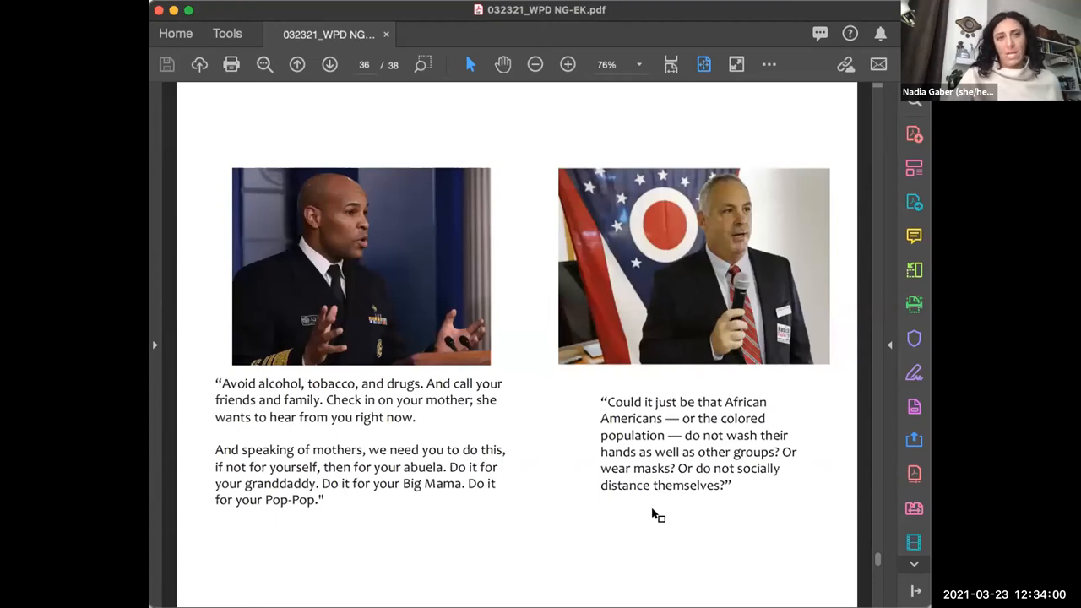
pyautogui.moveTo(663, 508)
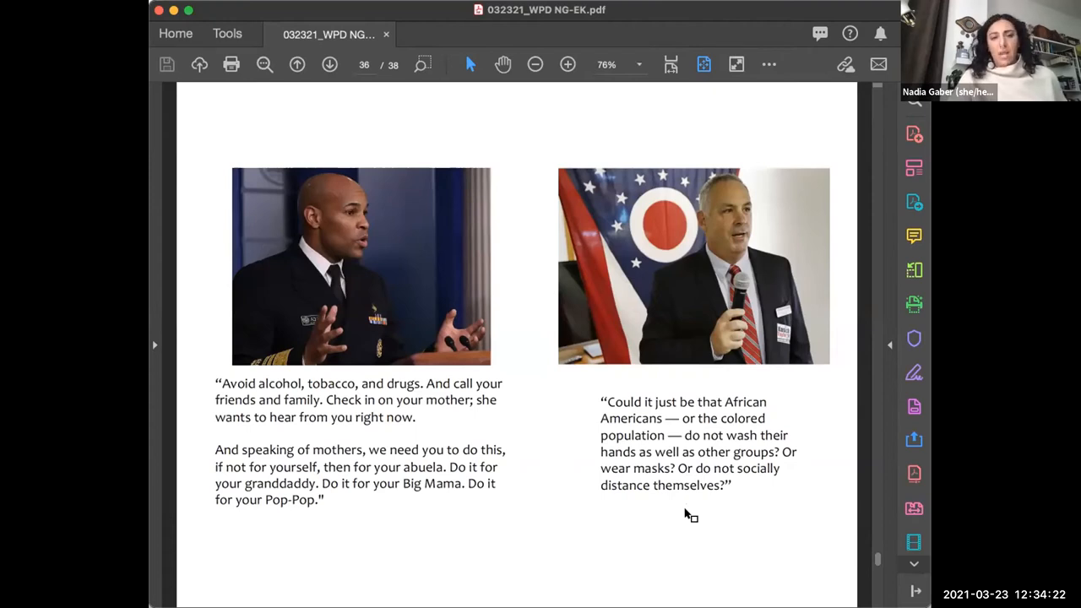
pyautogui.moveTo(740, 545)
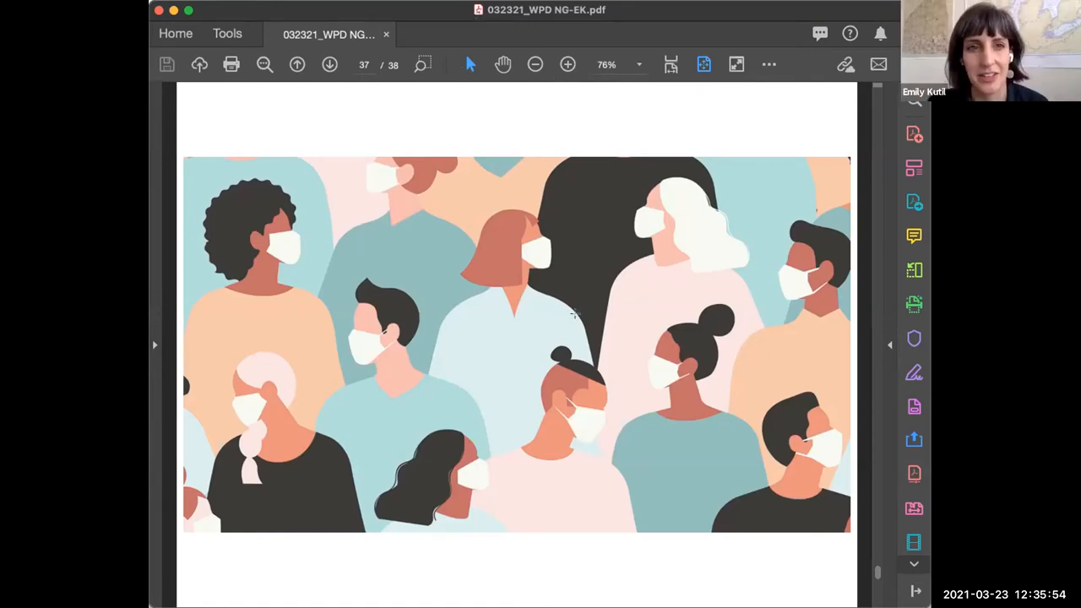
pyautogui.moveTo(735, 141)
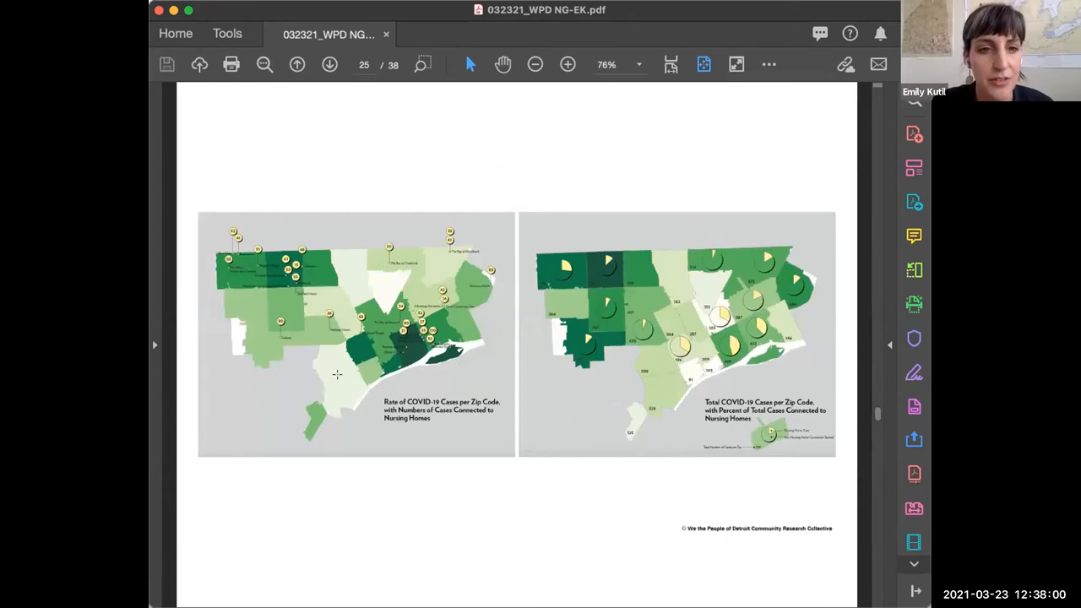
pyautogui.moveTo(334, 423)
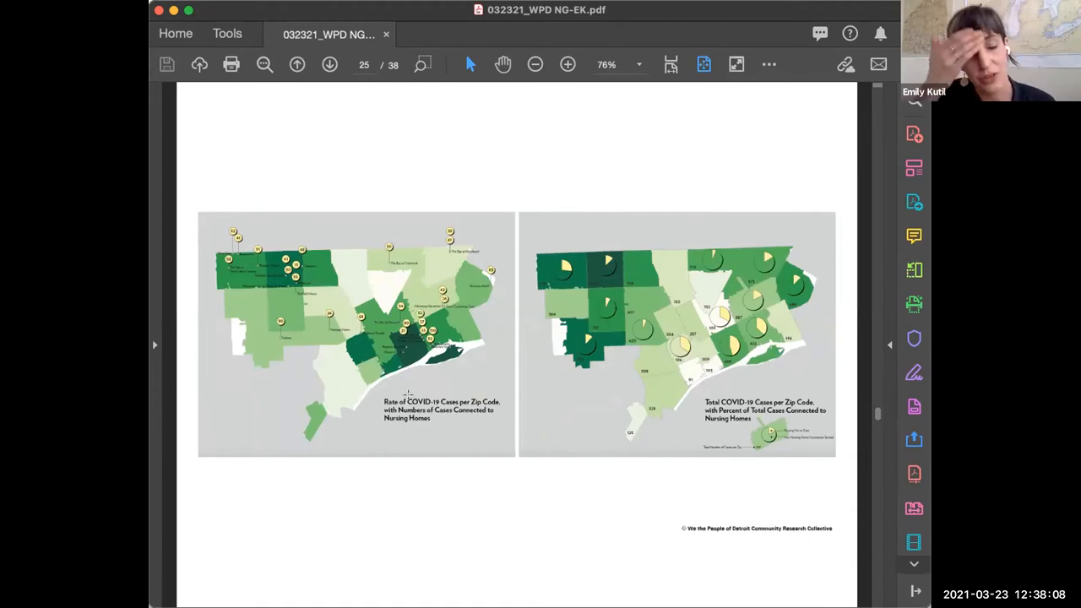
pyautogui.moveTo(319, 301)
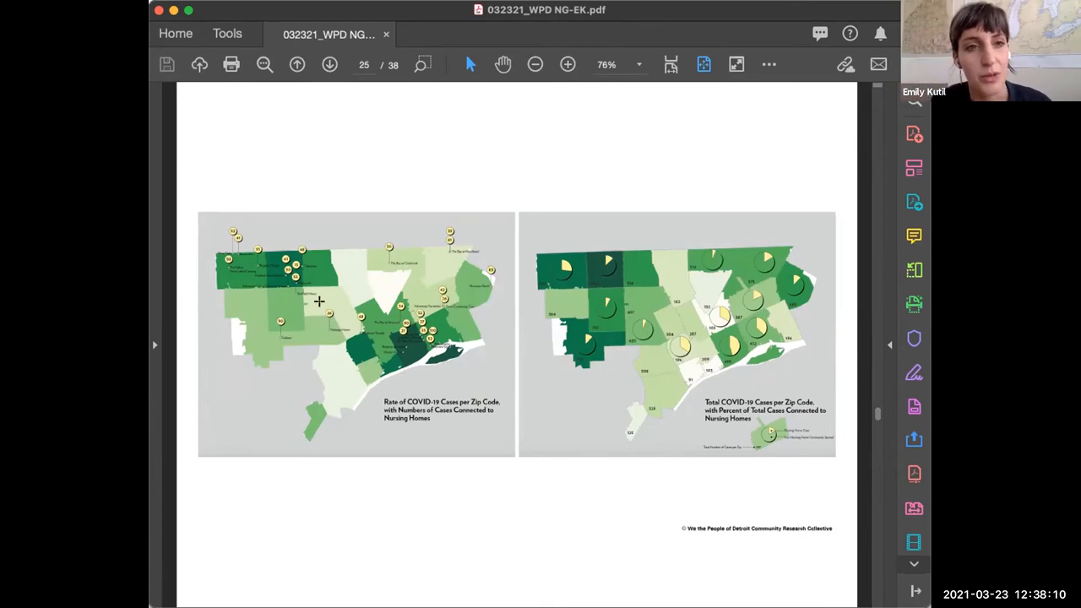